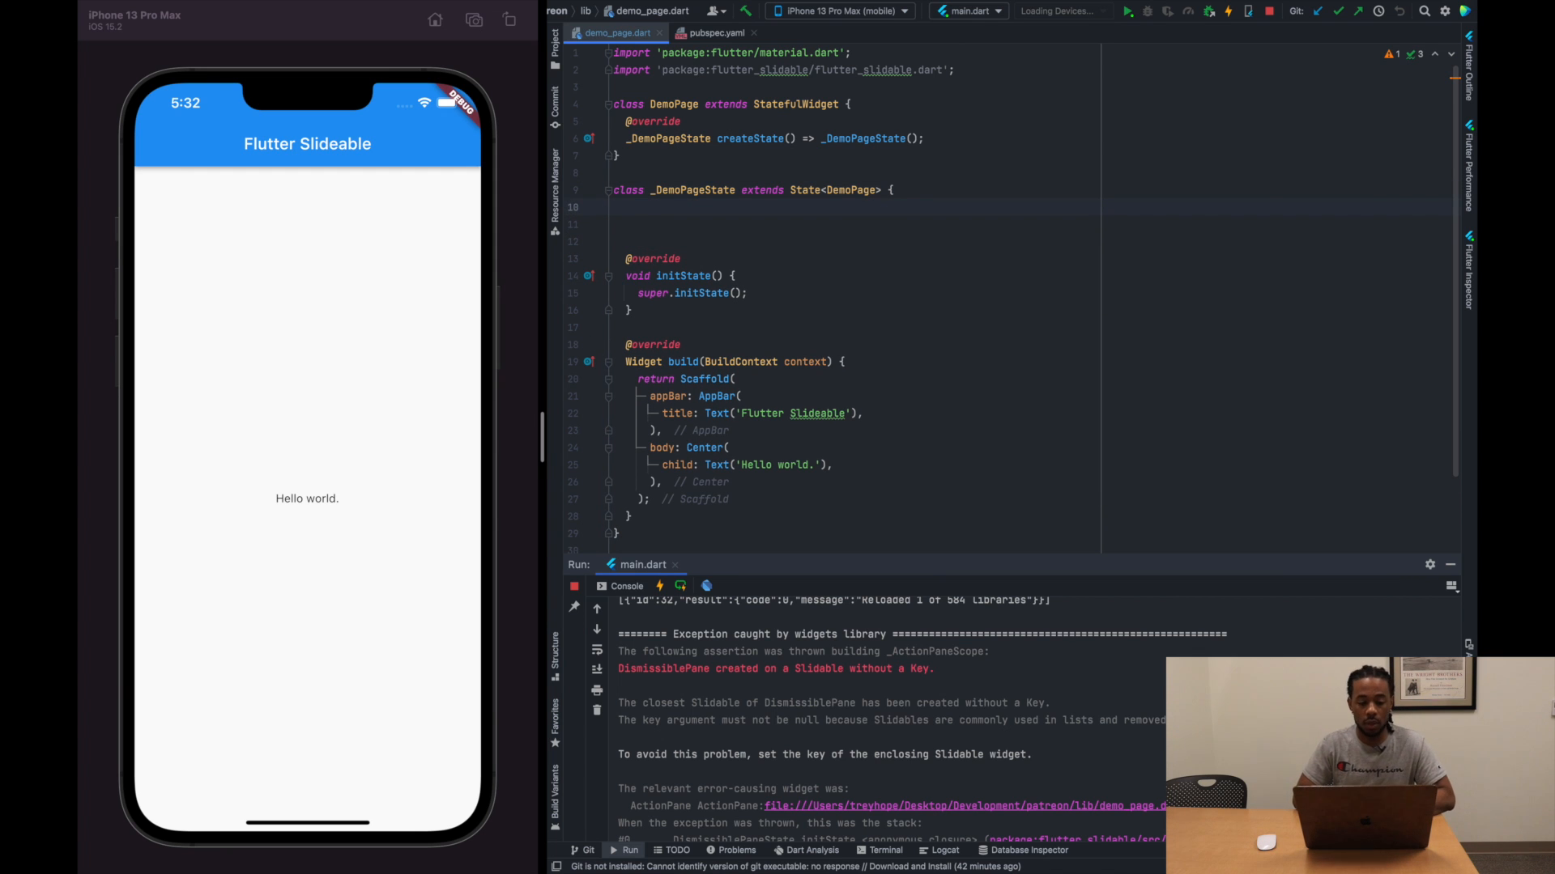
Declare List<String> _vegetables holding 'Kale', 'Lettuce', 'Mushrooms', 'Carrots' and 'Onions'
{"action": "type", "text": "List<>"}
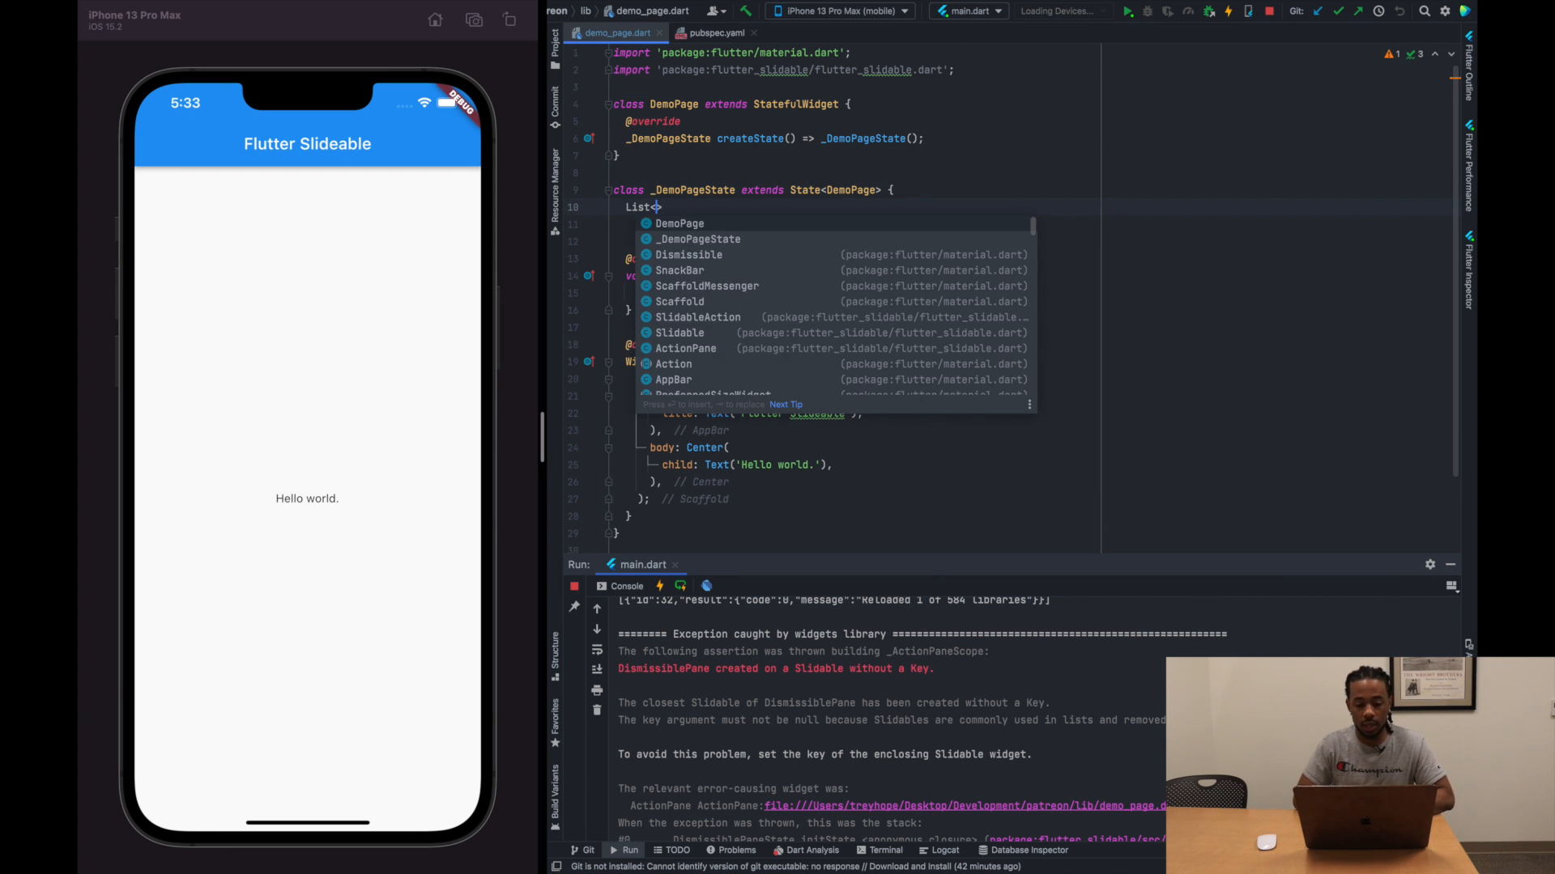
{"action": "type", "text": "String>"}
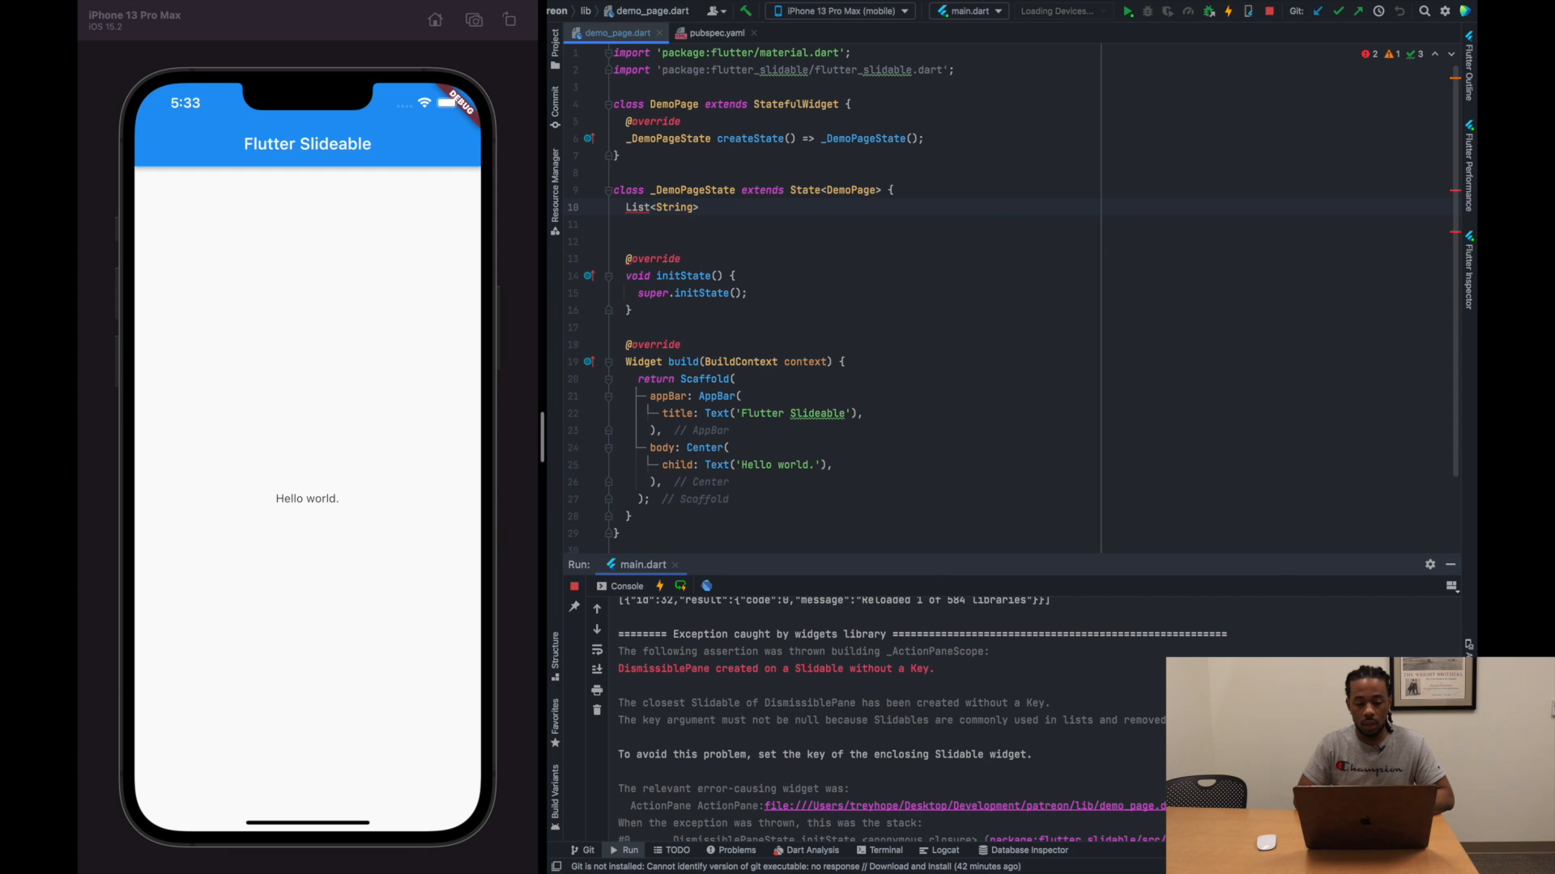
{"action": "type", "text": "_vegetab"}
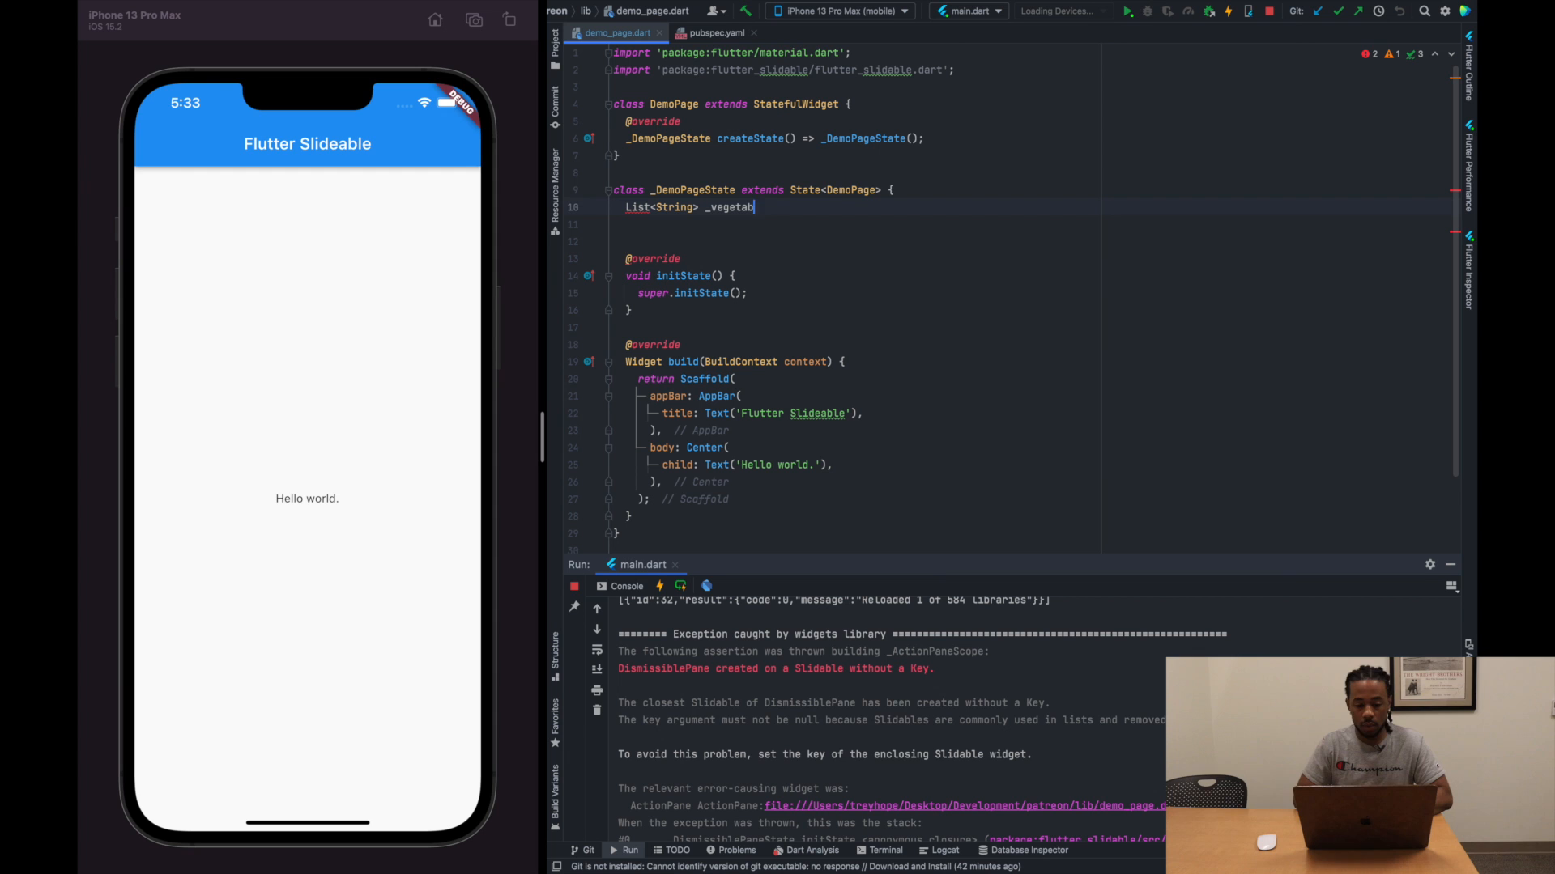
{"action": "type", "text": "les ="}
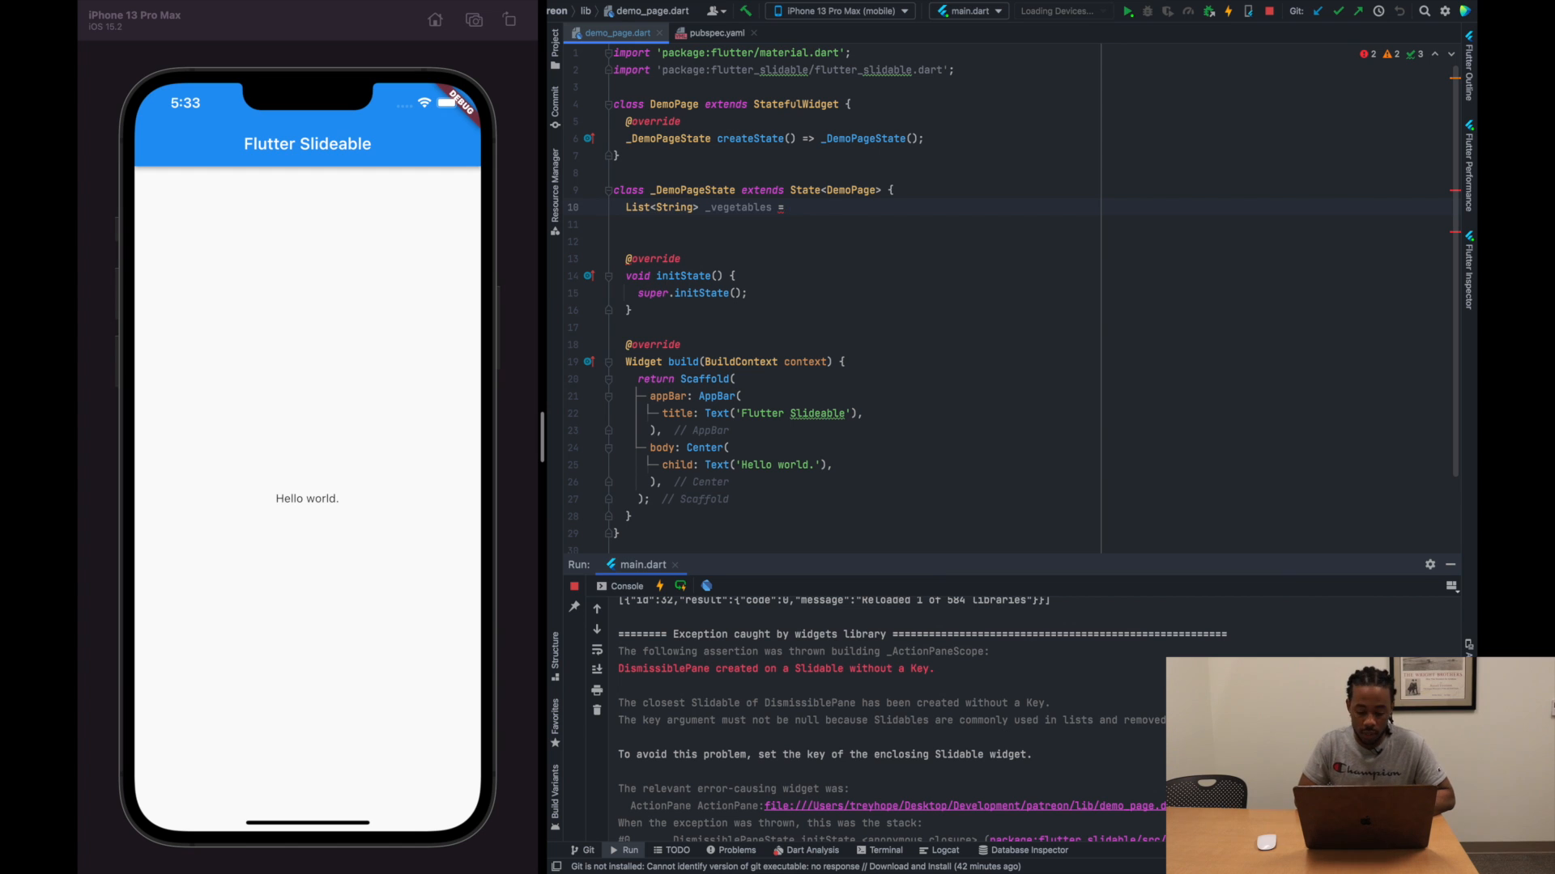
{"action": "type", "text": "[];"}
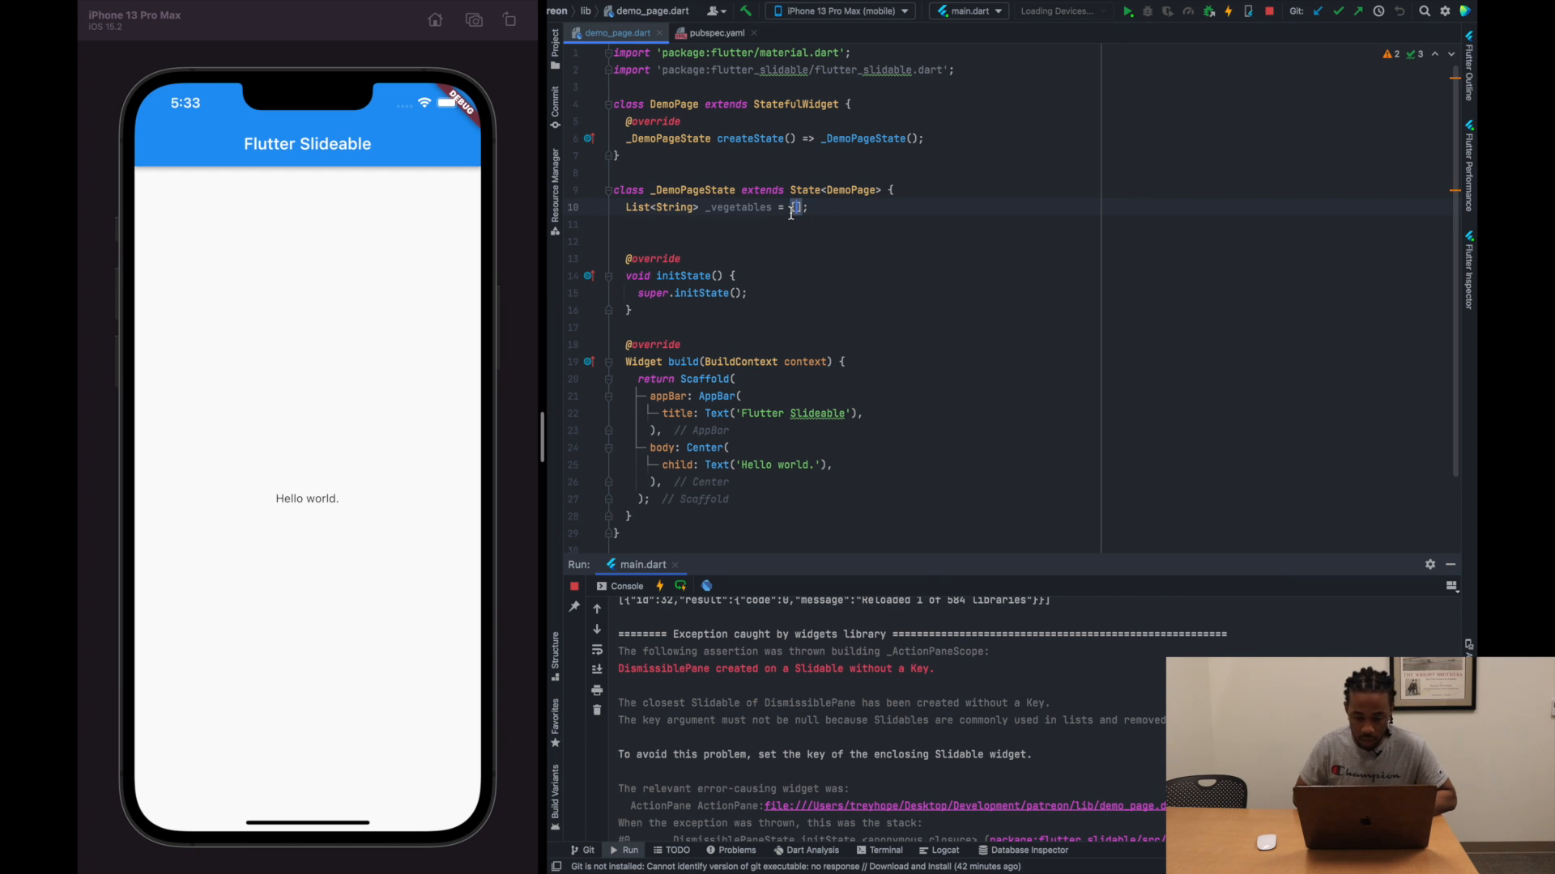
{"action": "type", "text": "'Kale',"}
{"action": "left_click", "coordinate": [853, 241]}
{"action": "type", "text": "'Lettuce"}
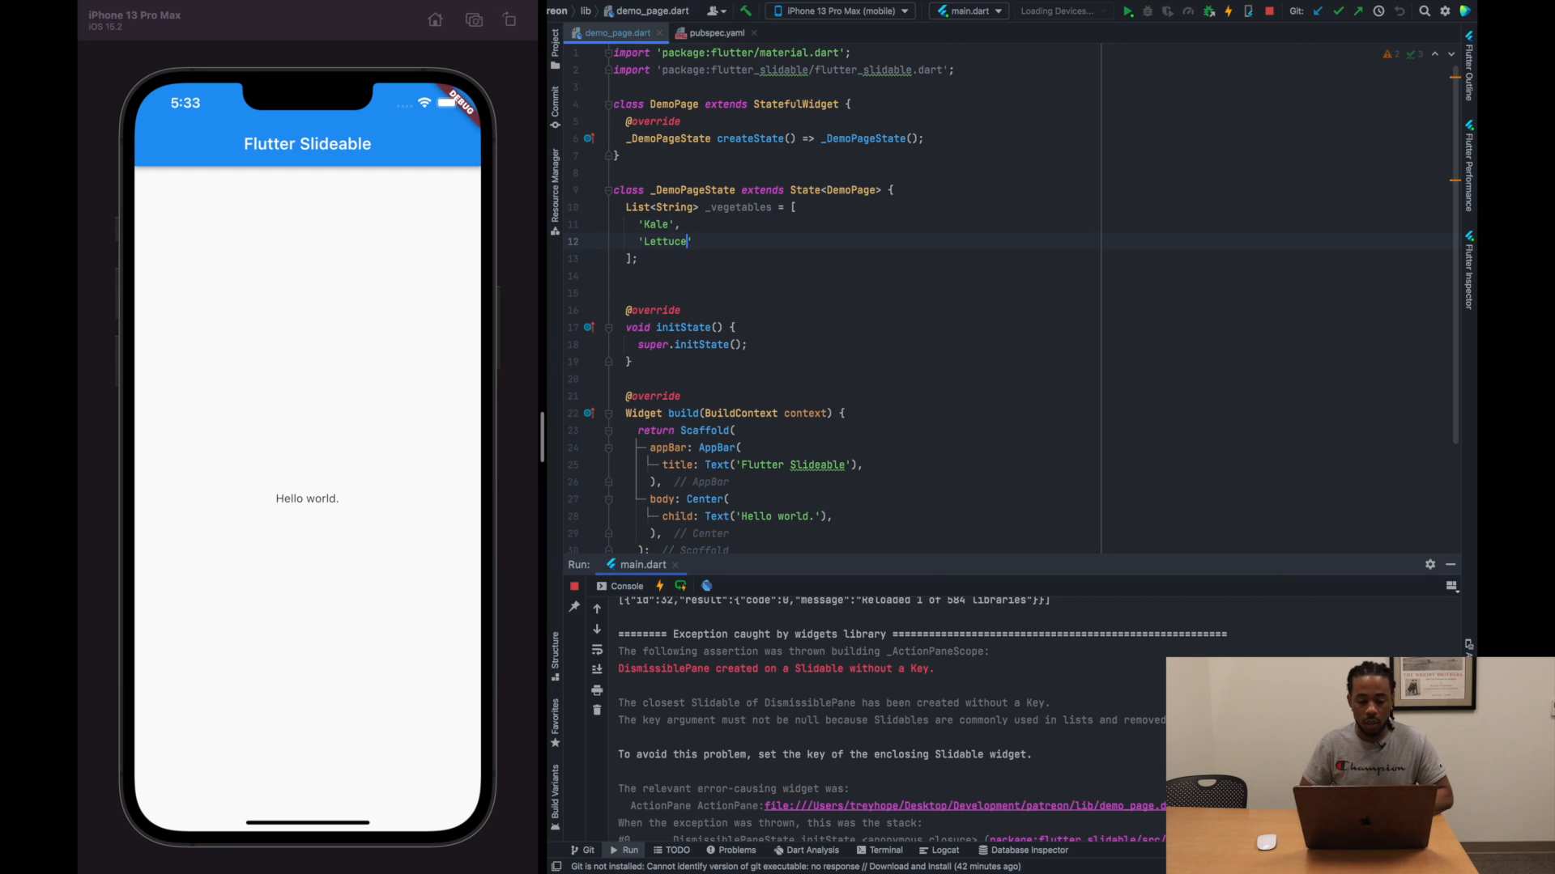
{"action": "type", "text": "'Mushrooms',"}
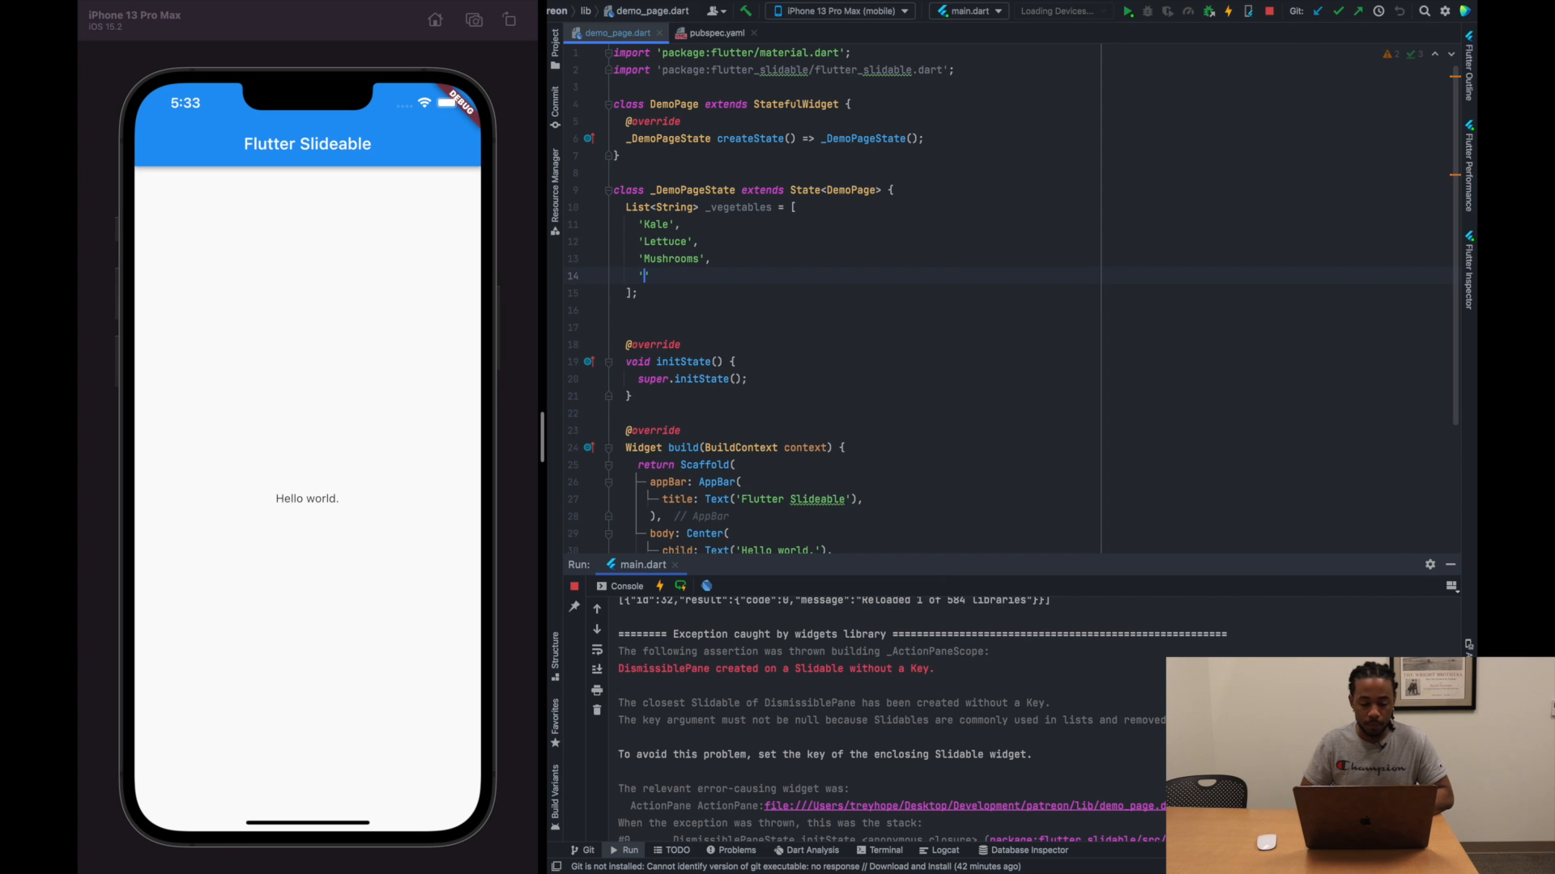
{"action": "type", "text": "'Carrots',"}
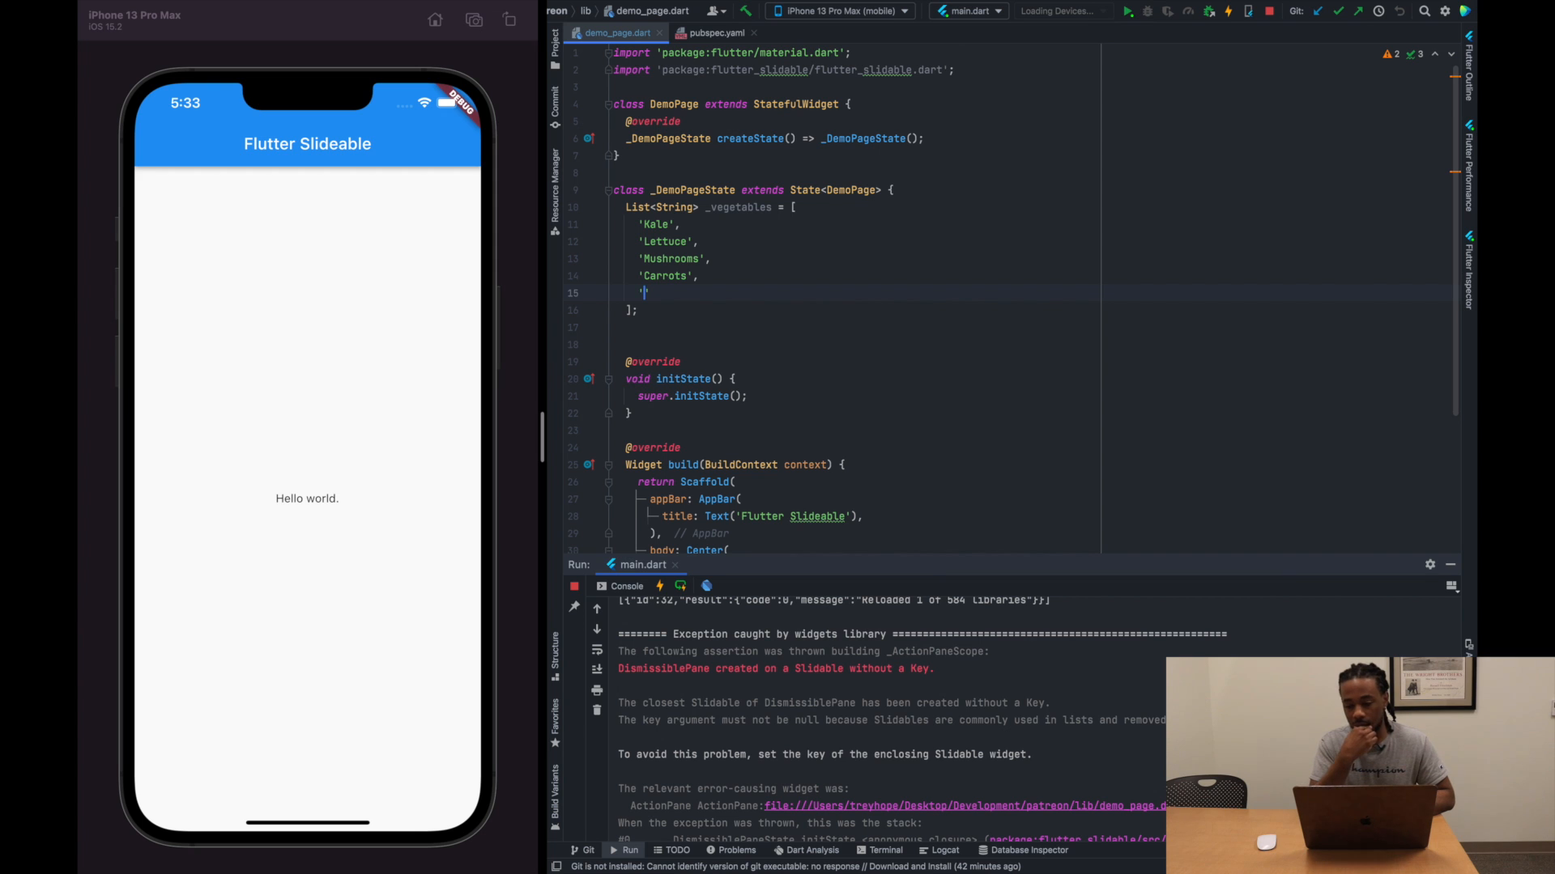
{"action": "type", "text": "Onions"}
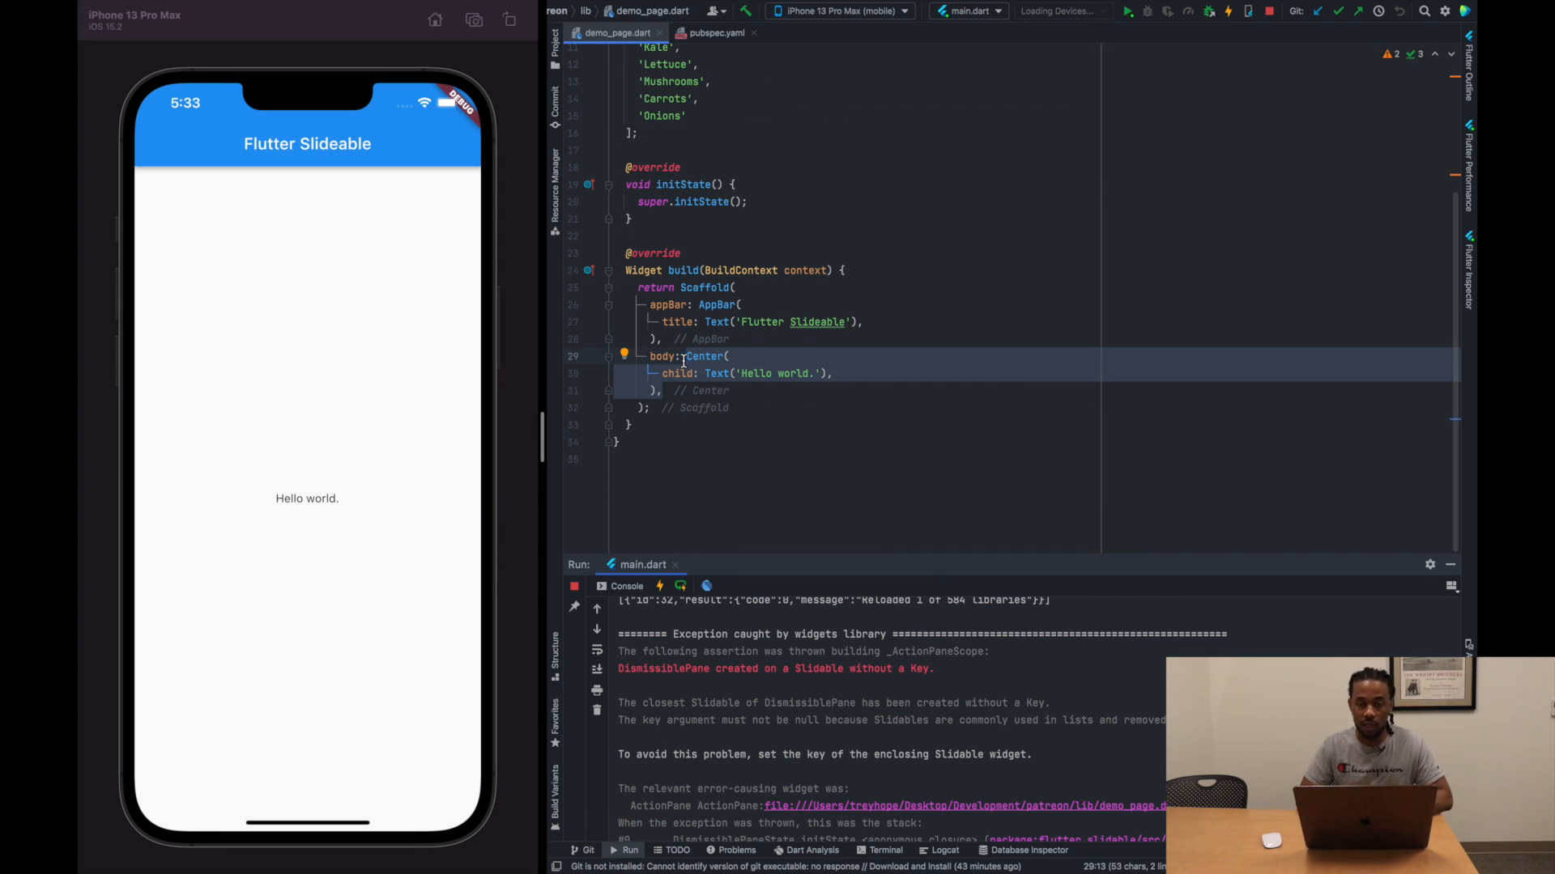
Make the body a ListView.builder returning ListTile(title: Text(_vegetables[index]))
{"action": "type", "text": "ListView.builder(itemBuilder: (co"}
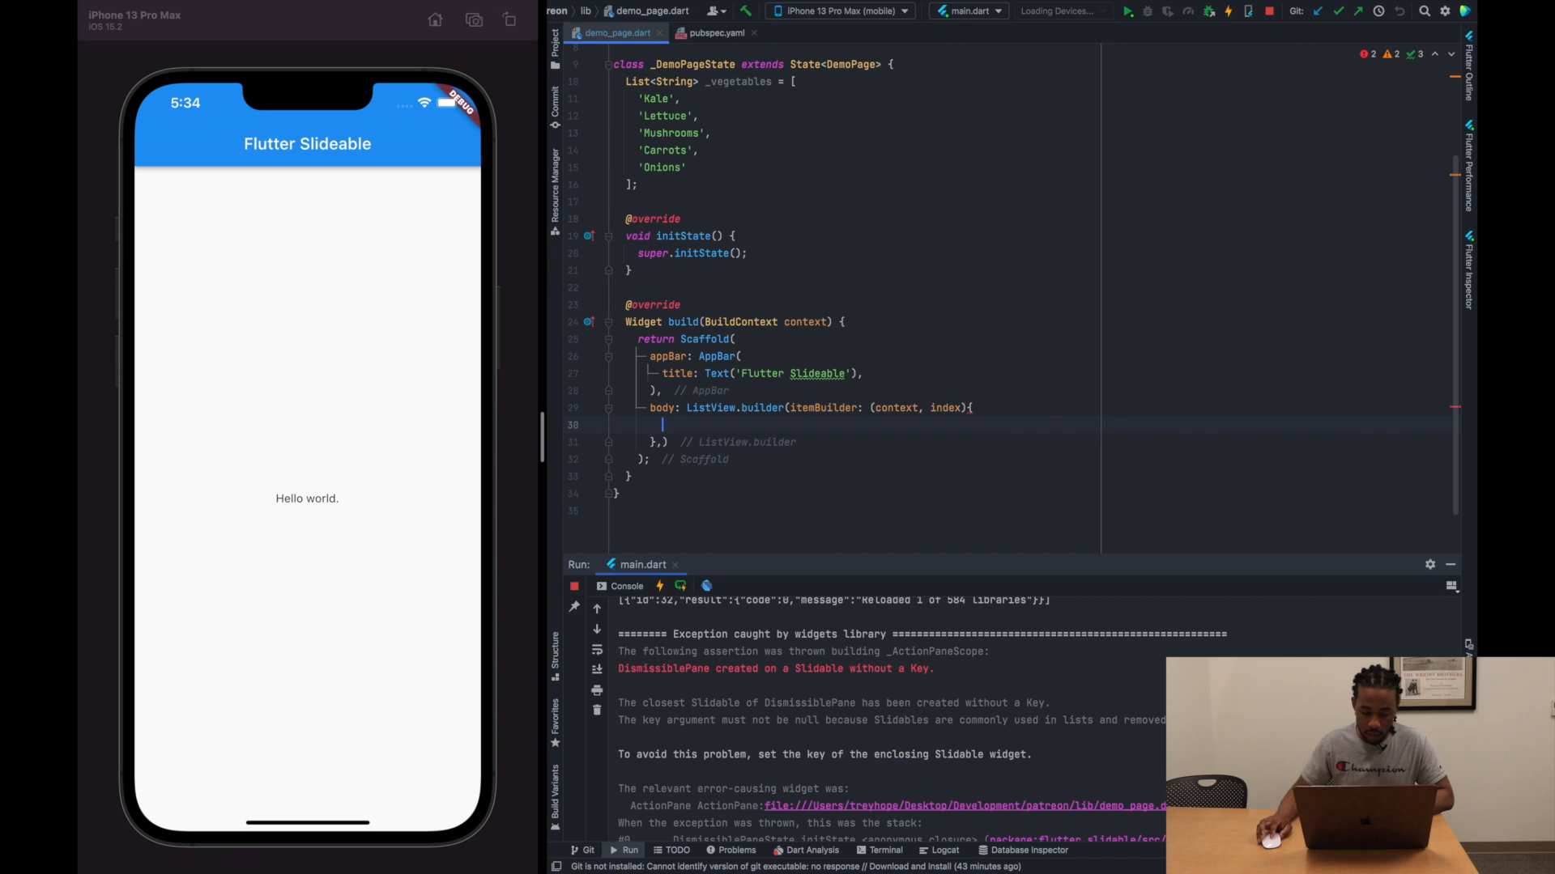
{"action": "type", "text": "return ListTile(title"}
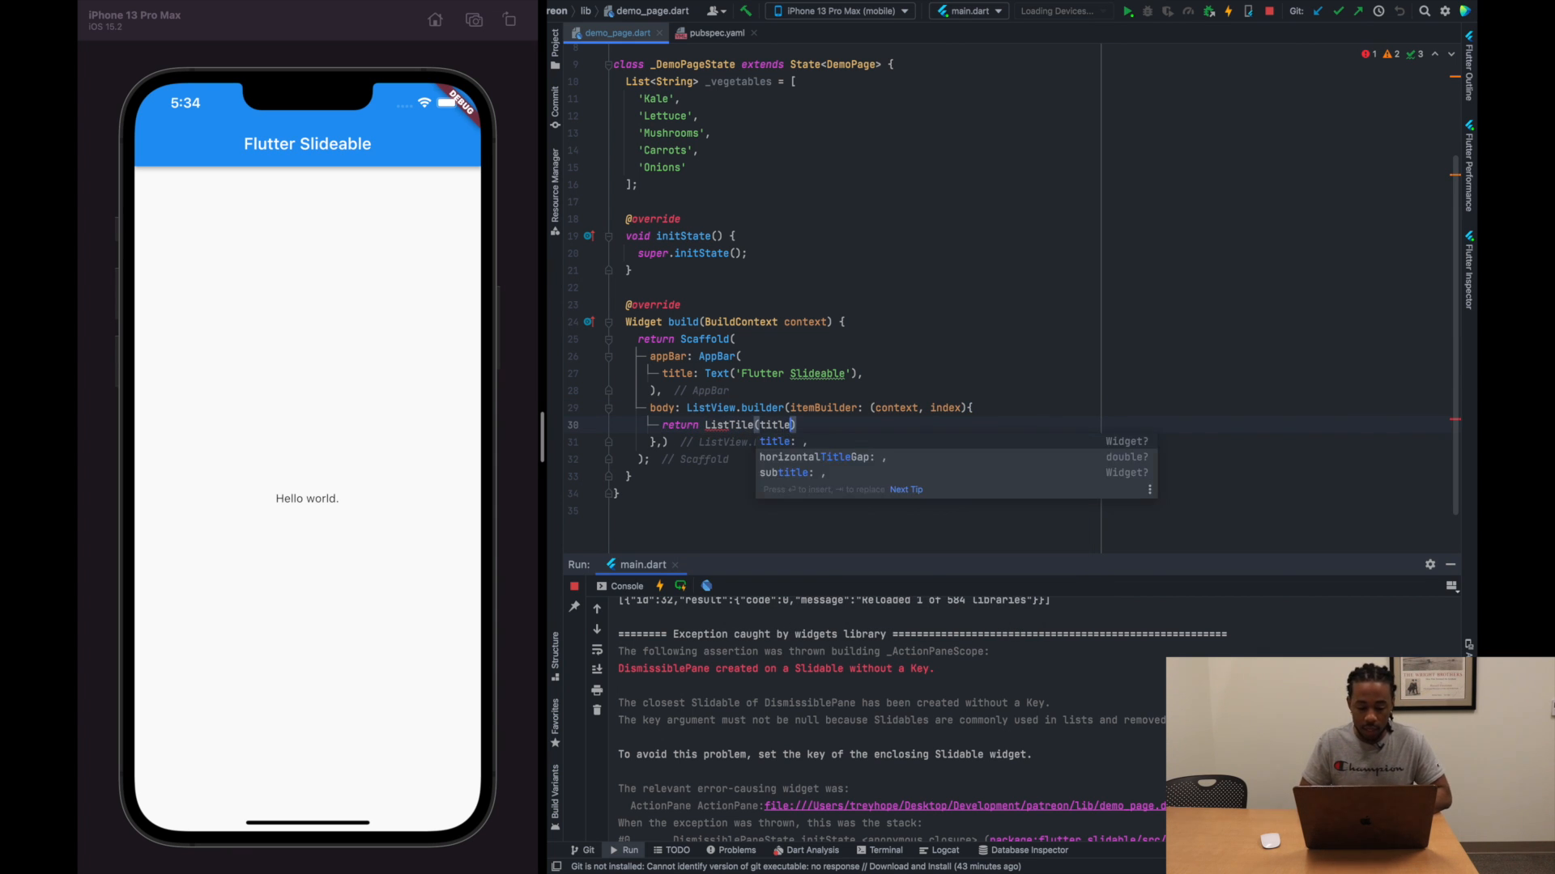
{"action": "type", "text": "Text()"}
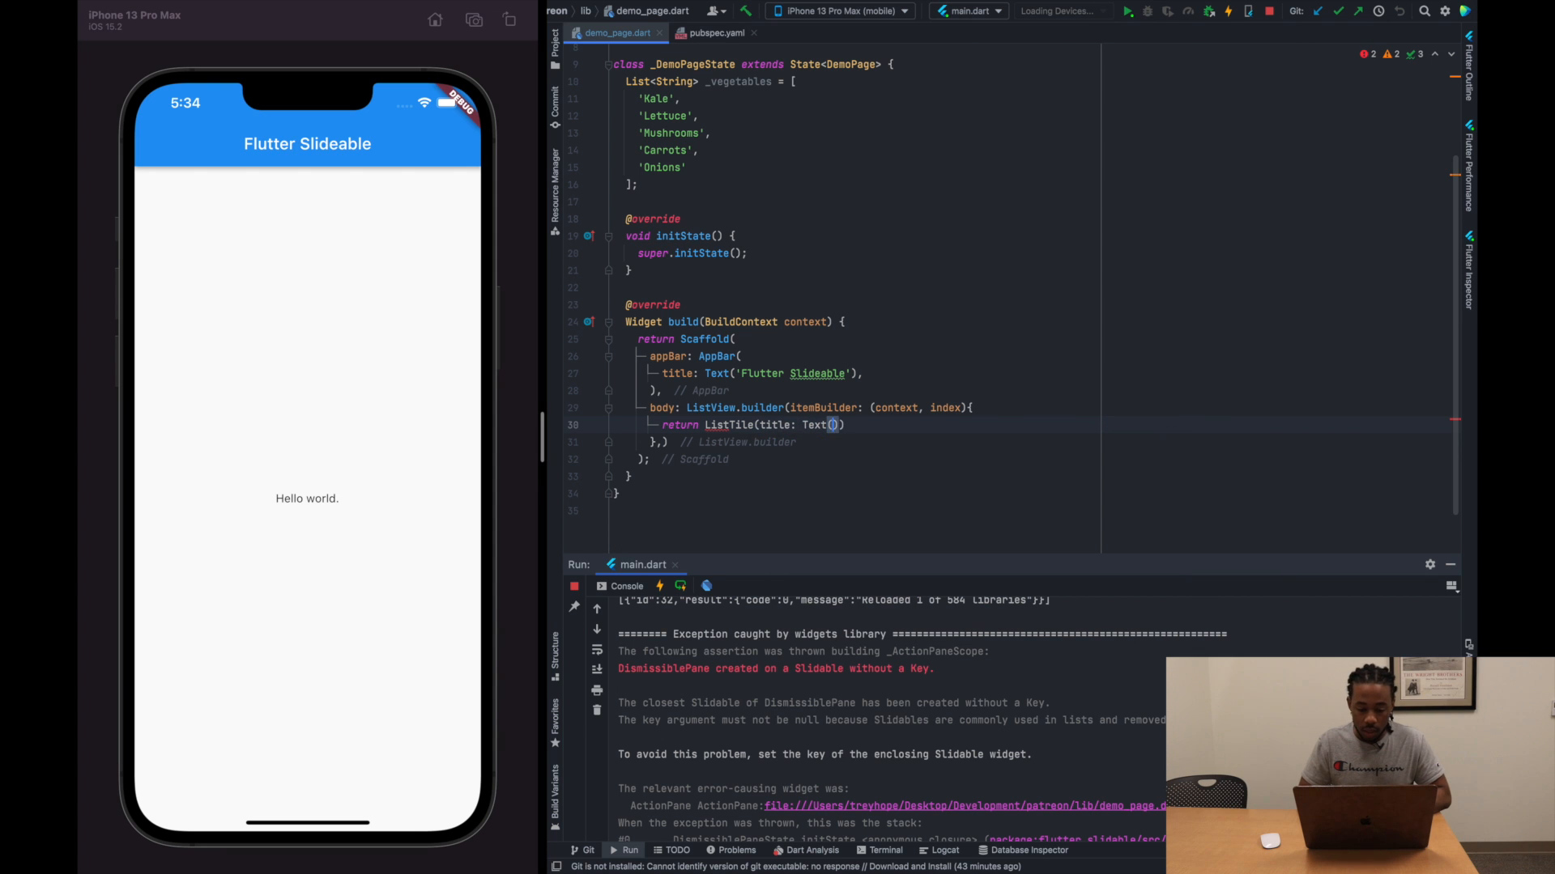
{"action": "type", "text": "_vegetables"}
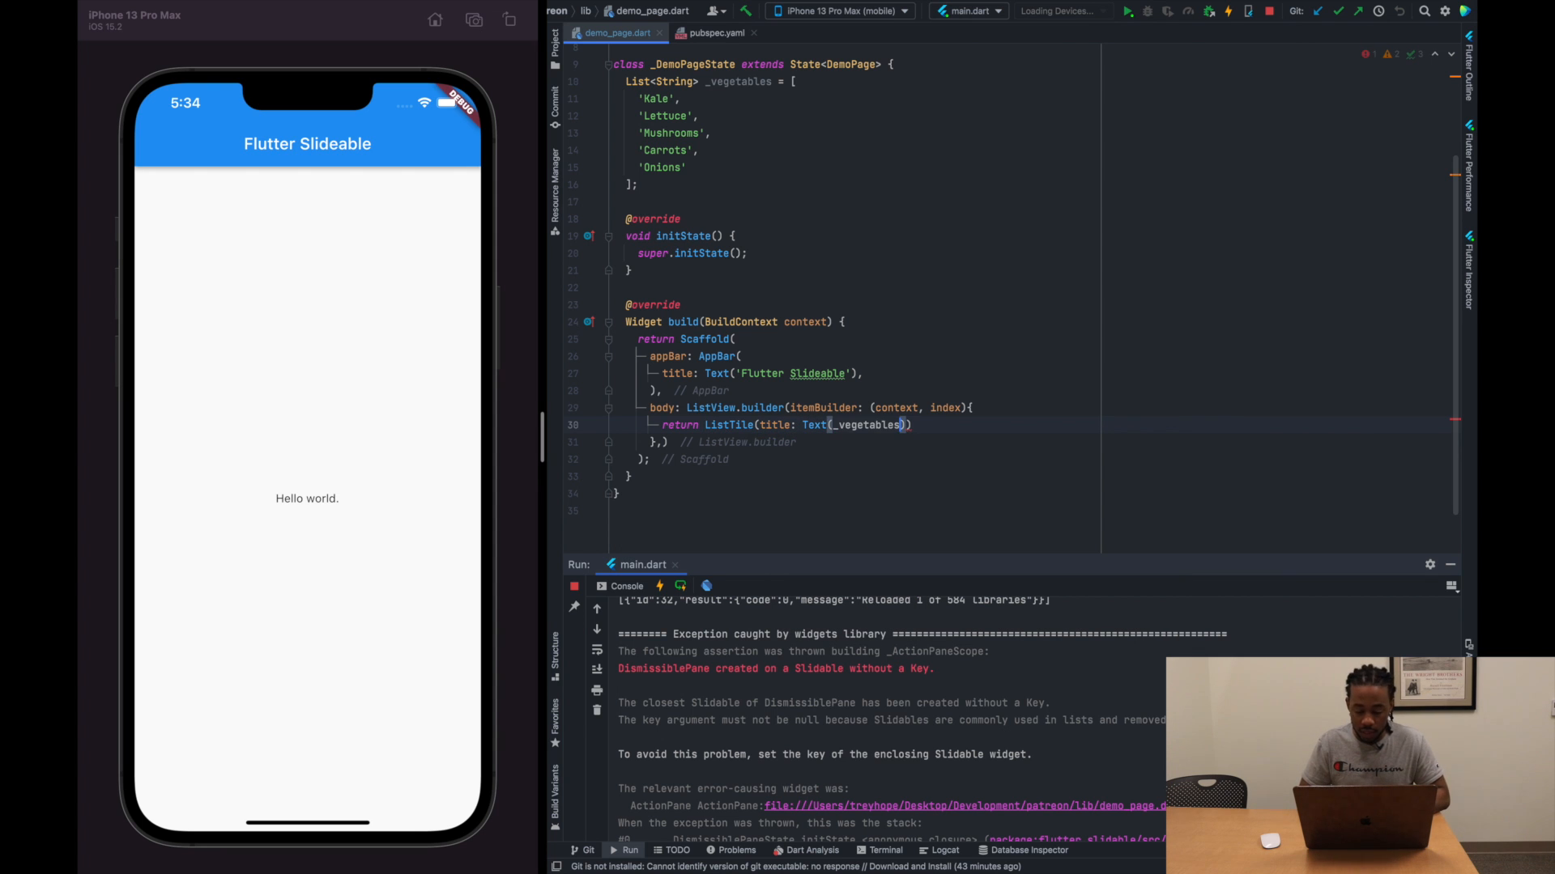
{"action": "type", "text": "[index]"}
{"action": "type", "text": "itemCount: _vegetables.length,"}
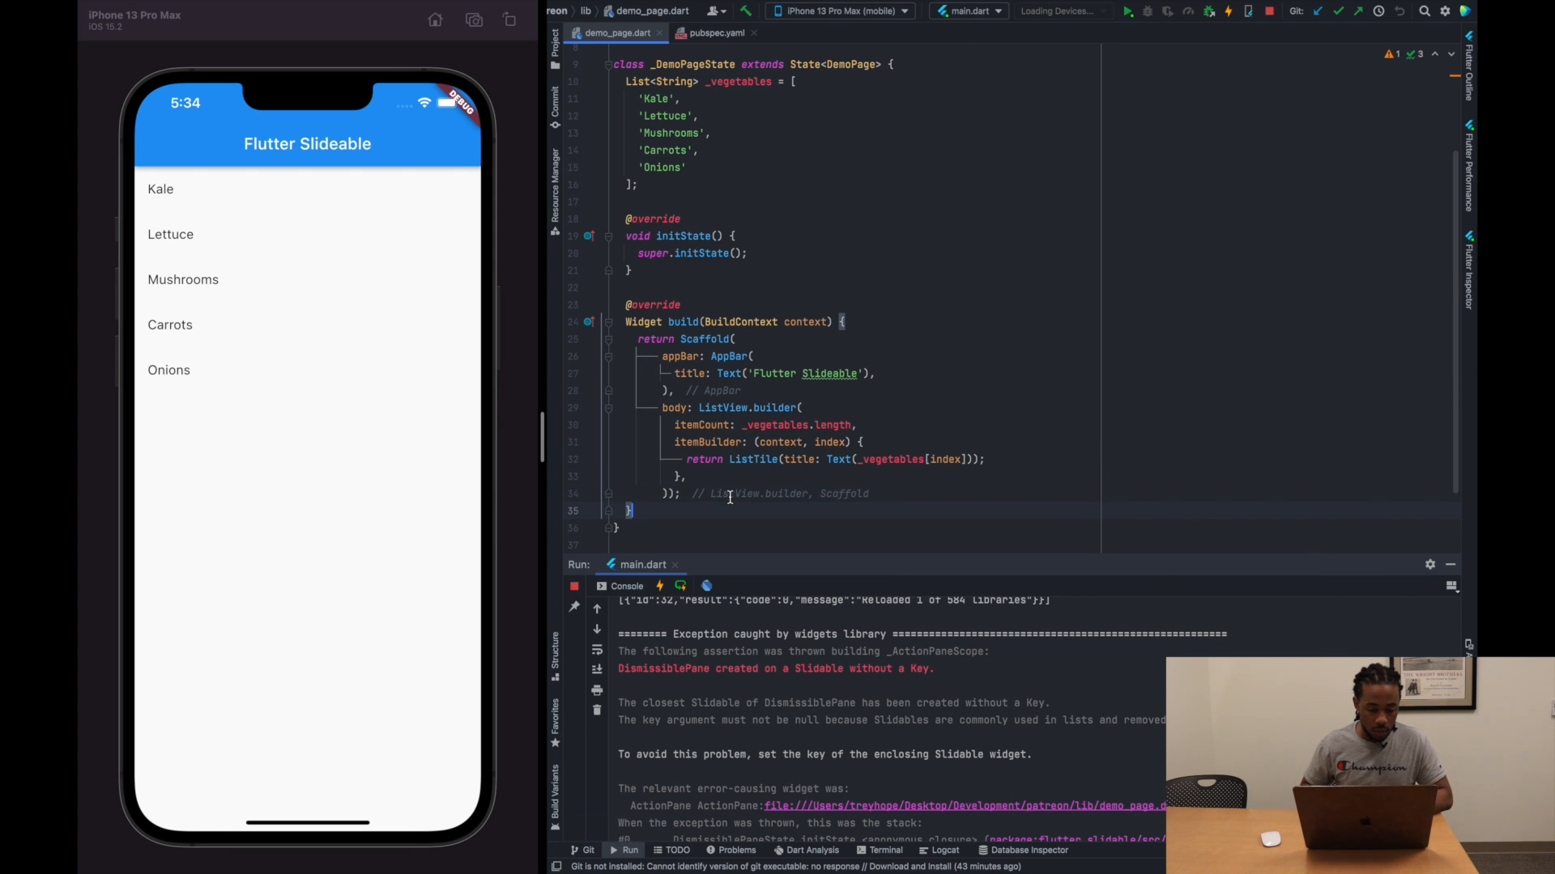
Reformat the ListView.builder code and show ListTile's quick documentation
{"action": "left_click", "coordinate": [711, 494]}
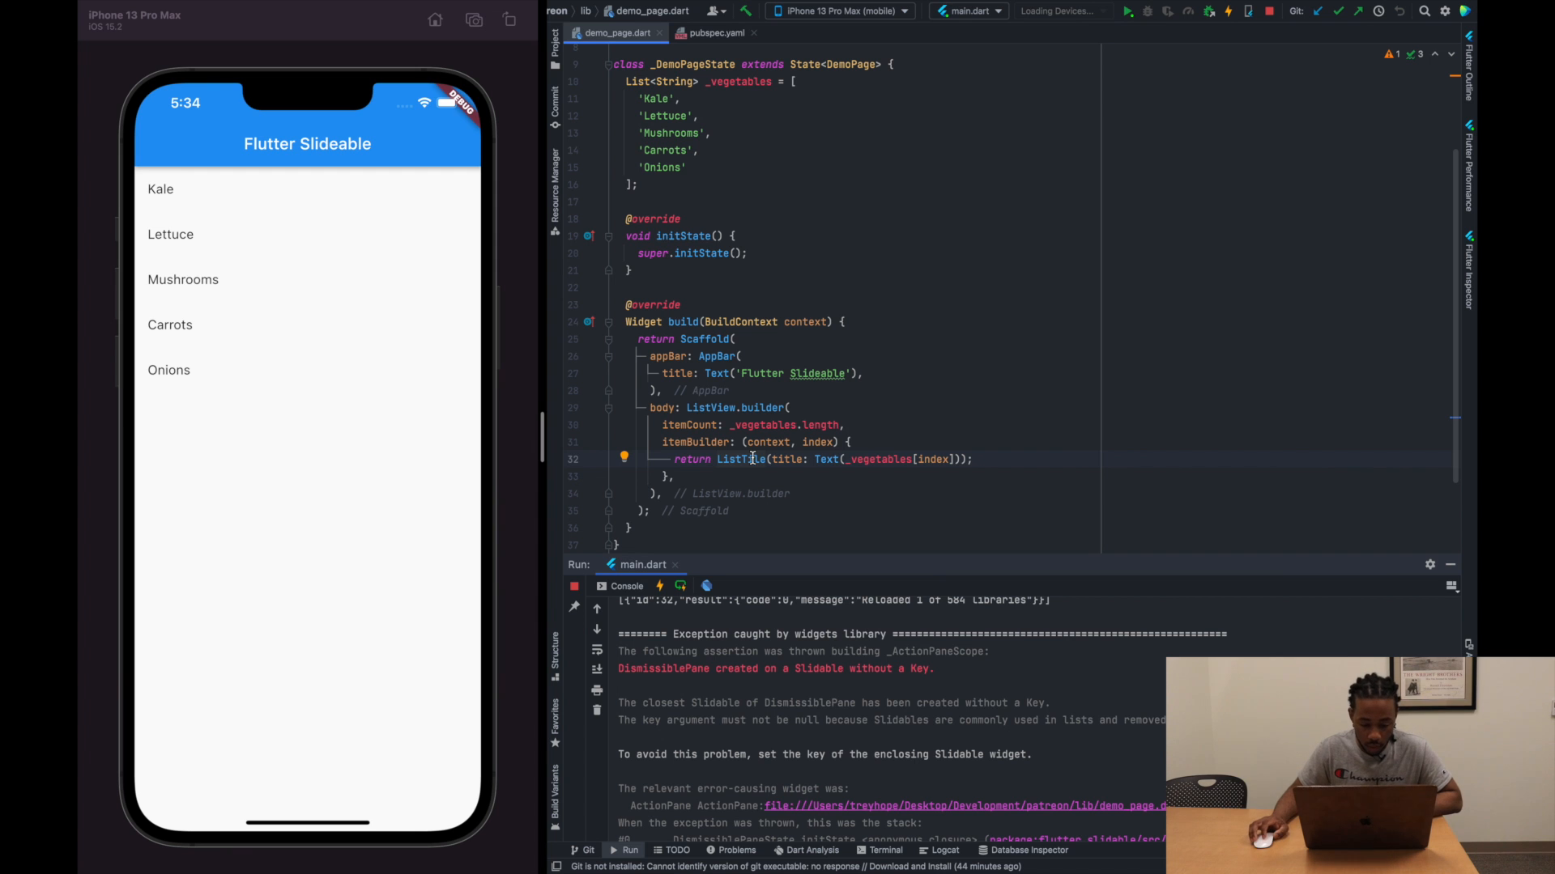
{"action": "mouse_move", "coordinate": [748, 458]}
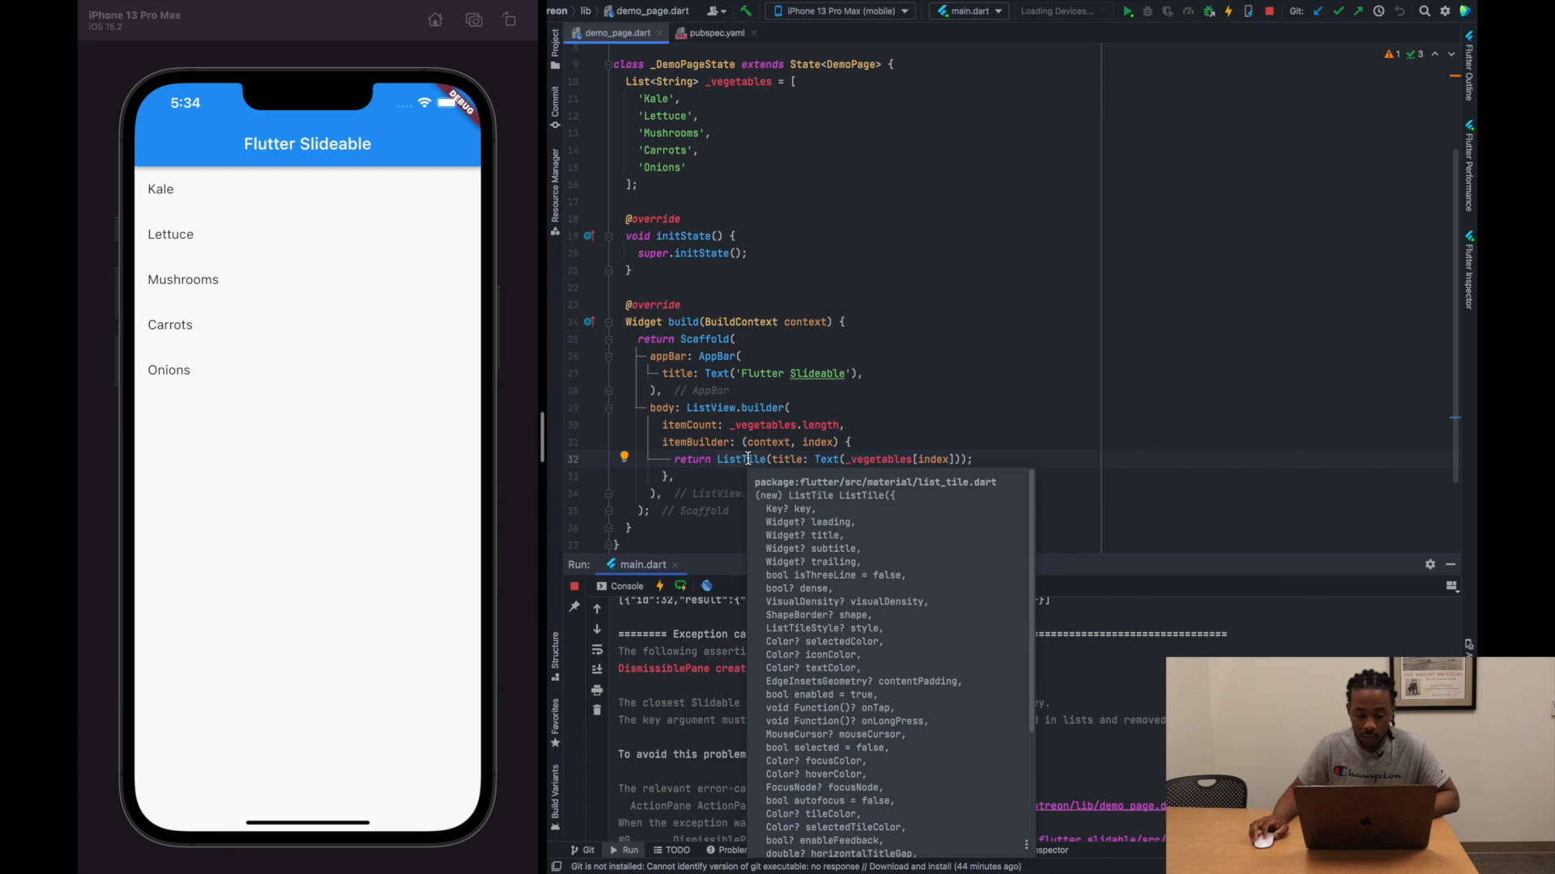
Wrap the ListTile as a Slidable's child with key: ValueKey(index)
{"action": "left_click", "coordinate": [624, 458]}
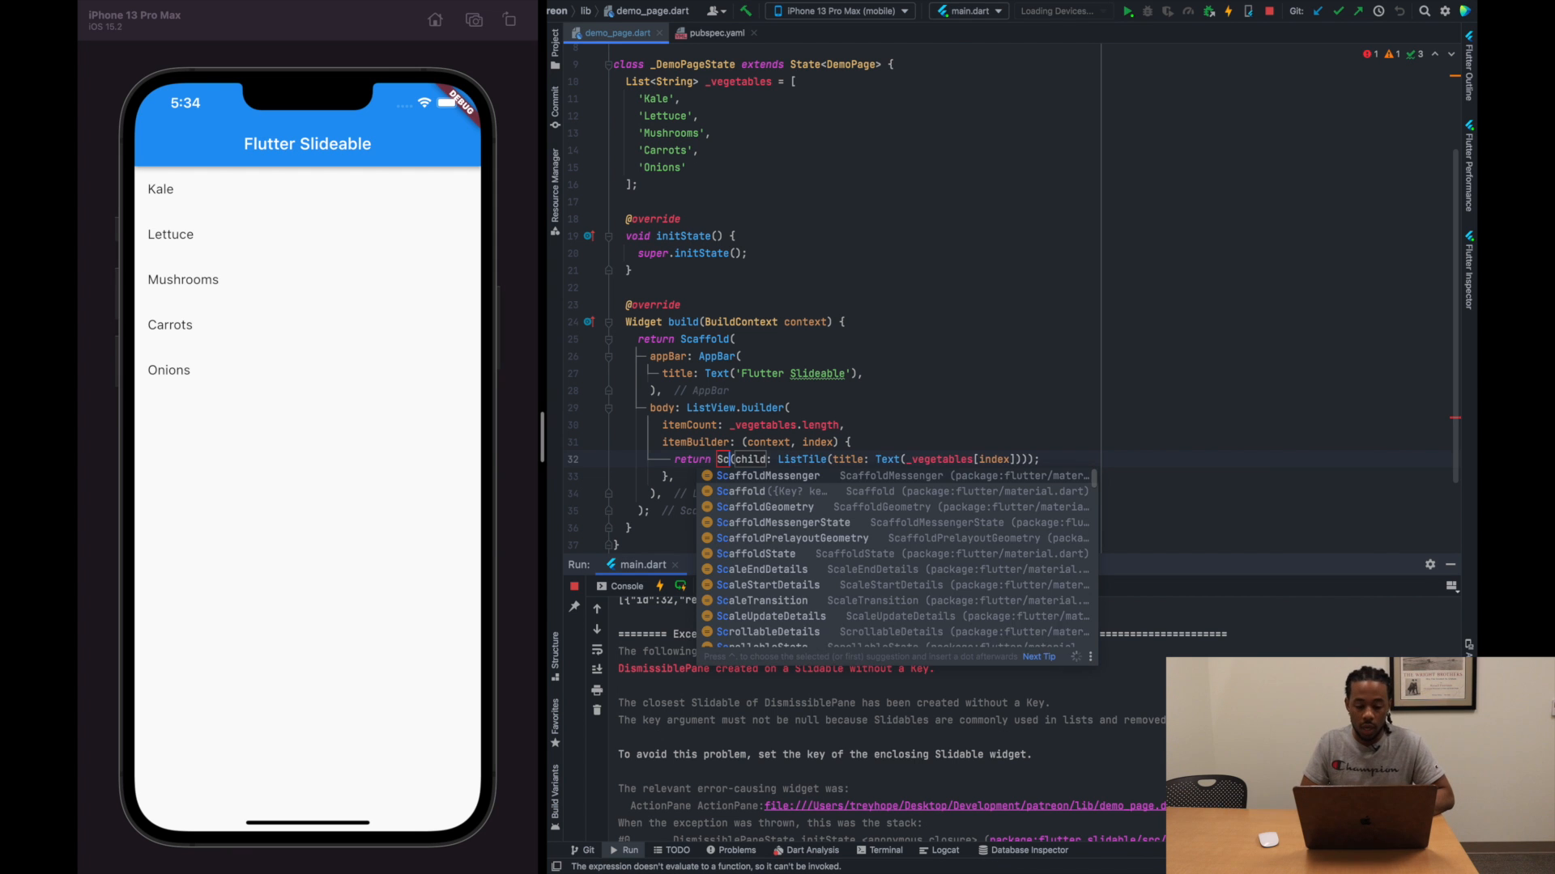
{"action": "type", "text": "lide"}
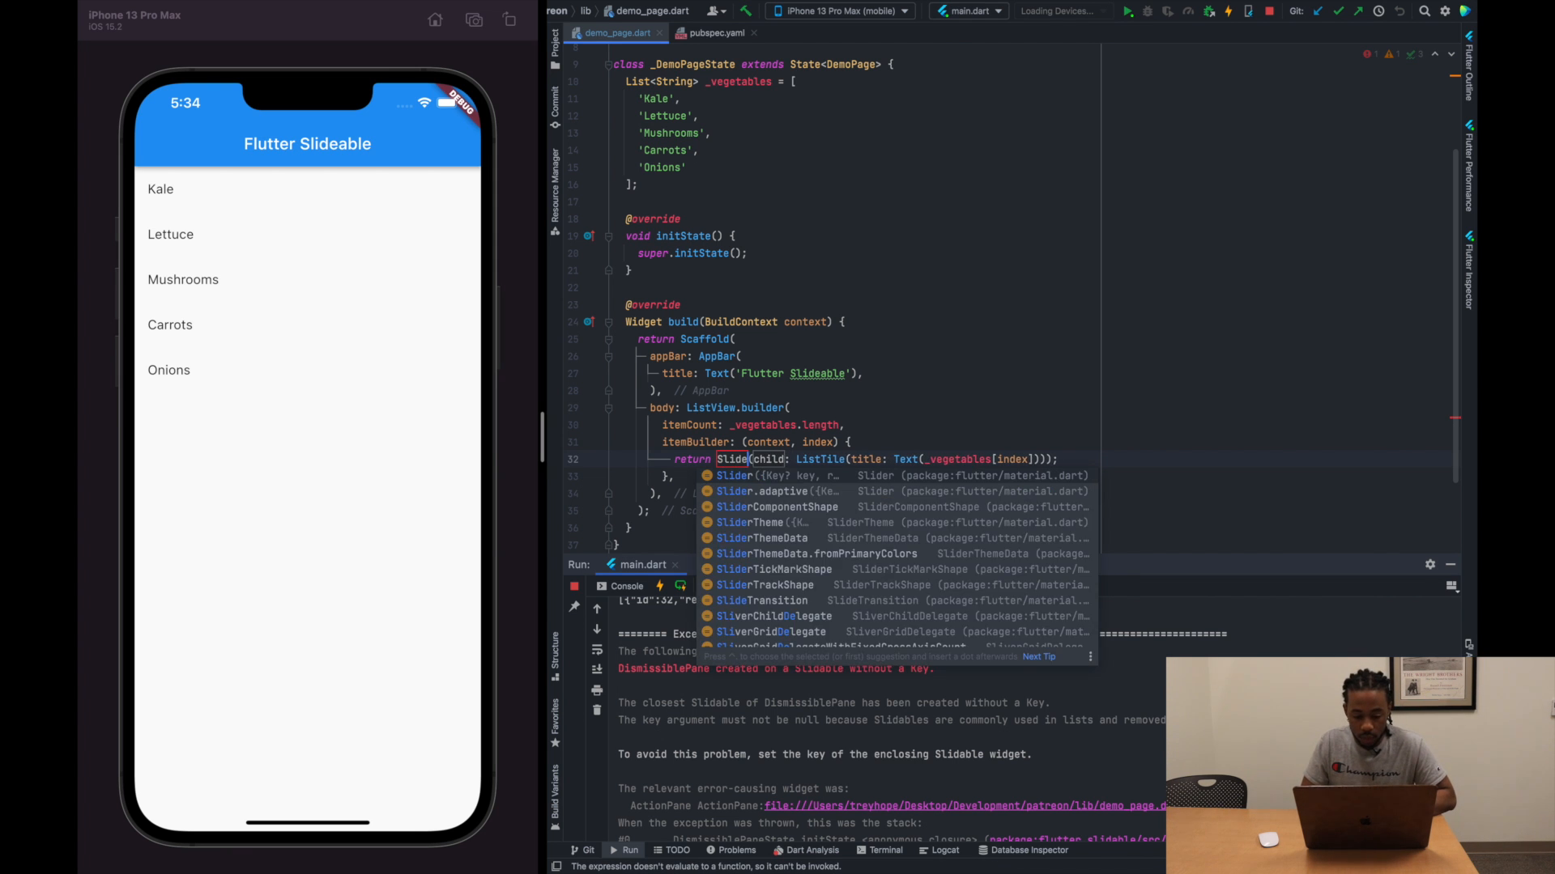
{"action": "type", "text": "able("}
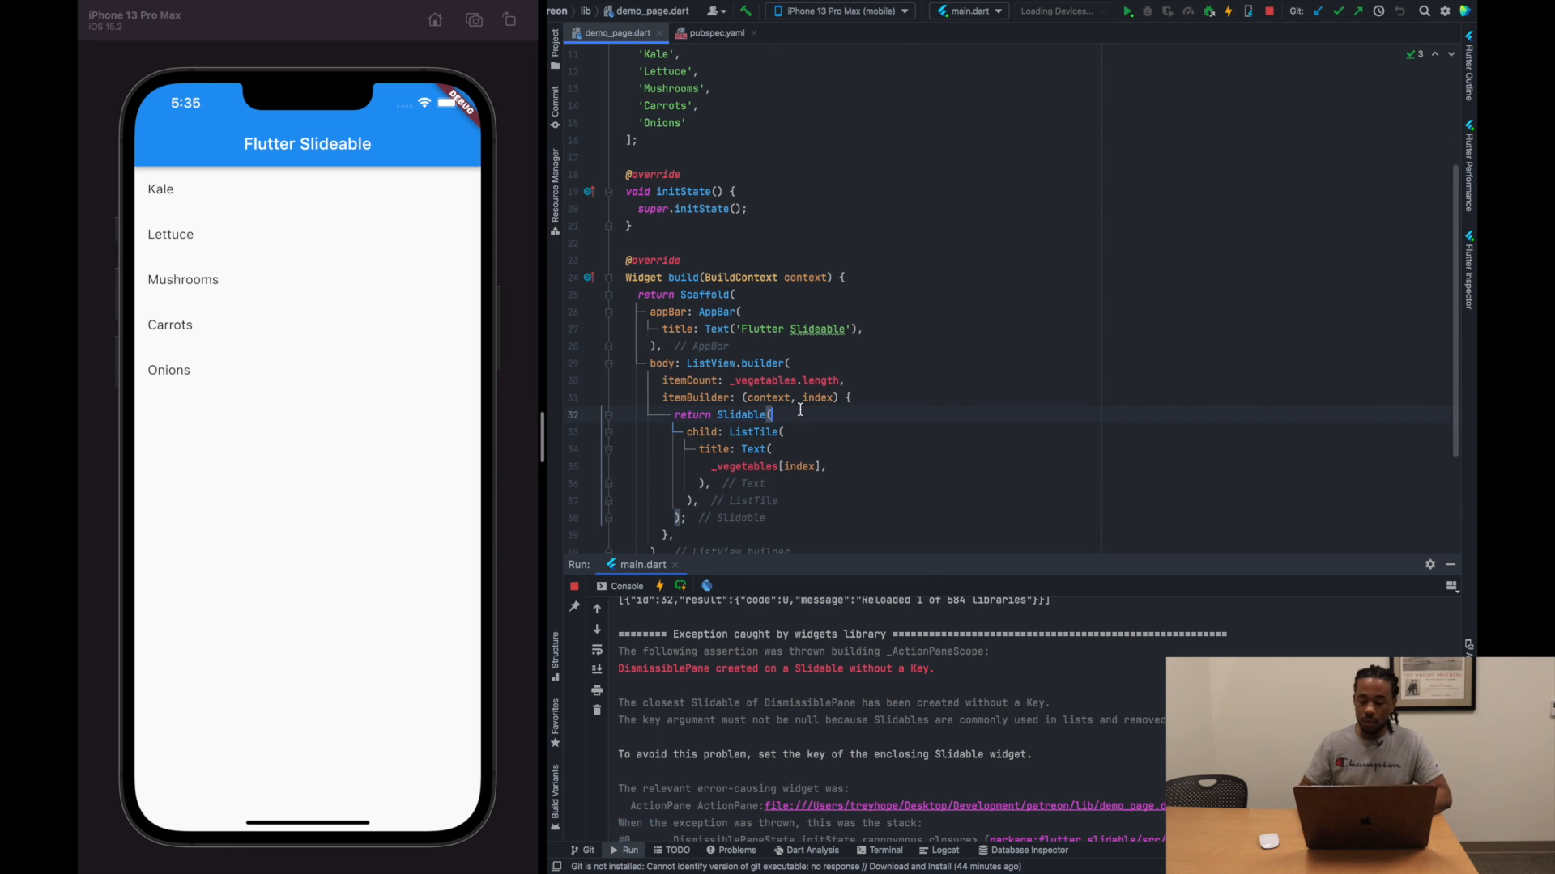
{"action": "type", "text": "key:"}
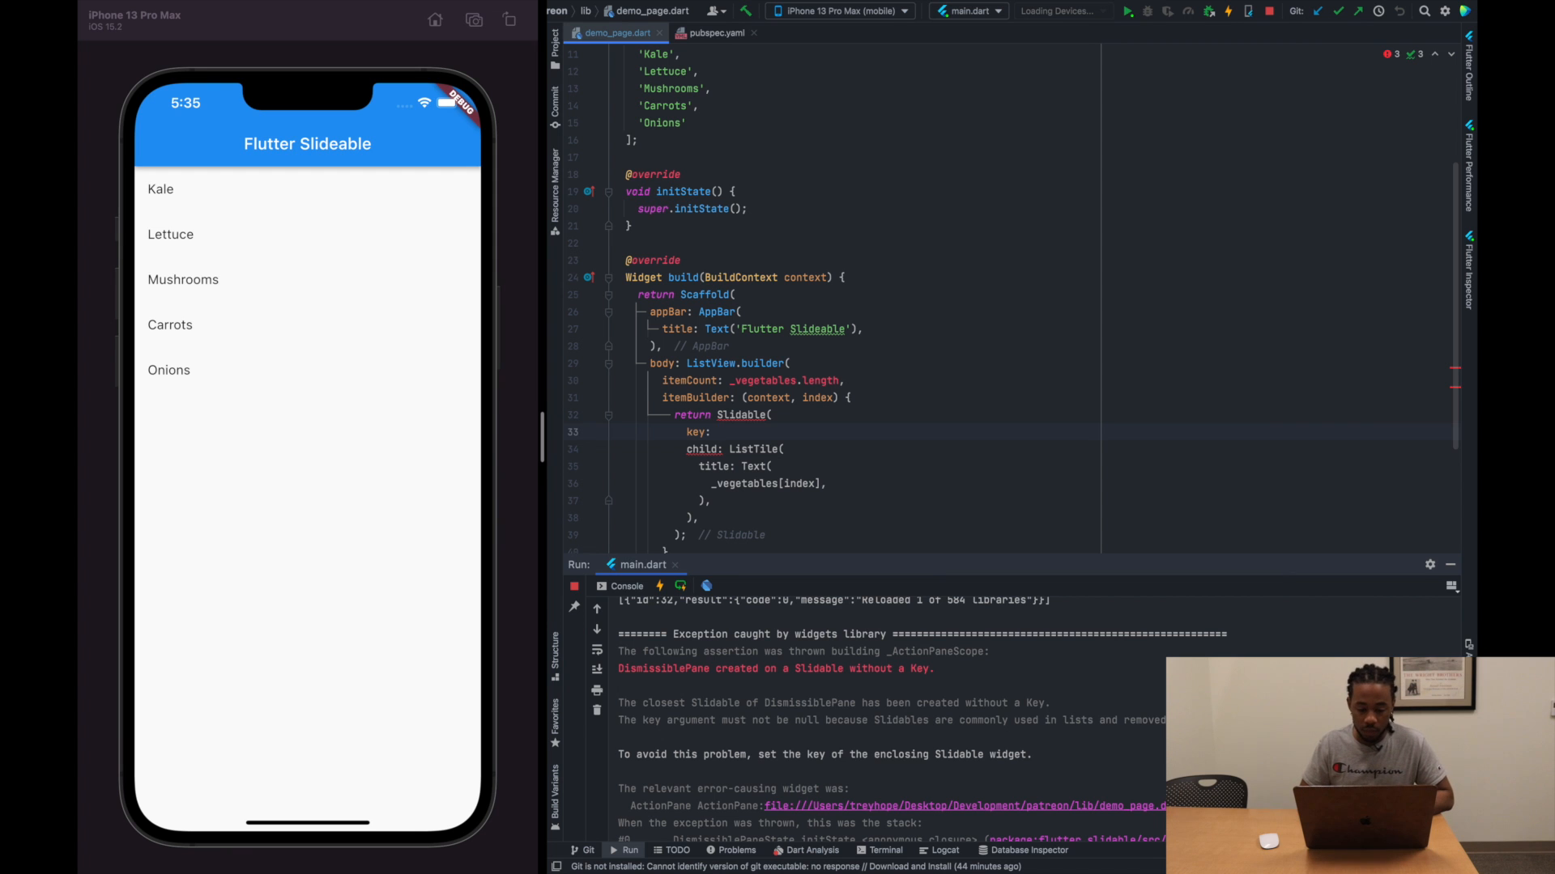
{"action": "type", "text": "in"}
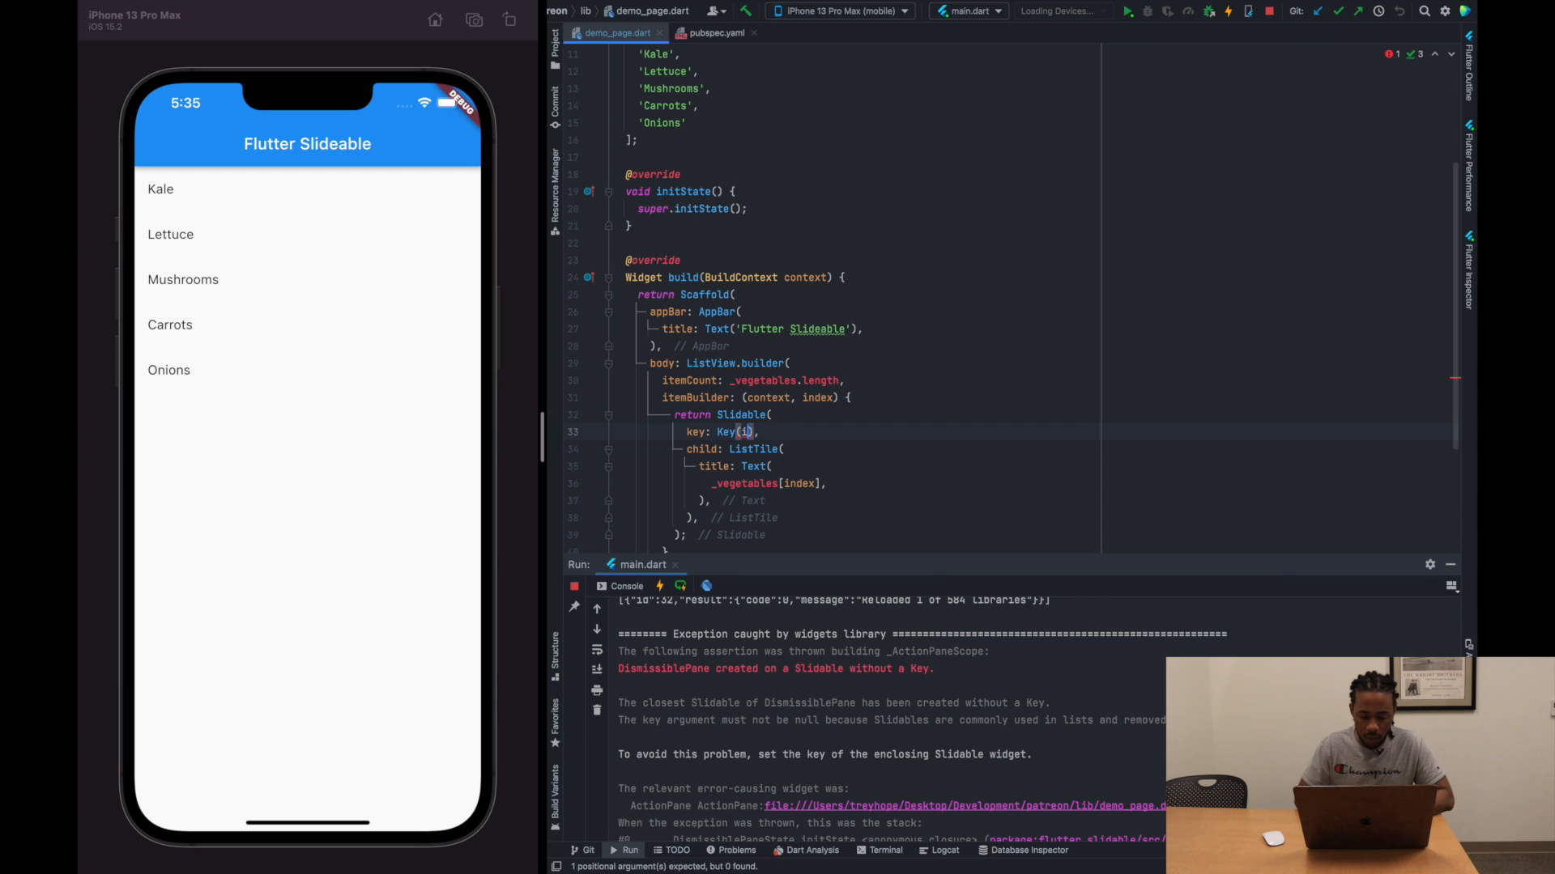
{"action": "type", "text": "index"}
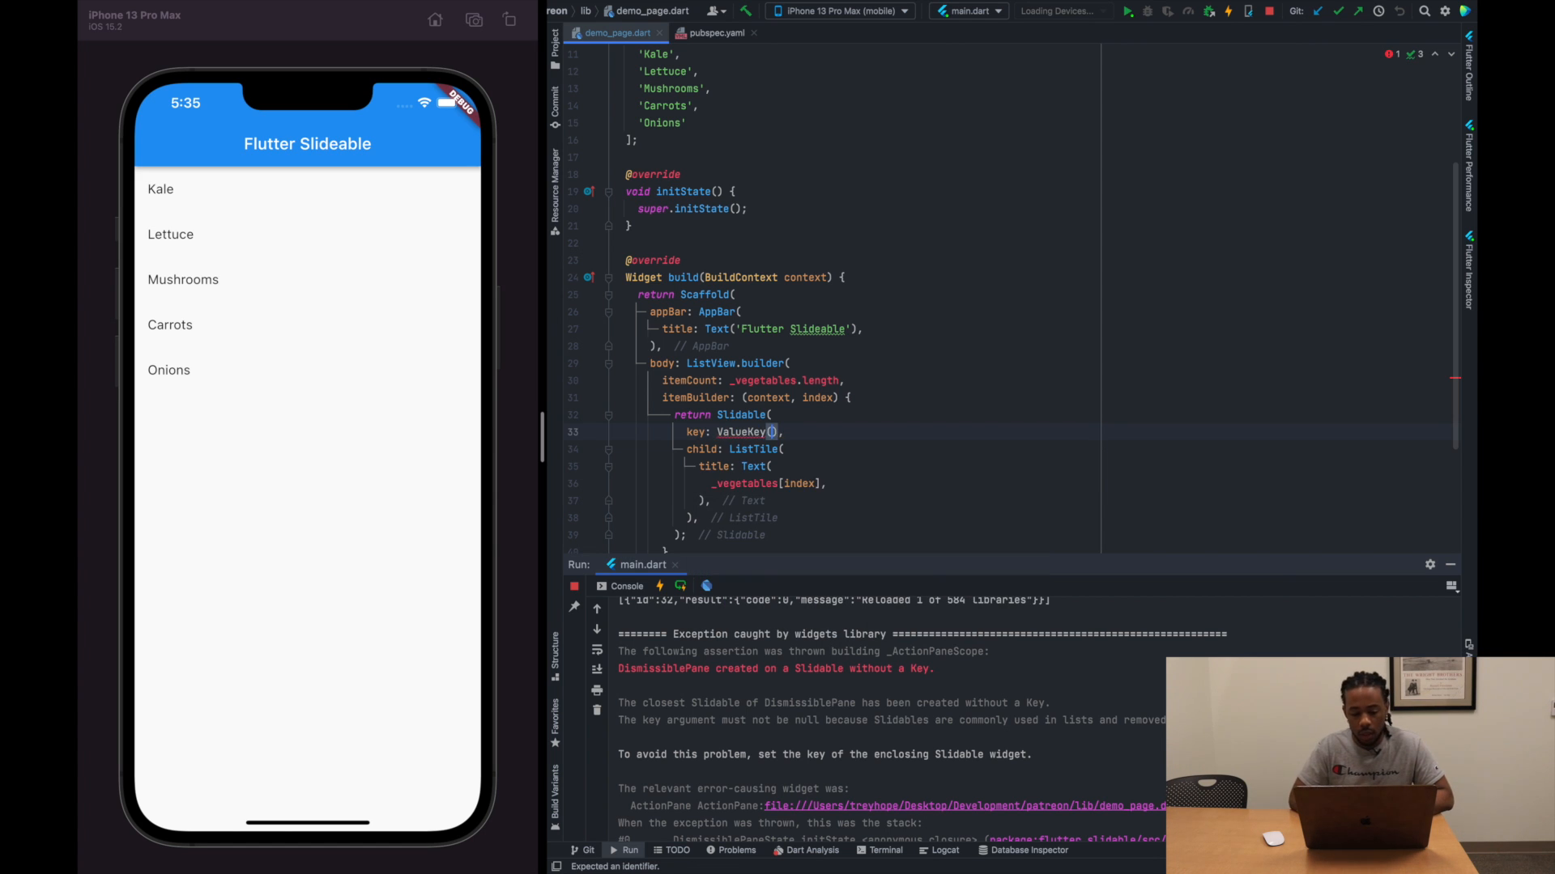
{"action": "type", "text": "index"}
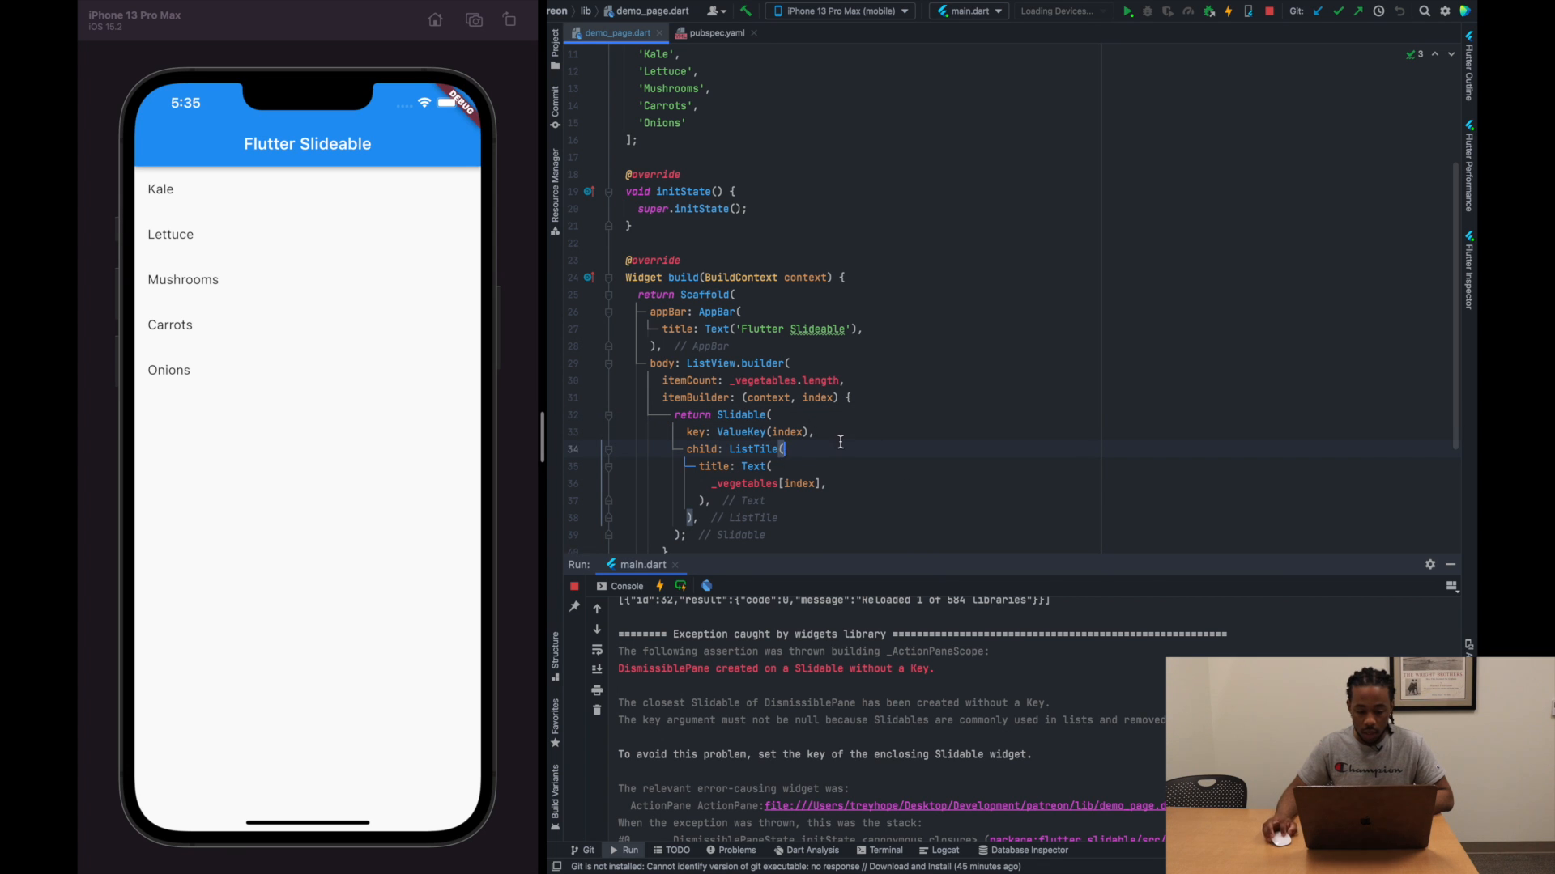
Add a startActionPane ActionPane containing SlidableAction(onPressed: onPressed)
{"action": "type", "text": "startActionPane: ,"}
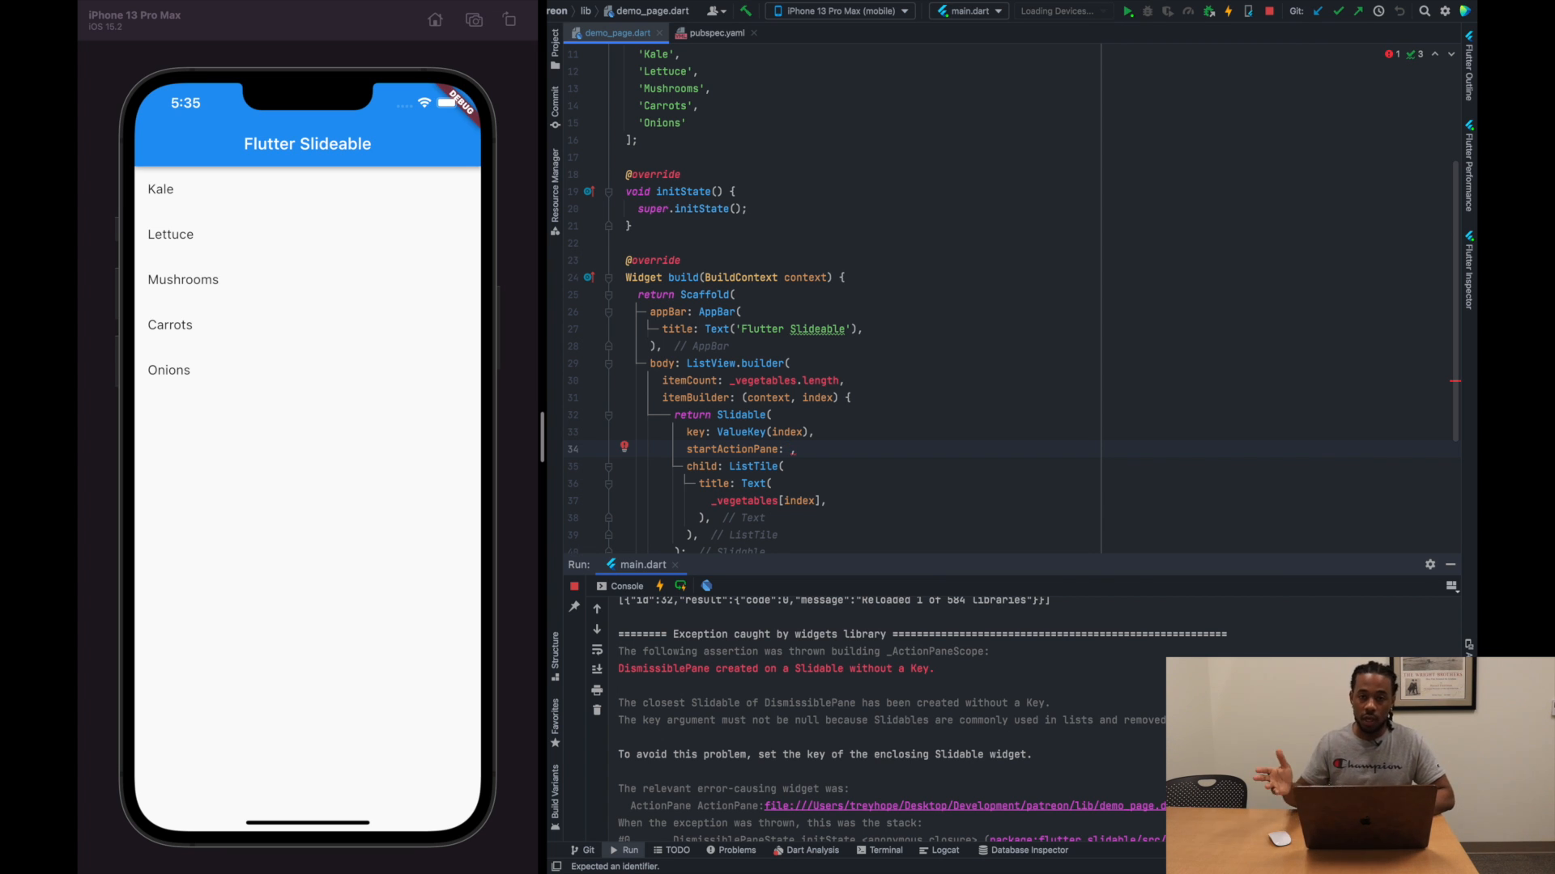
{"action": "type", "text": "A"}
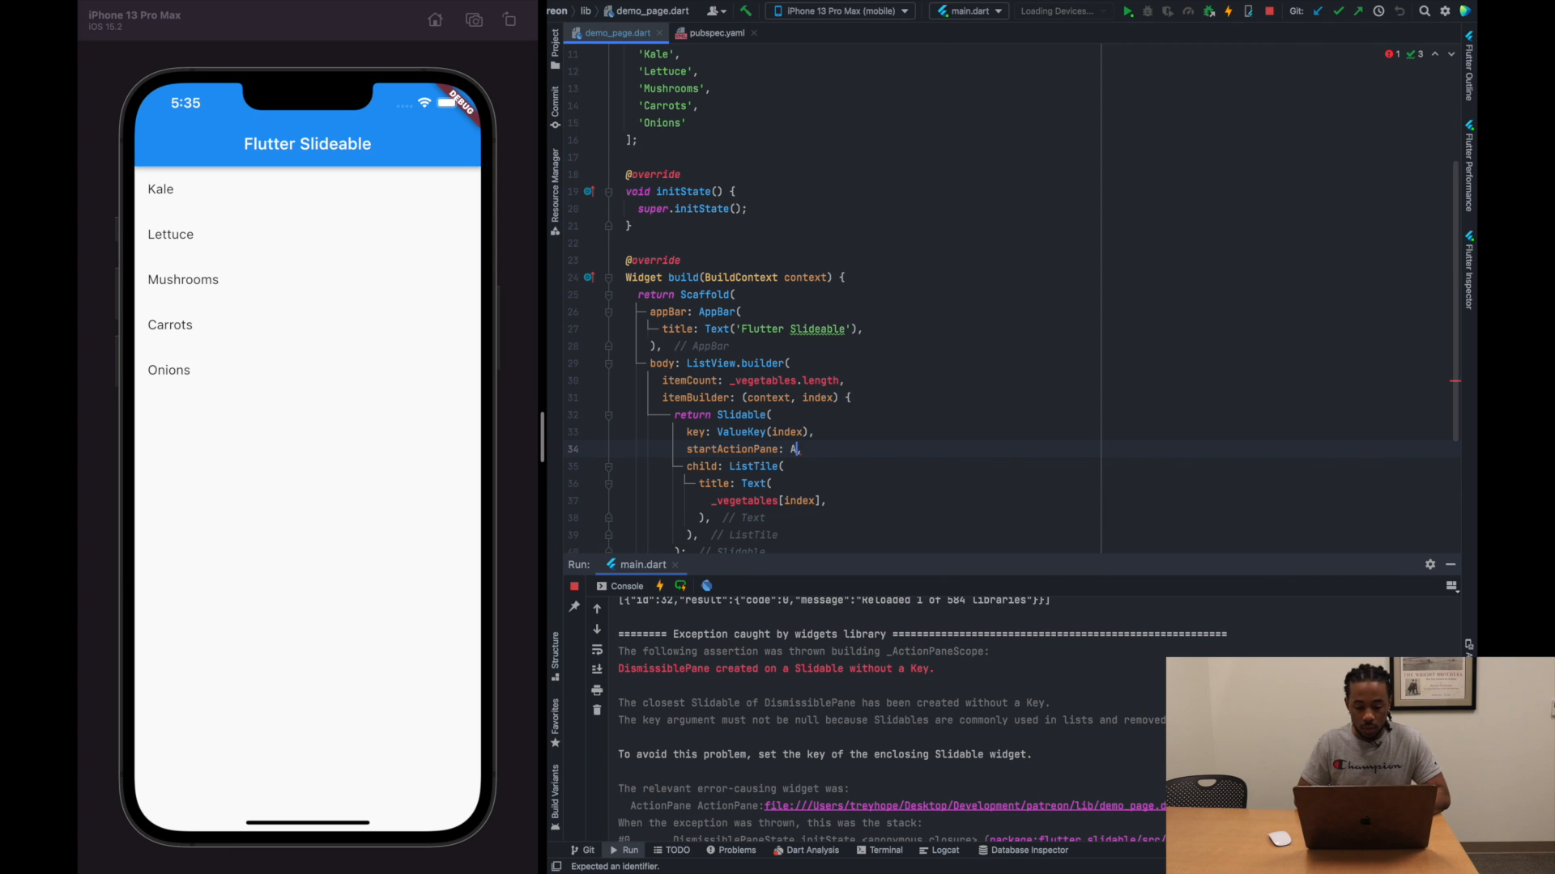
{"action": "type", "text": "ActionPane(),"}
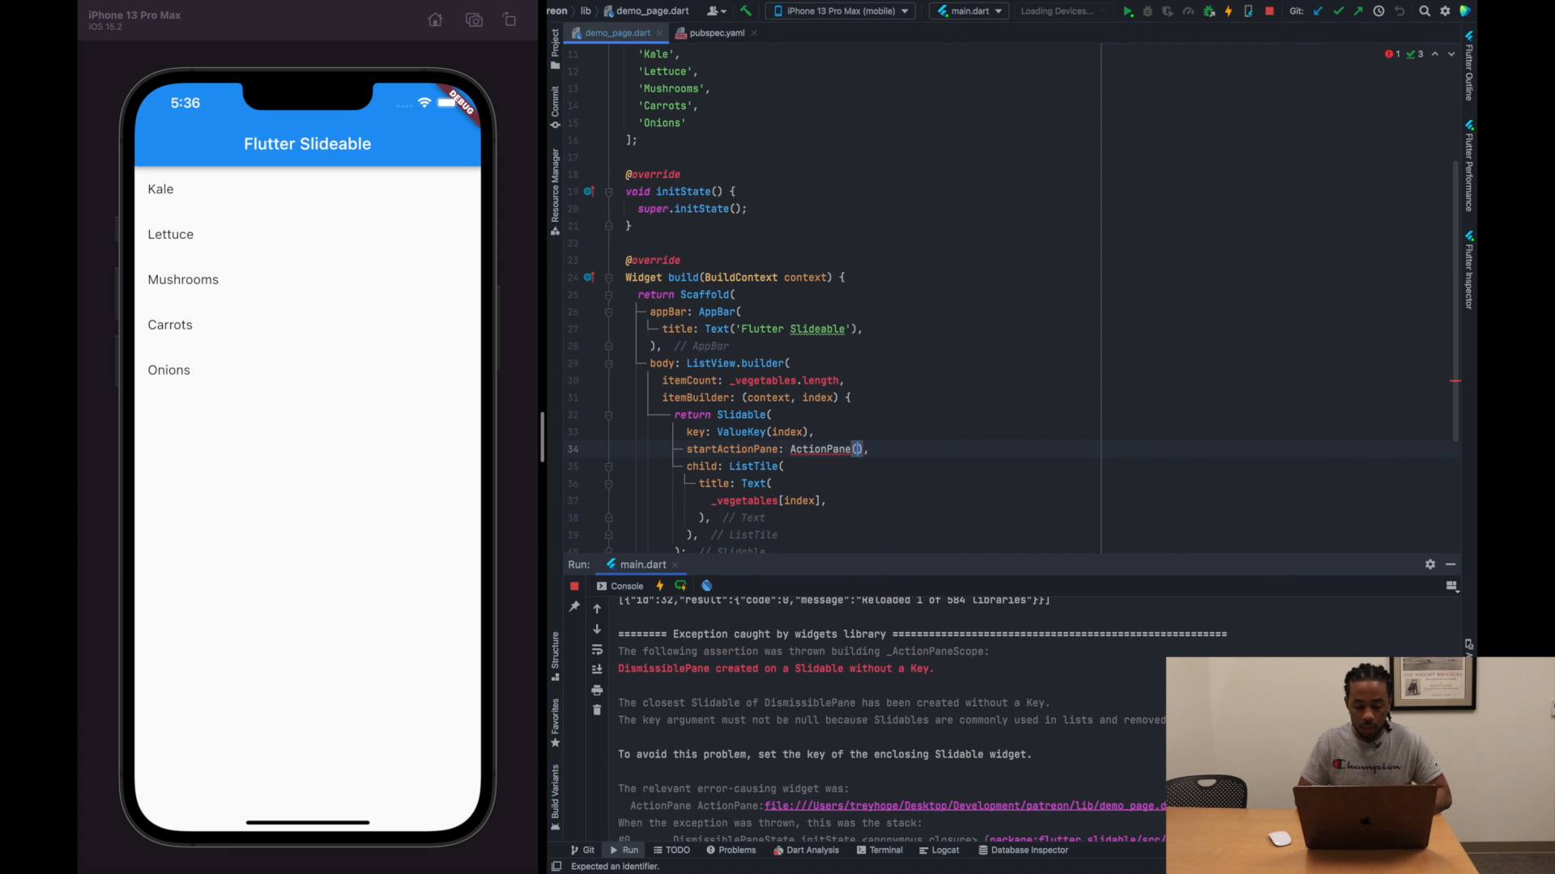
{"action": "type", "text": "child"}
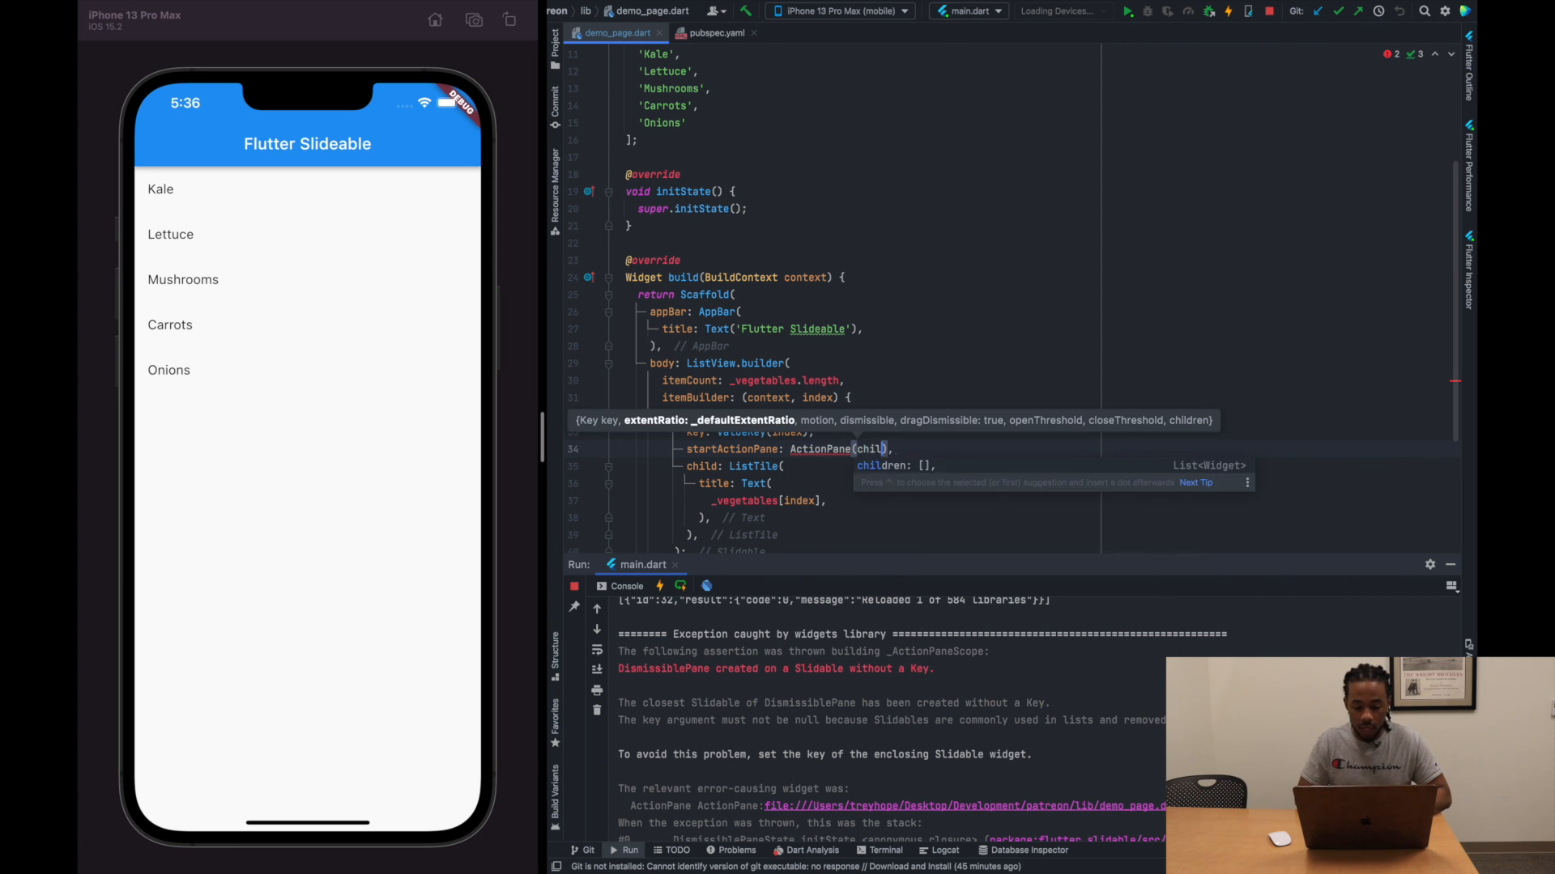
{"action": "left_click", "coordinate": [883, 465]}
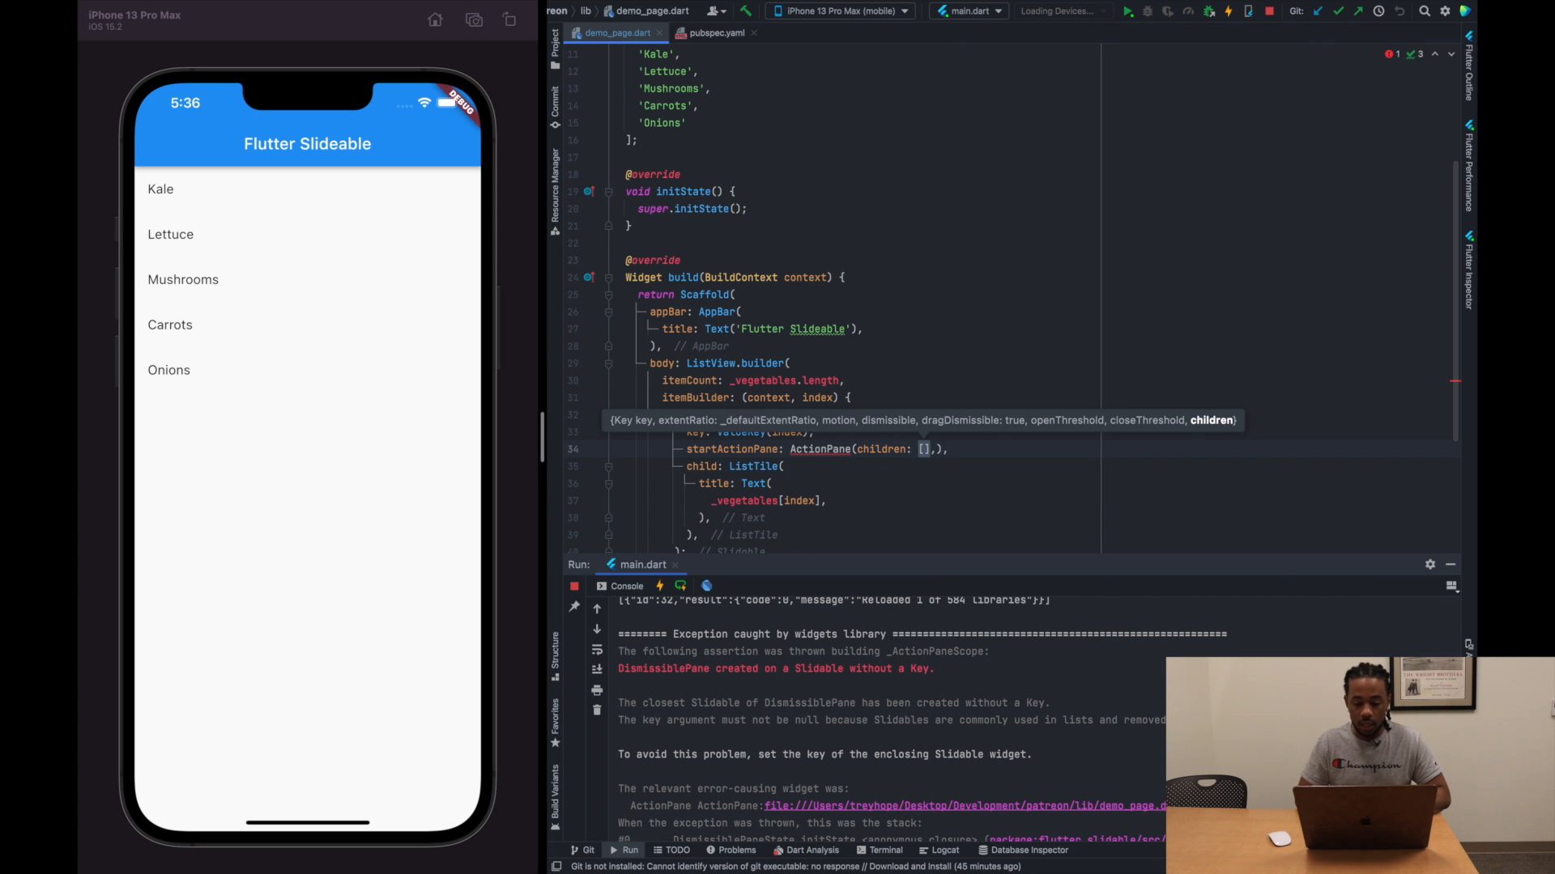
{"action": "type", "text": "Slid"}
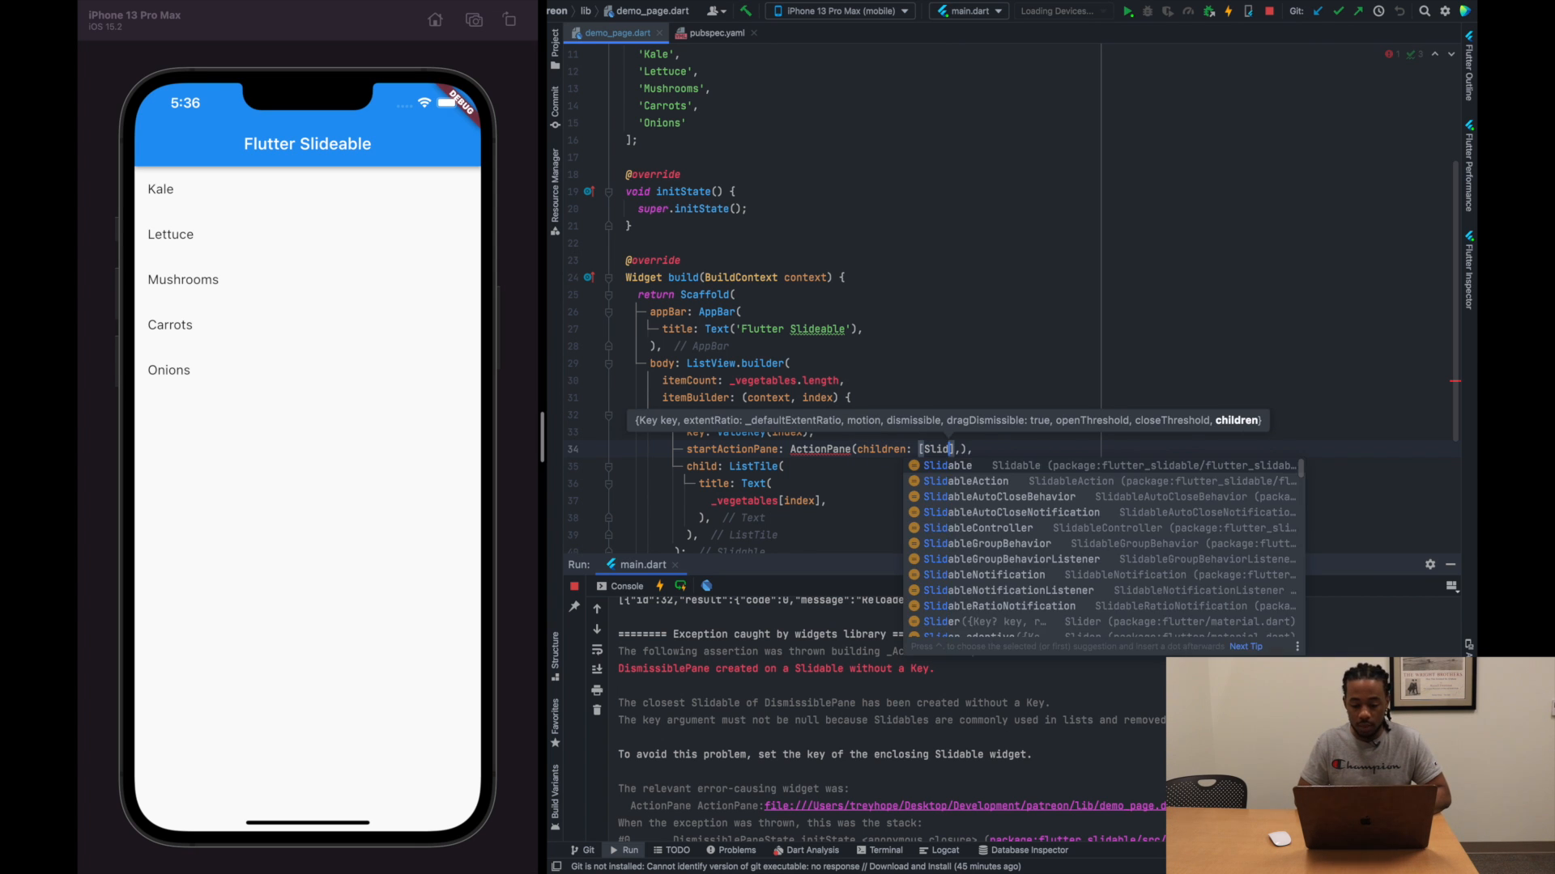
{"action": "type", "text": "SlidableAction(onPressed: onPressed)"}
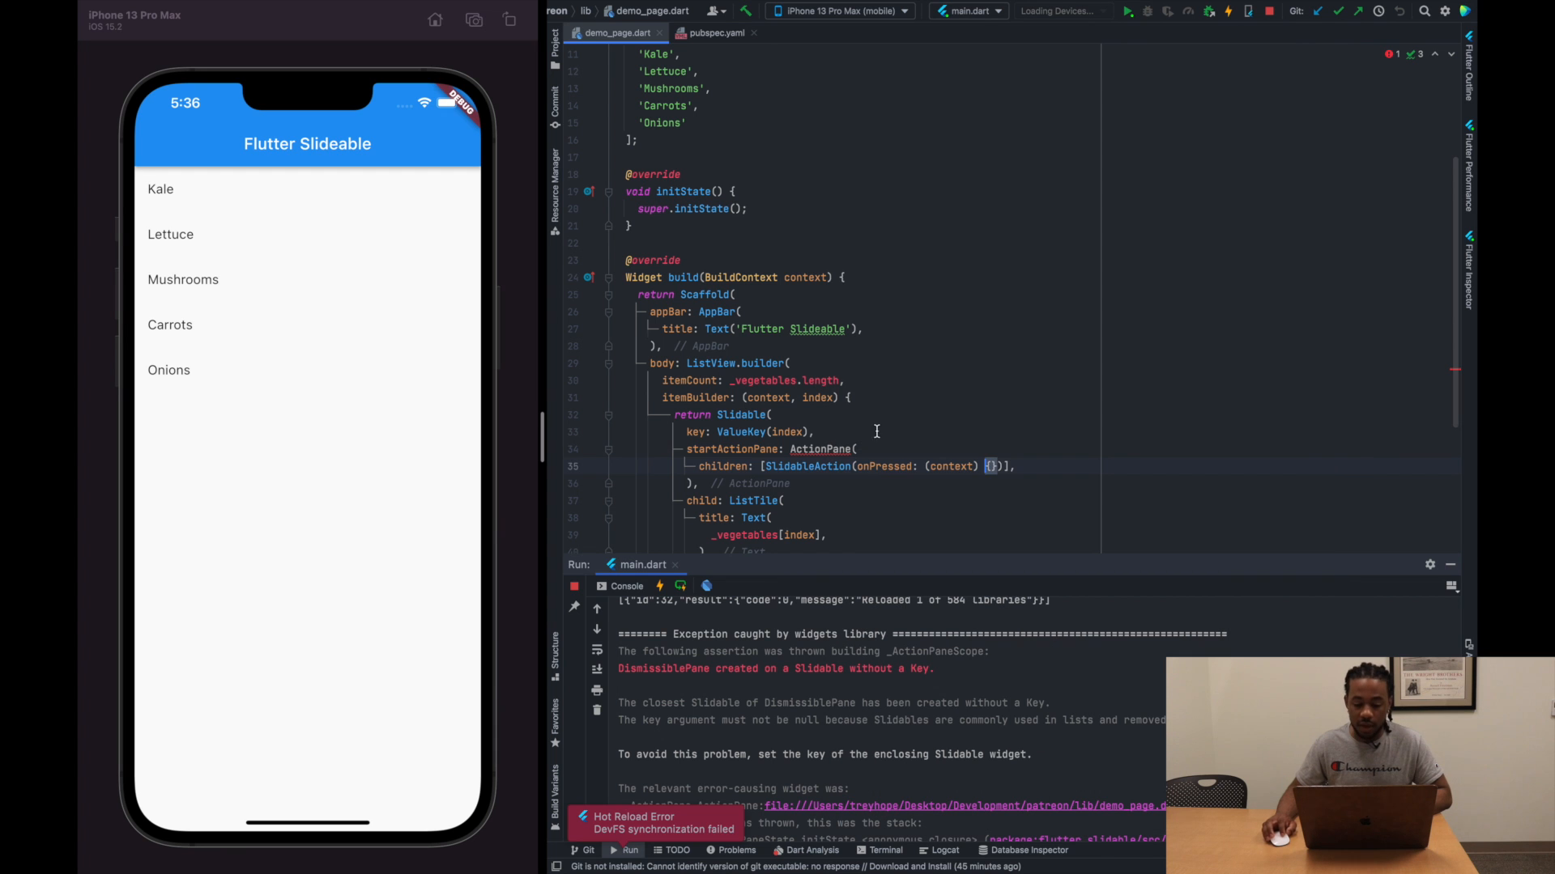
Set the ActionPane's motion to ScrollMotion()
{"action": "type", "text": "motion: ,"}
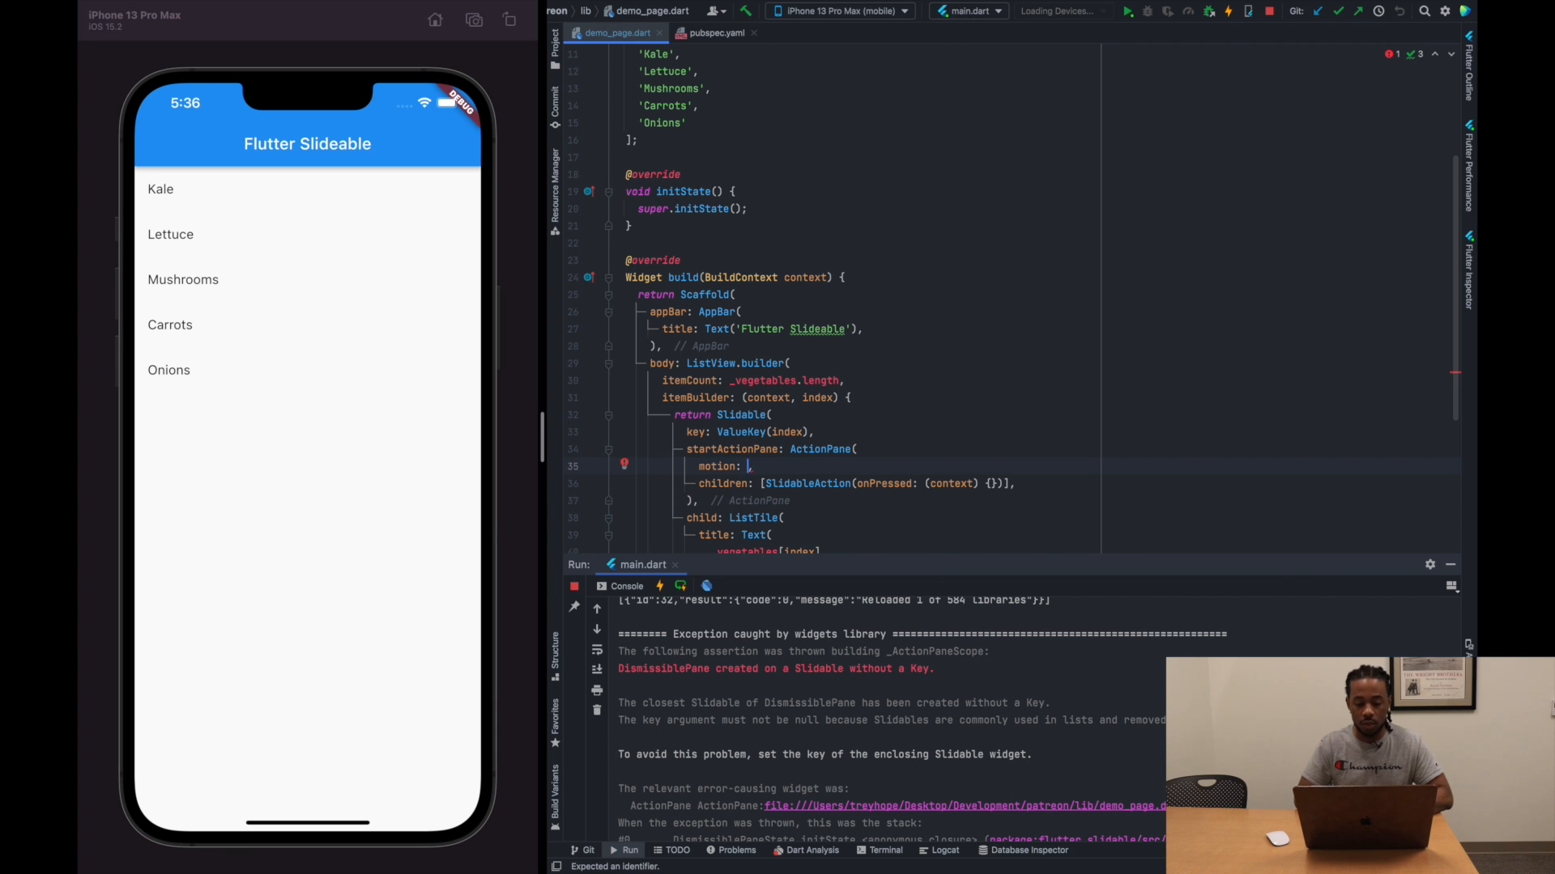
{"action": "type", "text": "ScrollMotion"}
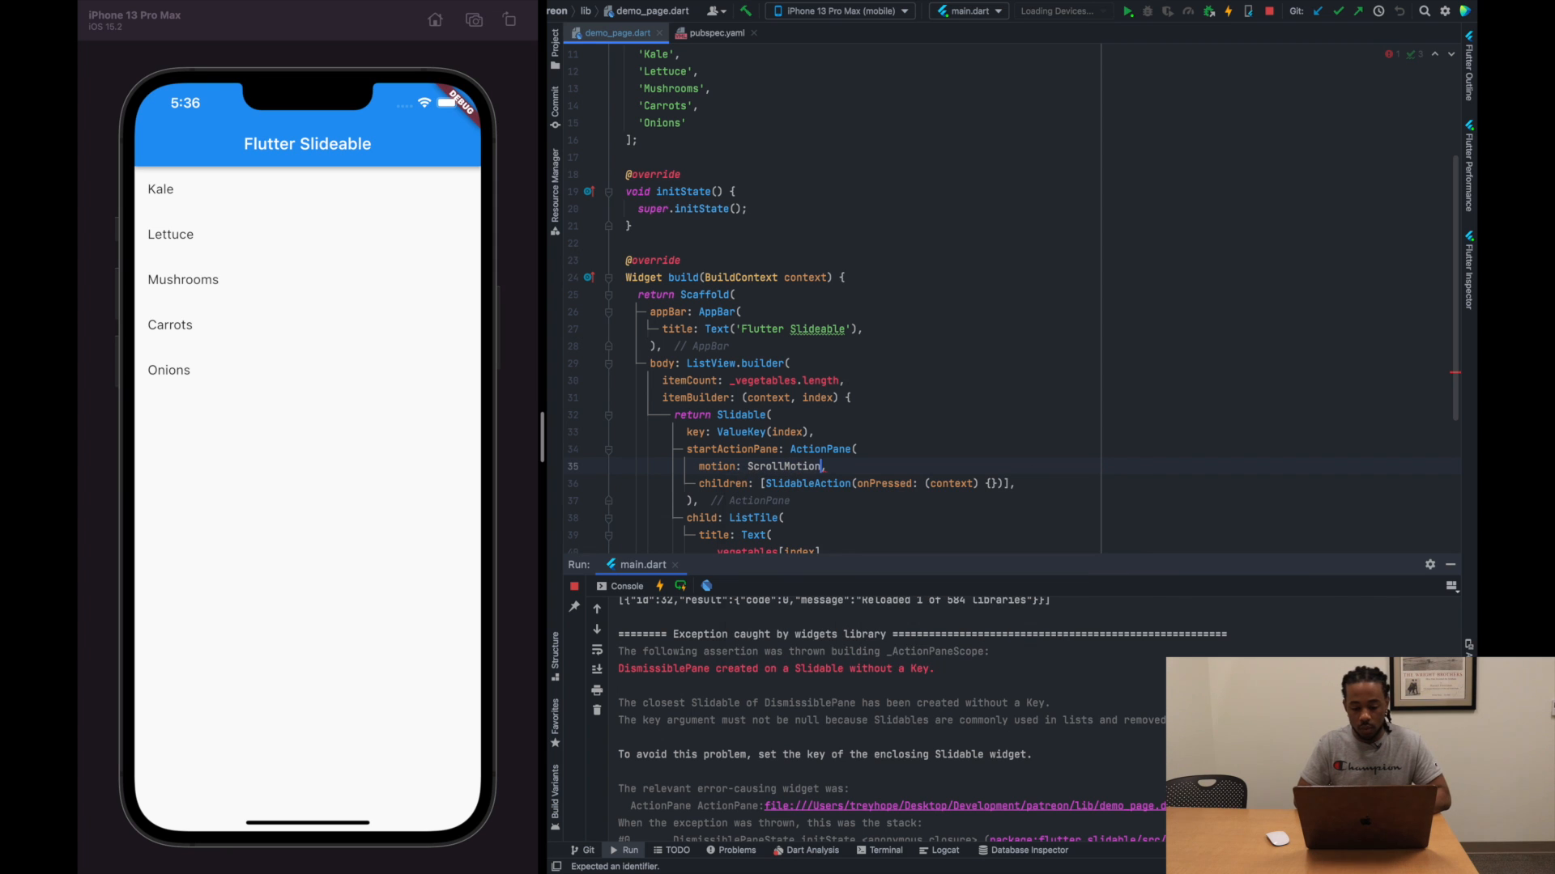
{"action": "type", "text": "()"}
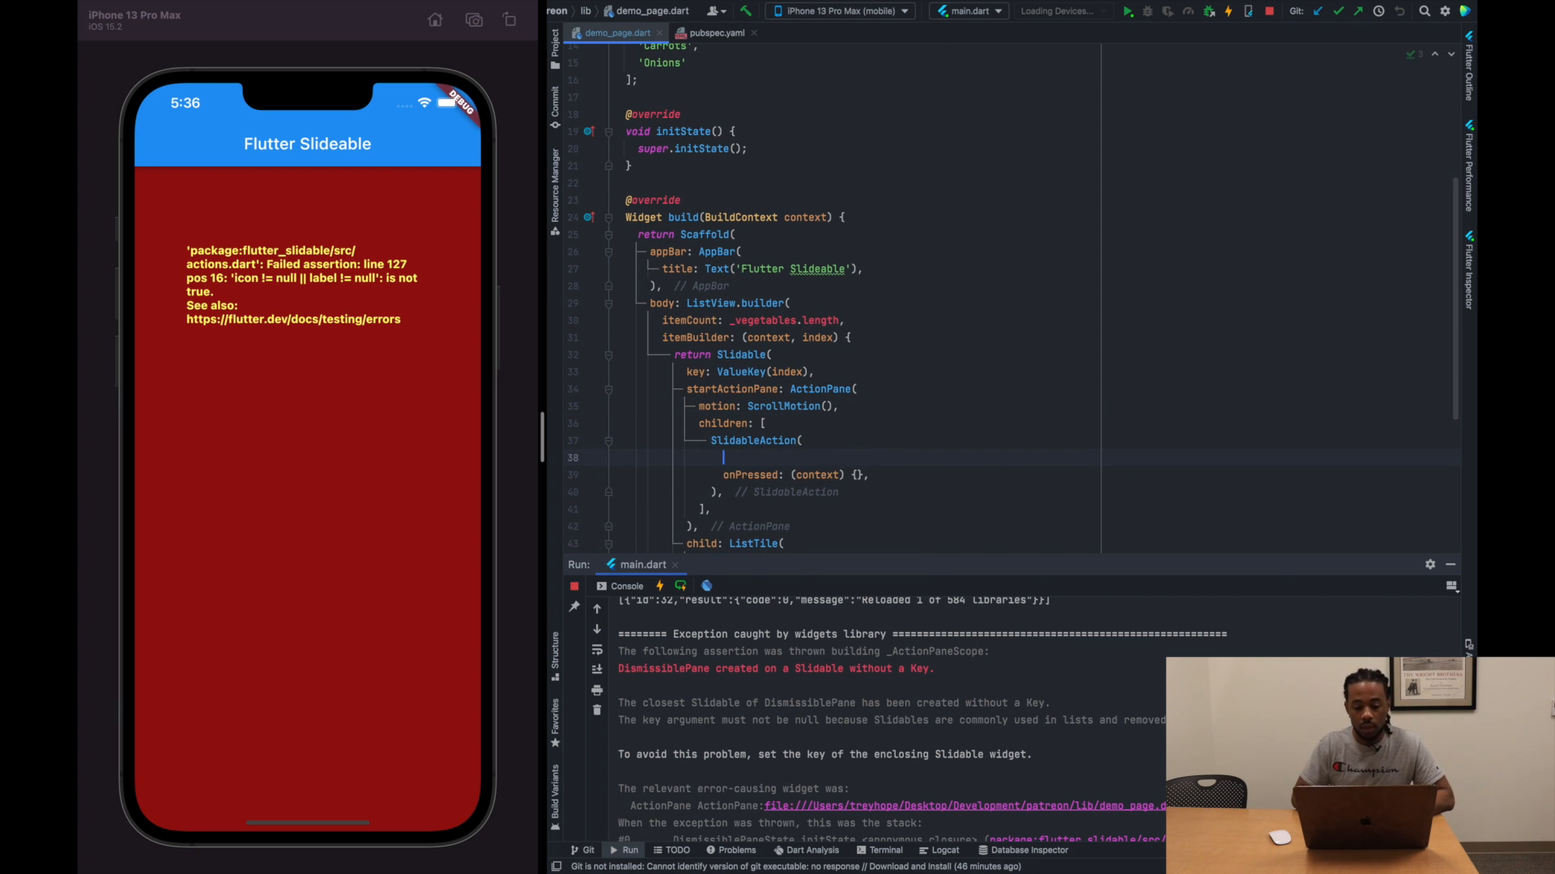
Give the SlidableAction Icons.delete, Colors.red and label 'Delete', opening its onPressed body
{"action": "type", "text": "icon:"}
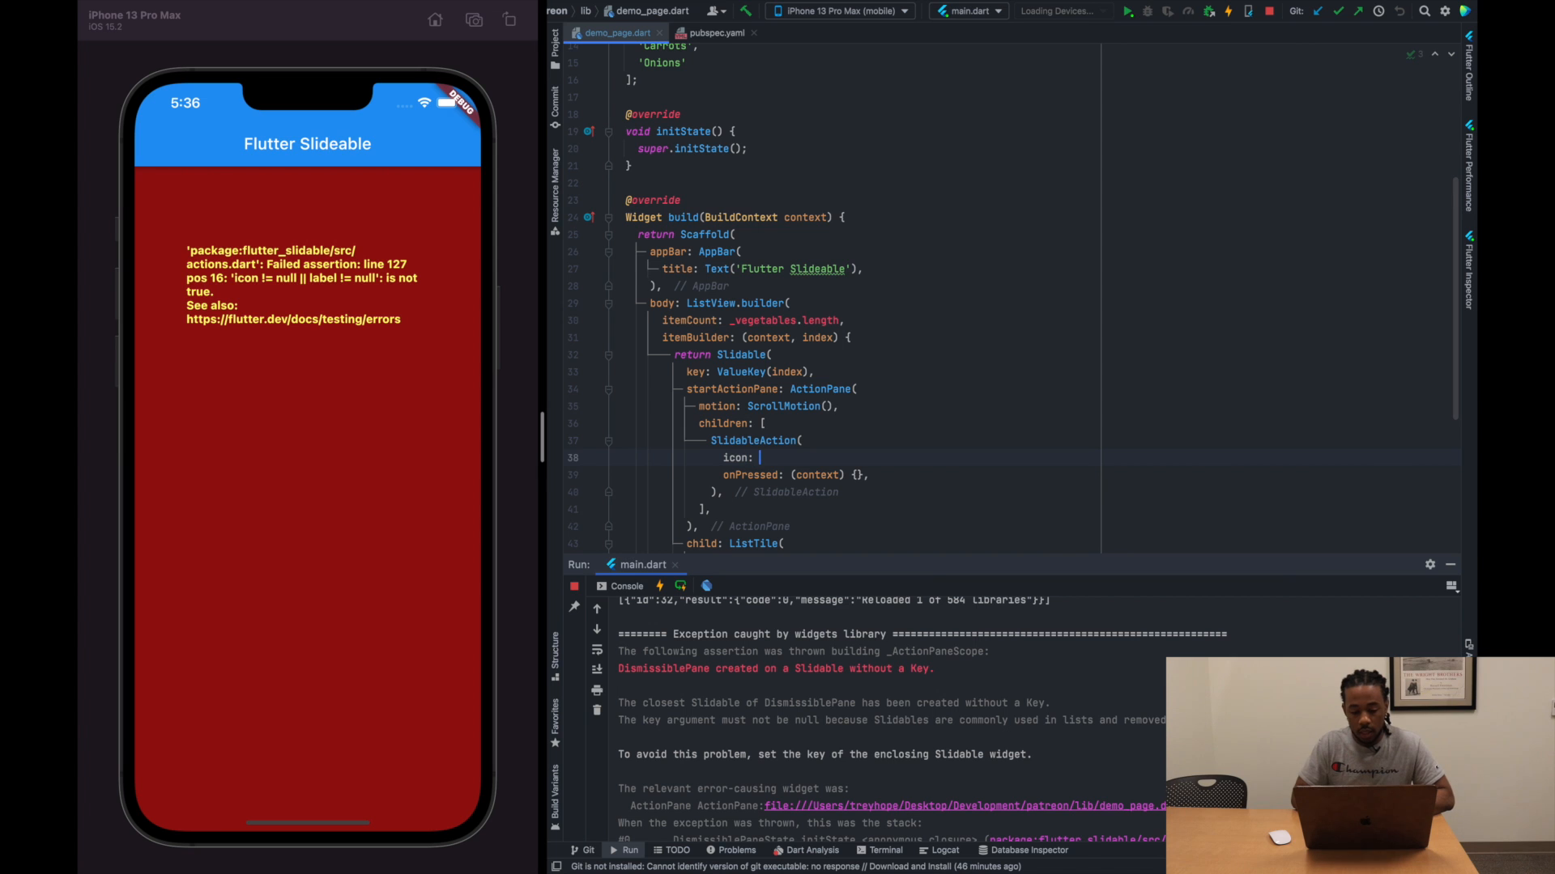
{"action": "type", "text": "Icons.del"}
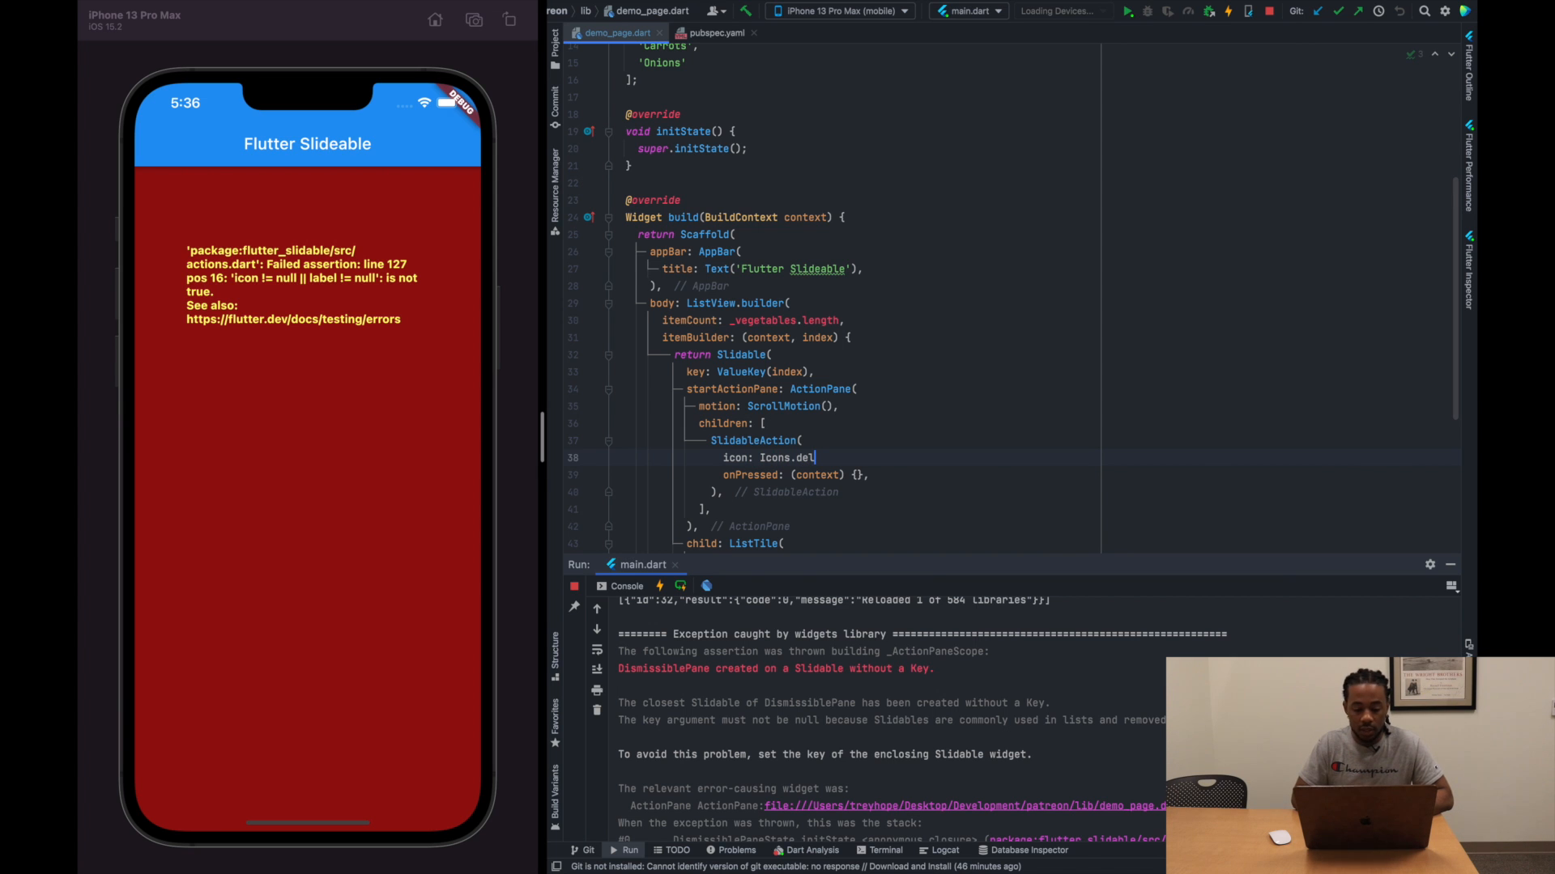
{"action": "type", "text": "ete,"}
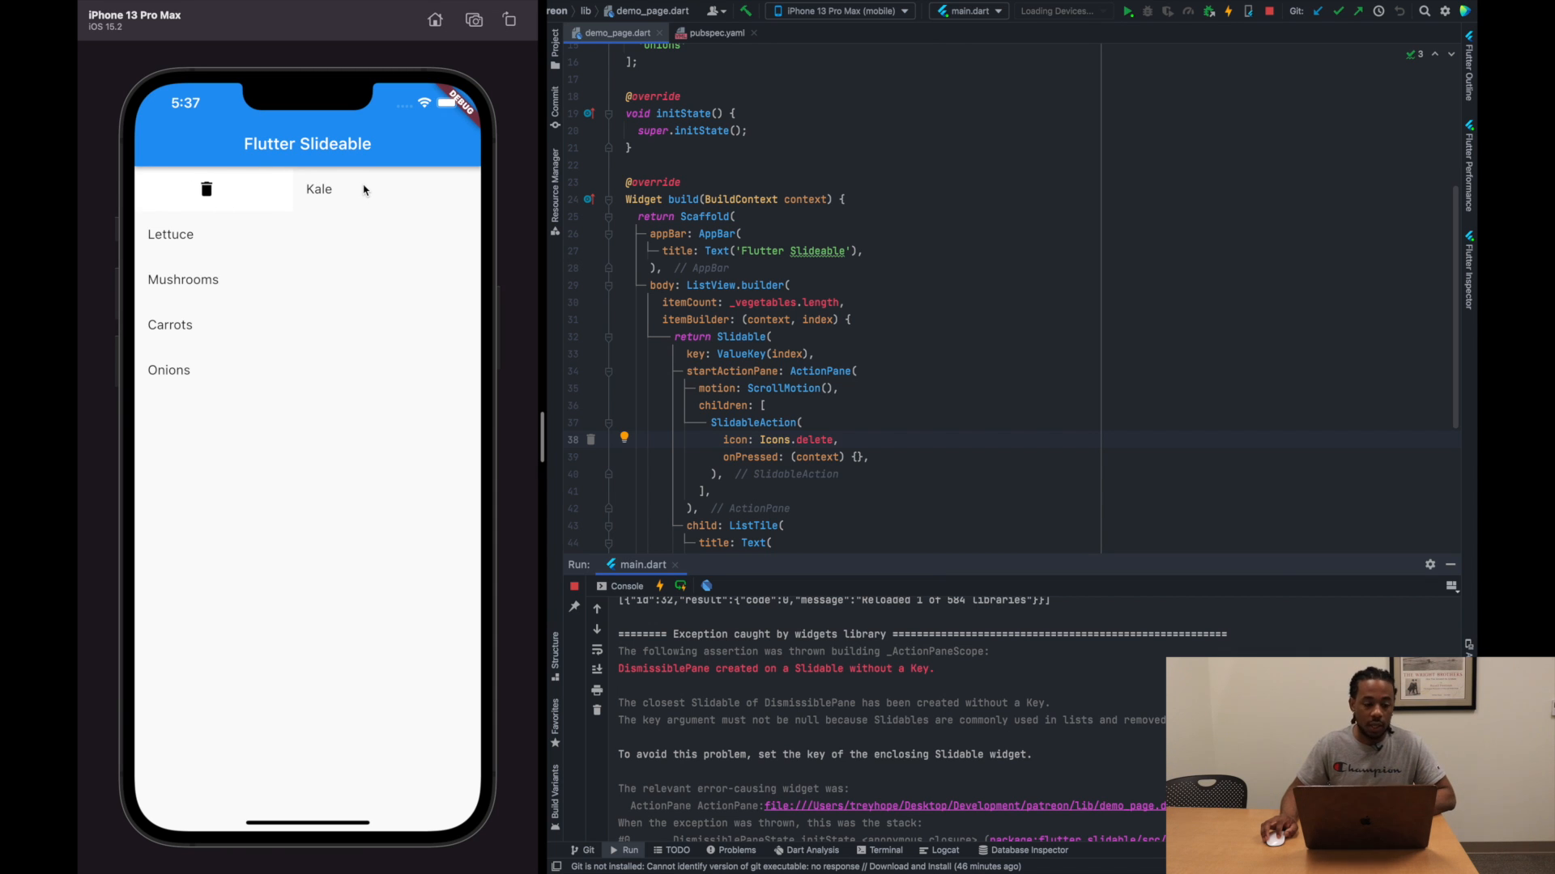
{"action": "left_click", "coordinate": [807, 422]}
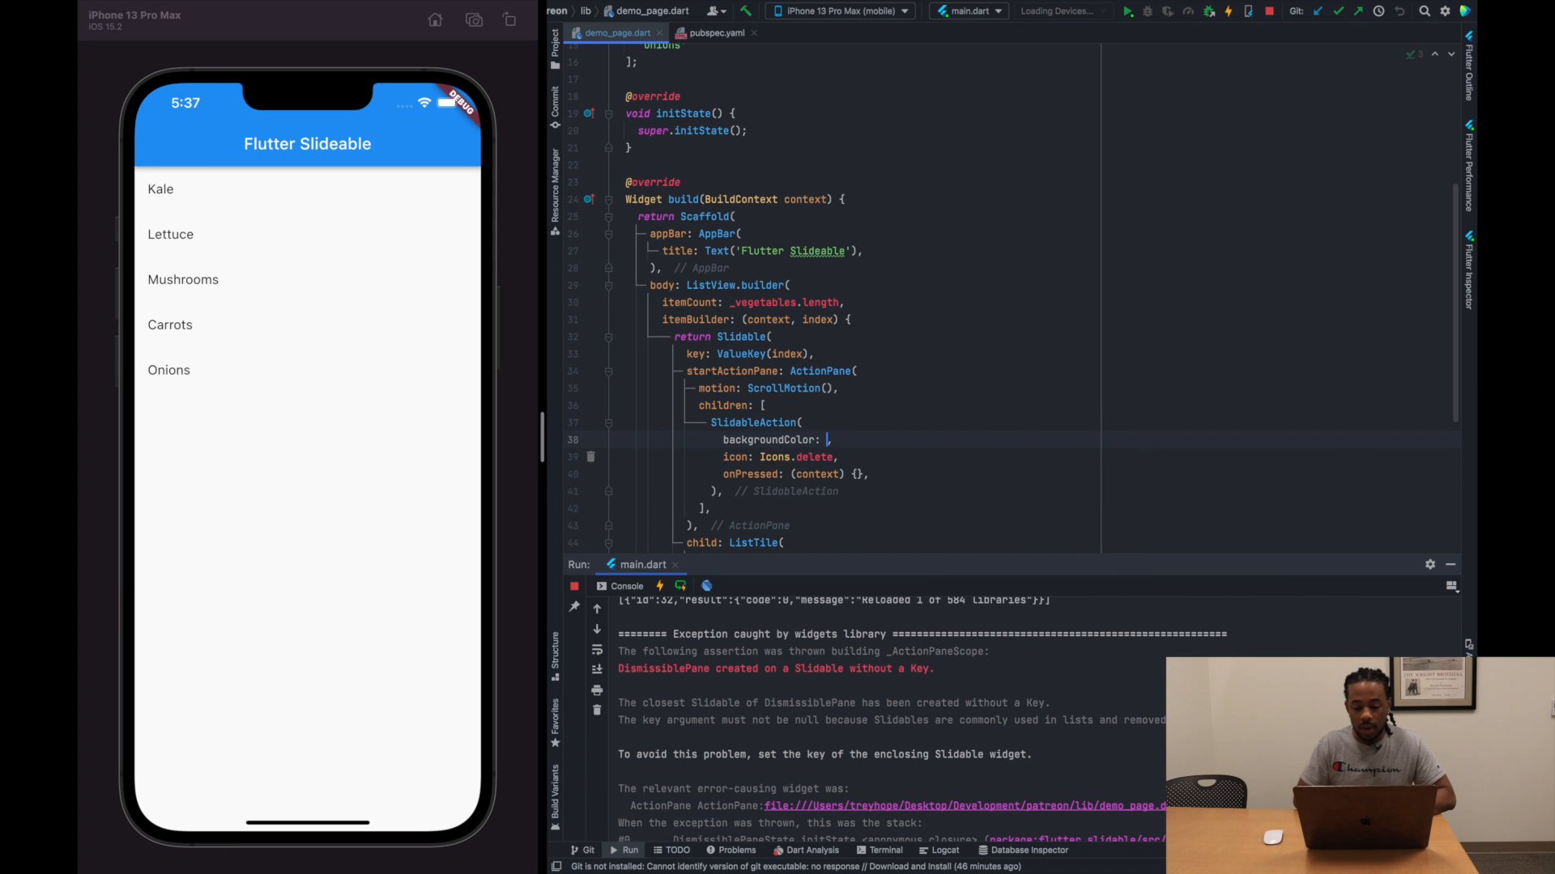
{"action": "type", "text": "Co"}
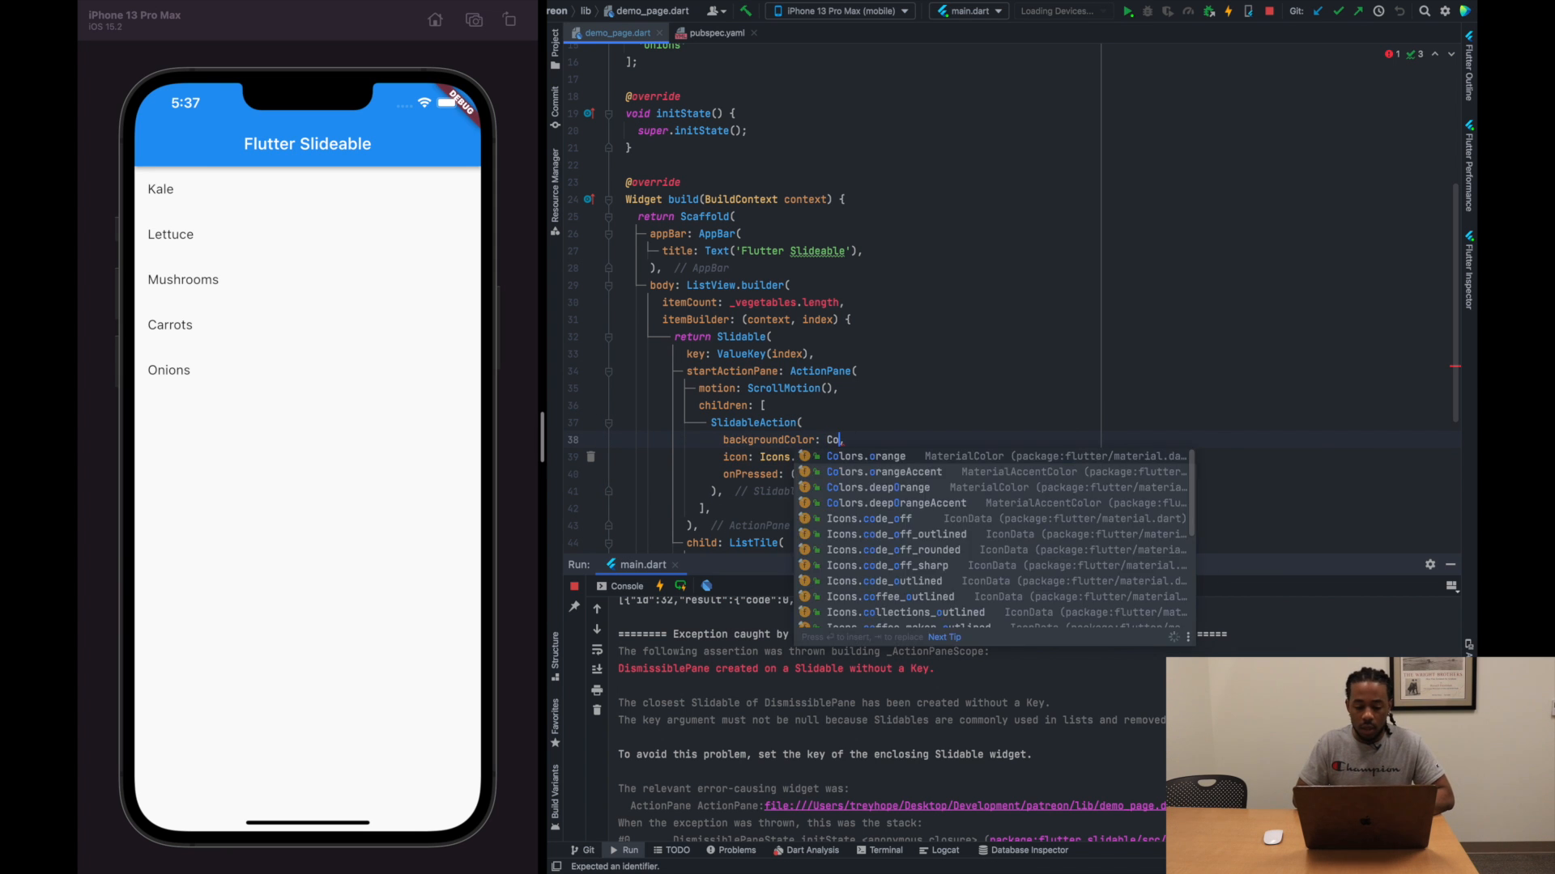
{"action": "type", "text": "red"}
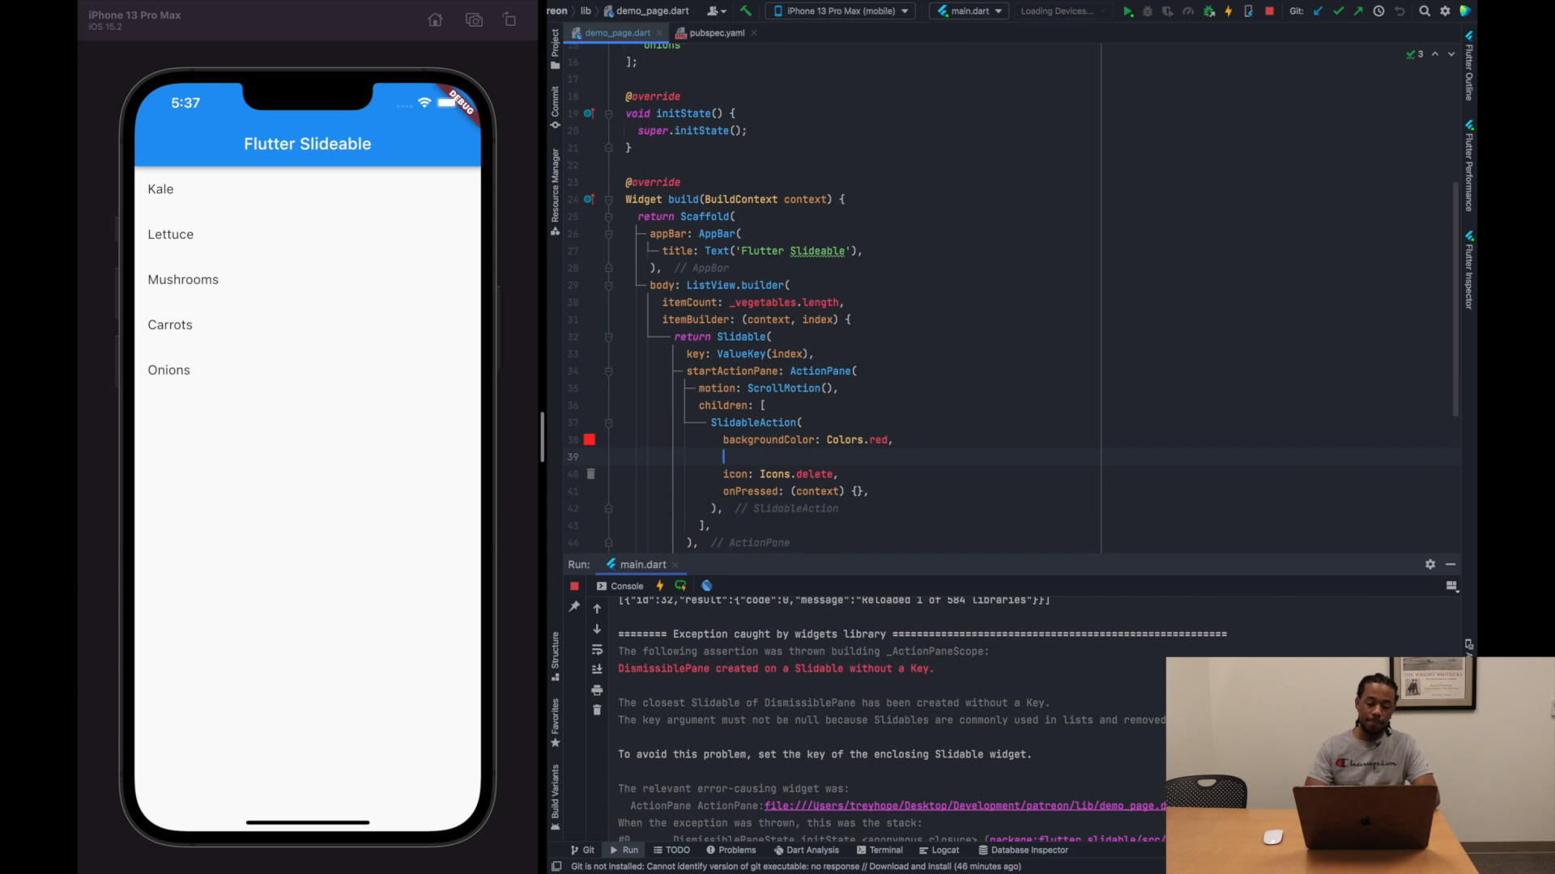
{"action": "type", "text": "label: '',"}
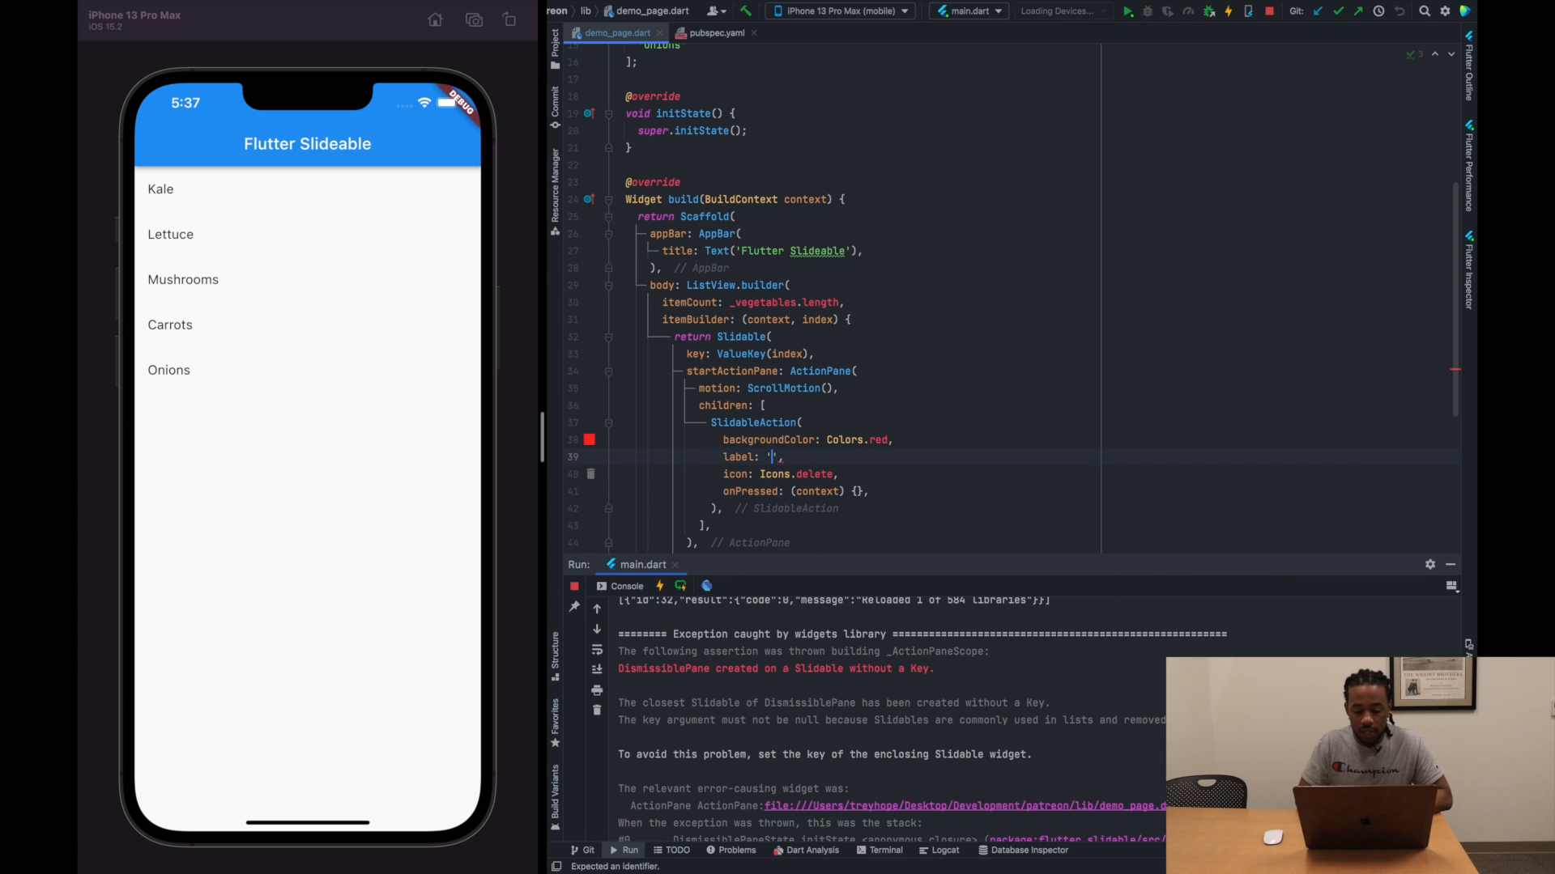
{"action": "type", "text": "Delete"}
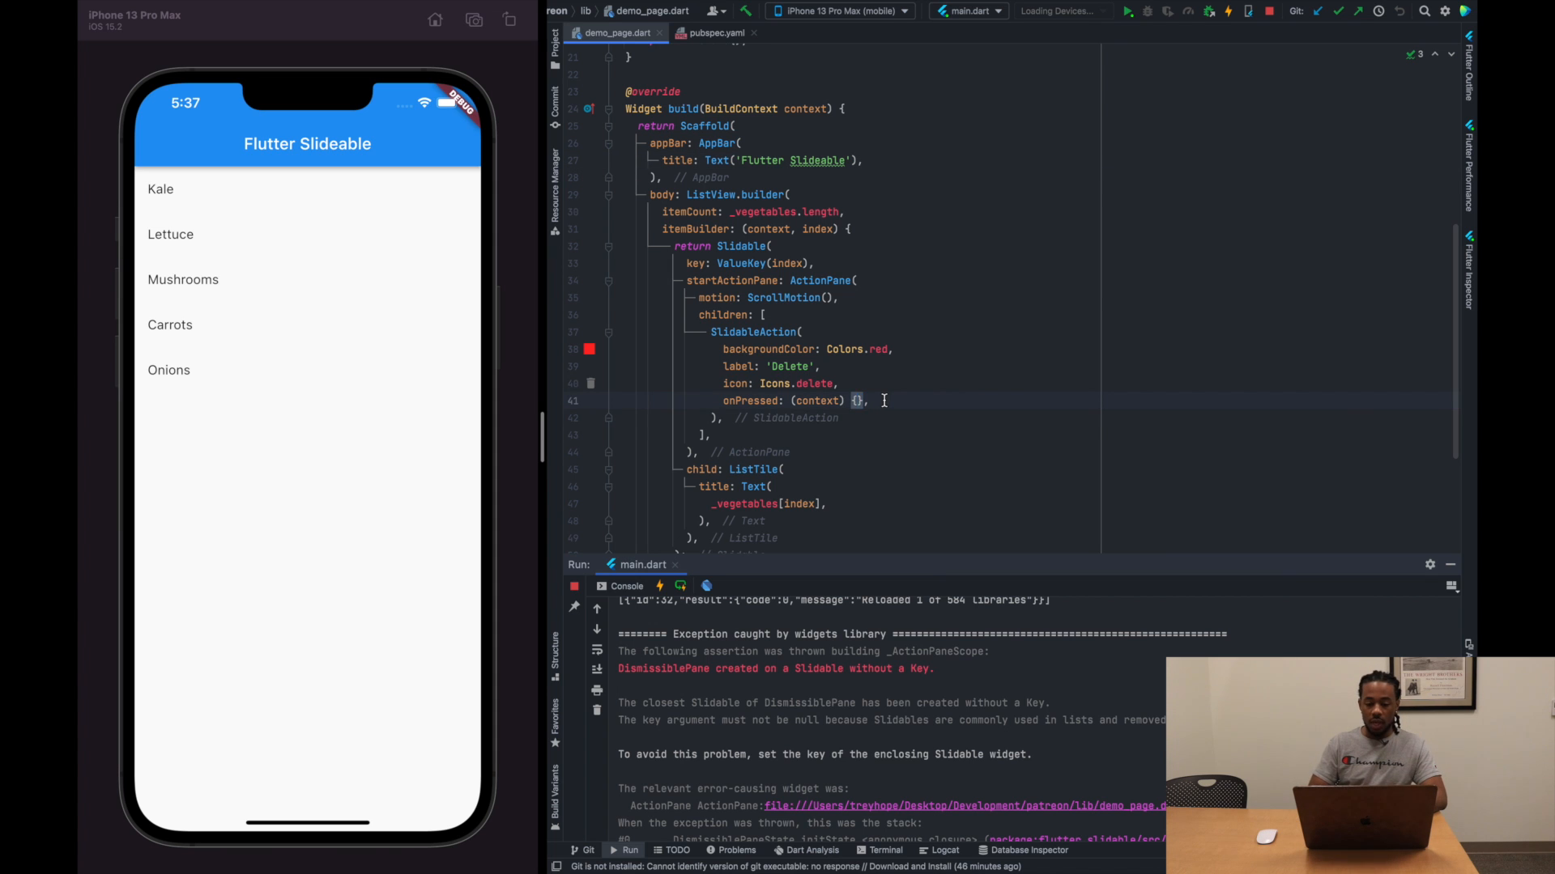
{"action": "key", "text": "enter"}
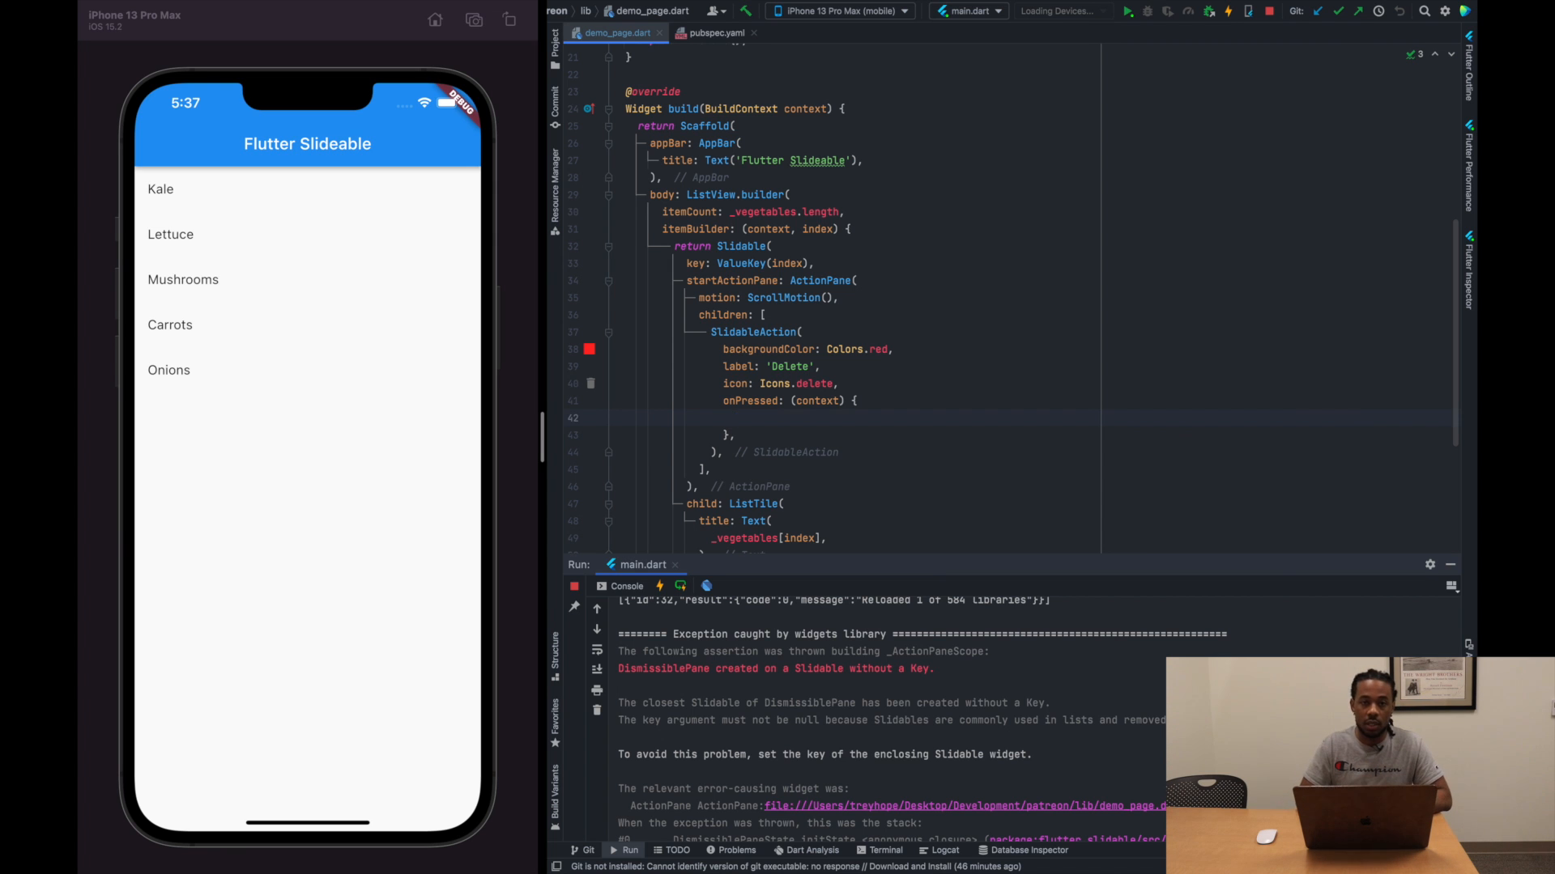
Show a SnackBar 'Delete ${_vegetables[index]}' on press and test it on Mushrooms
{"action": "type", "text": "ScaffoldMessenger"}
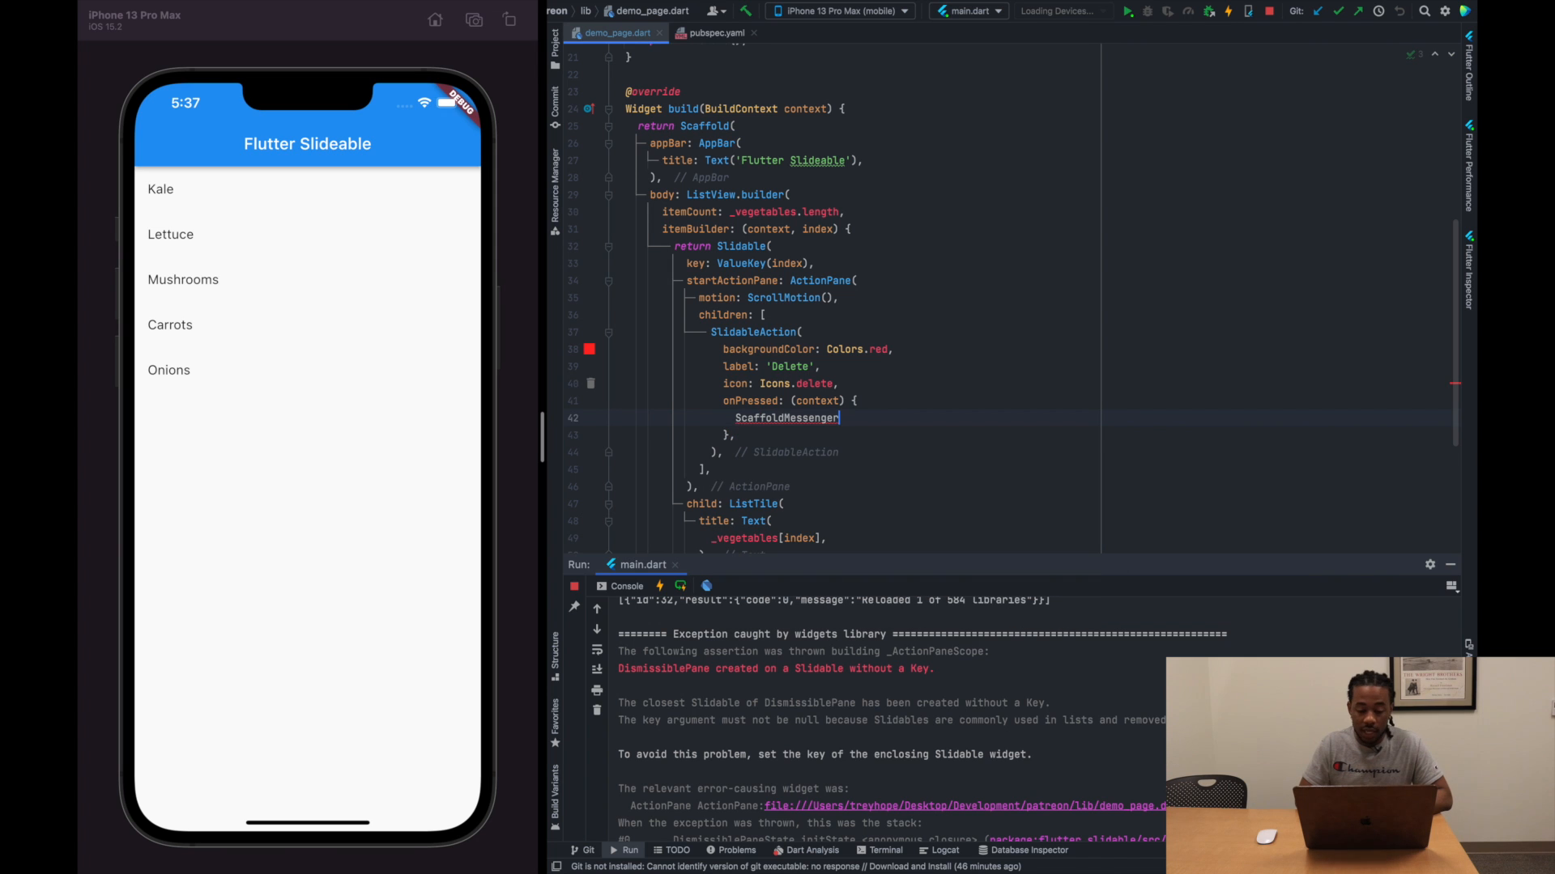
{"action": "type", "text": ".of(context)"}
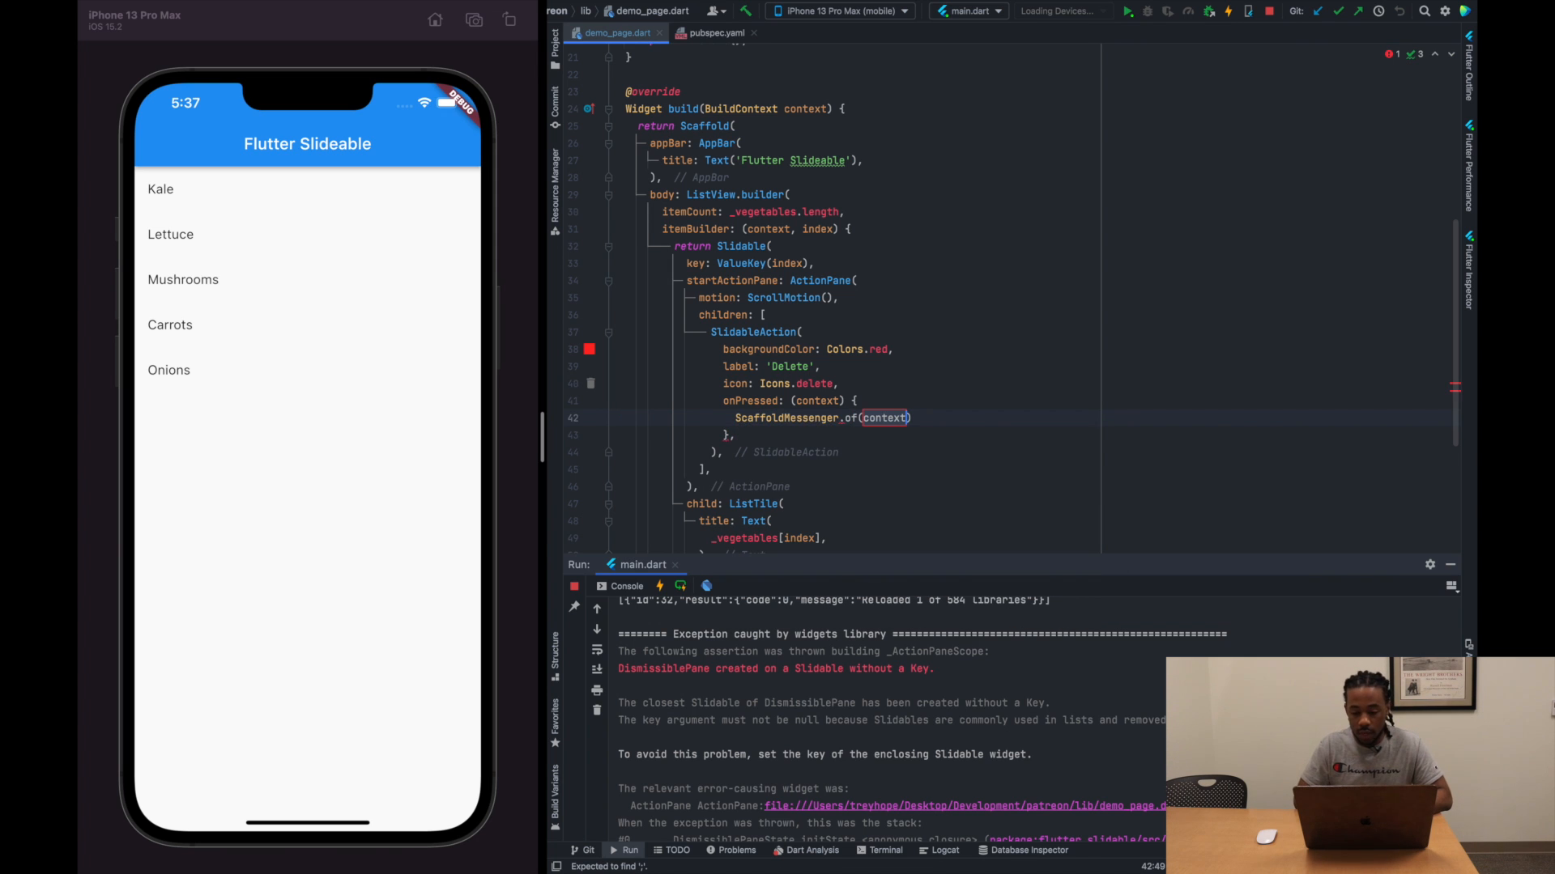
{"action": "type", "text": ".sh"}
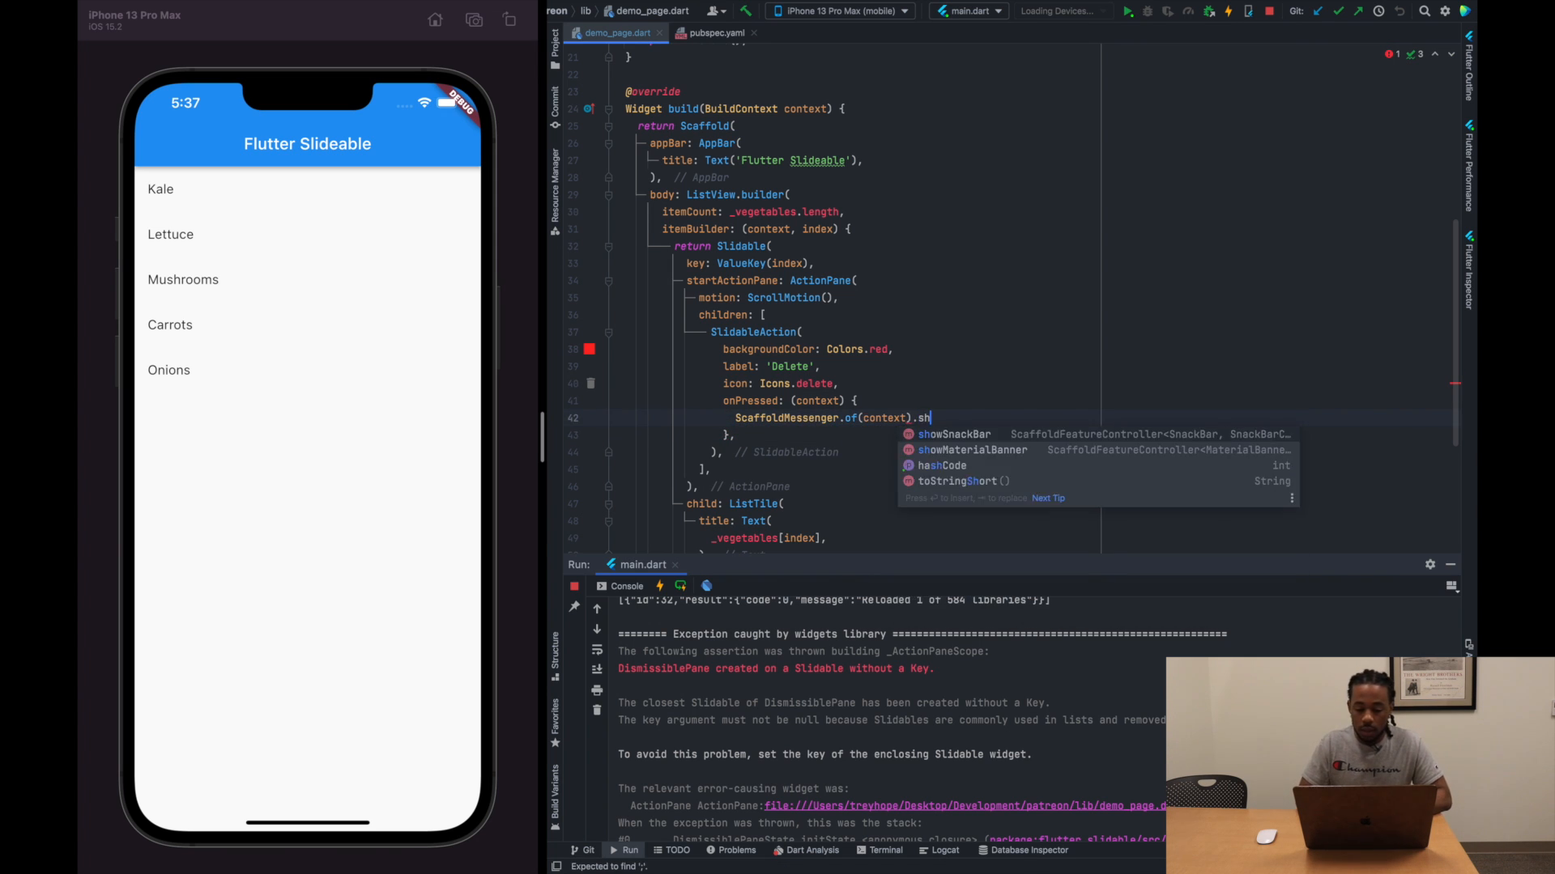
{"action": "type", "text": "owSnackBar(SnackBar(content: Text("}
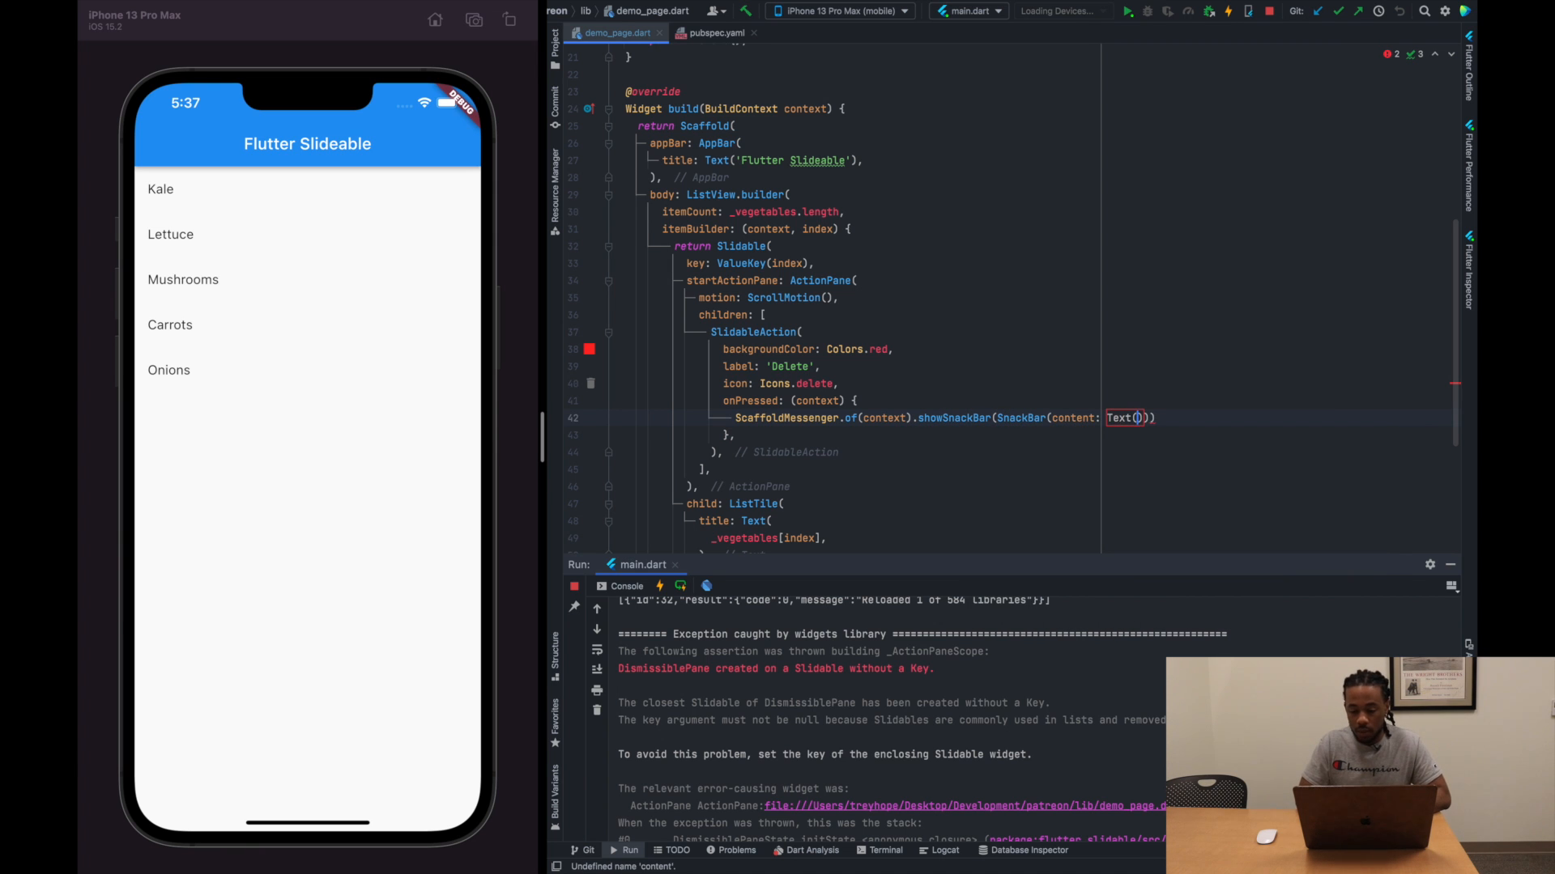
{"action": "type", "text": "'Delete'"}
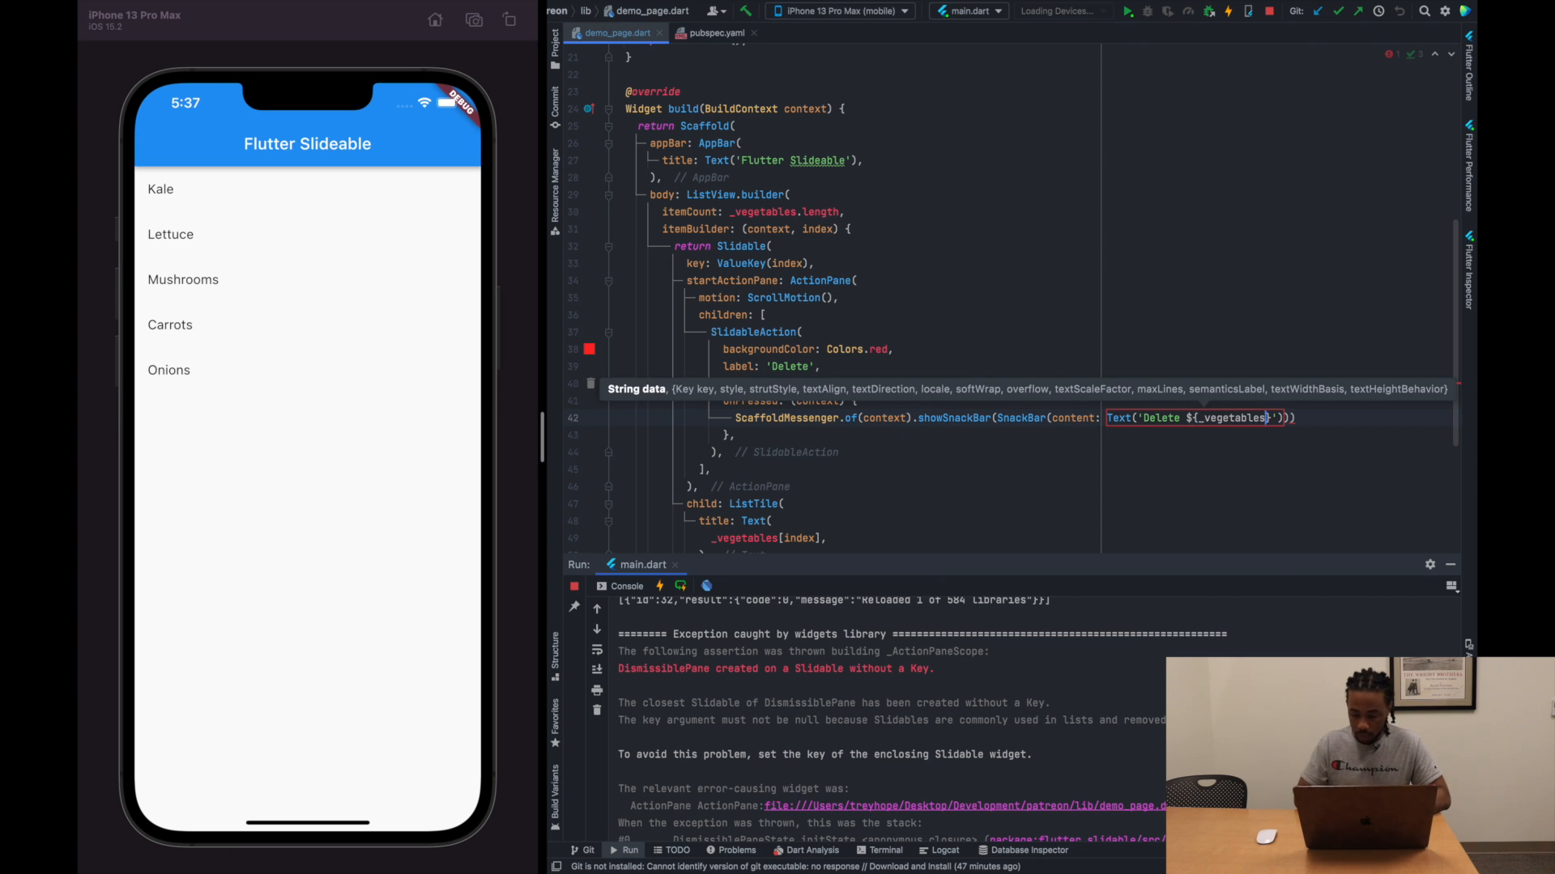
{"action": "type", "text": "[index]}')));"}
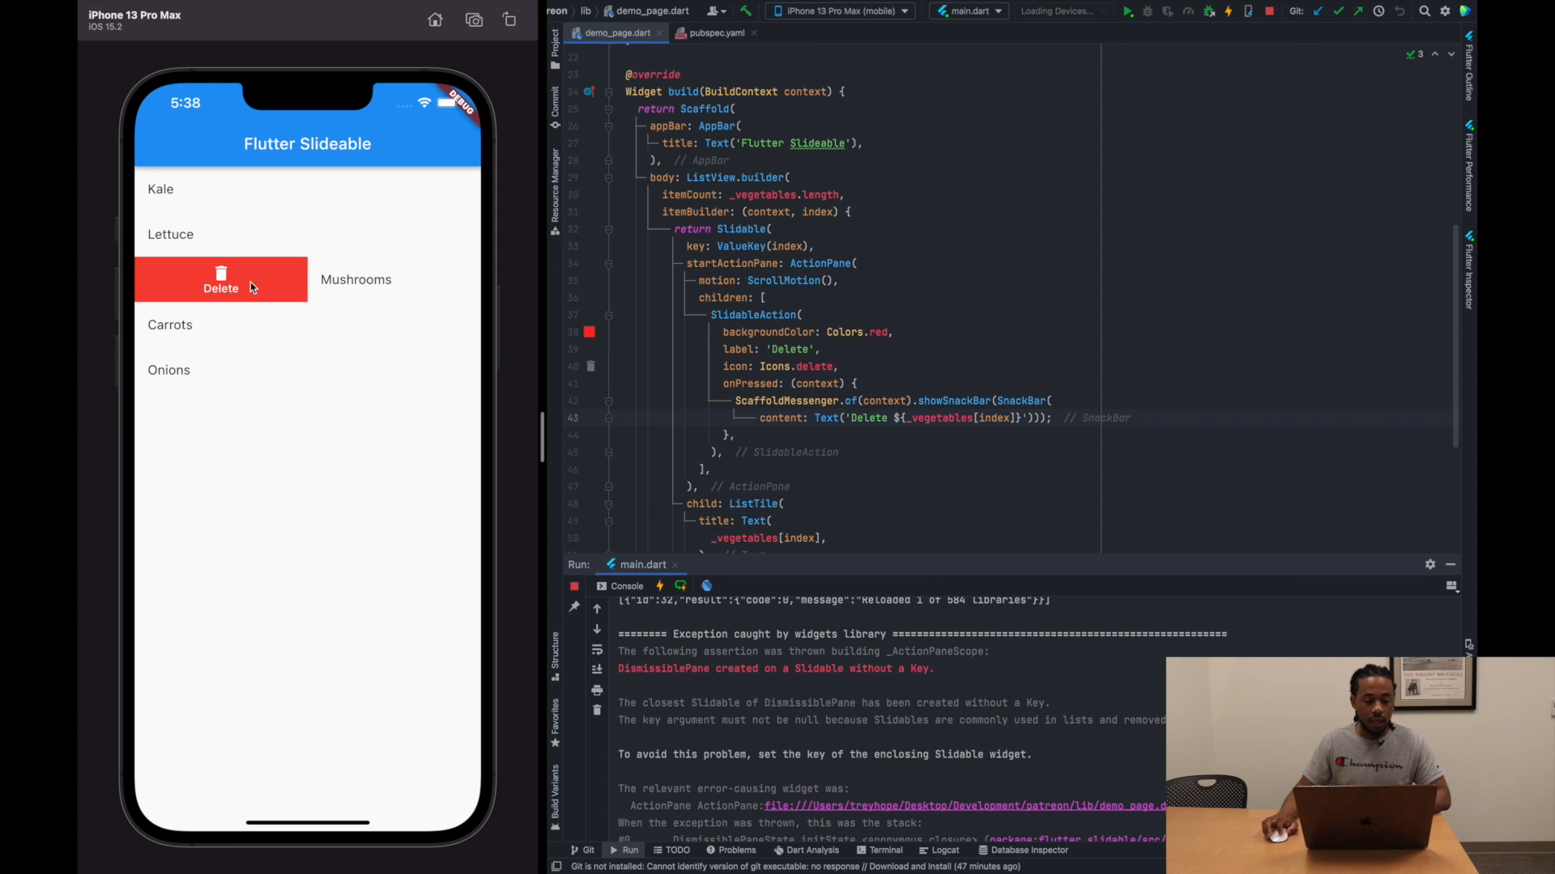
{"action": "left_click", "coordinate": [220, 282]}
{"action": "type", "text": "dismissible:"}
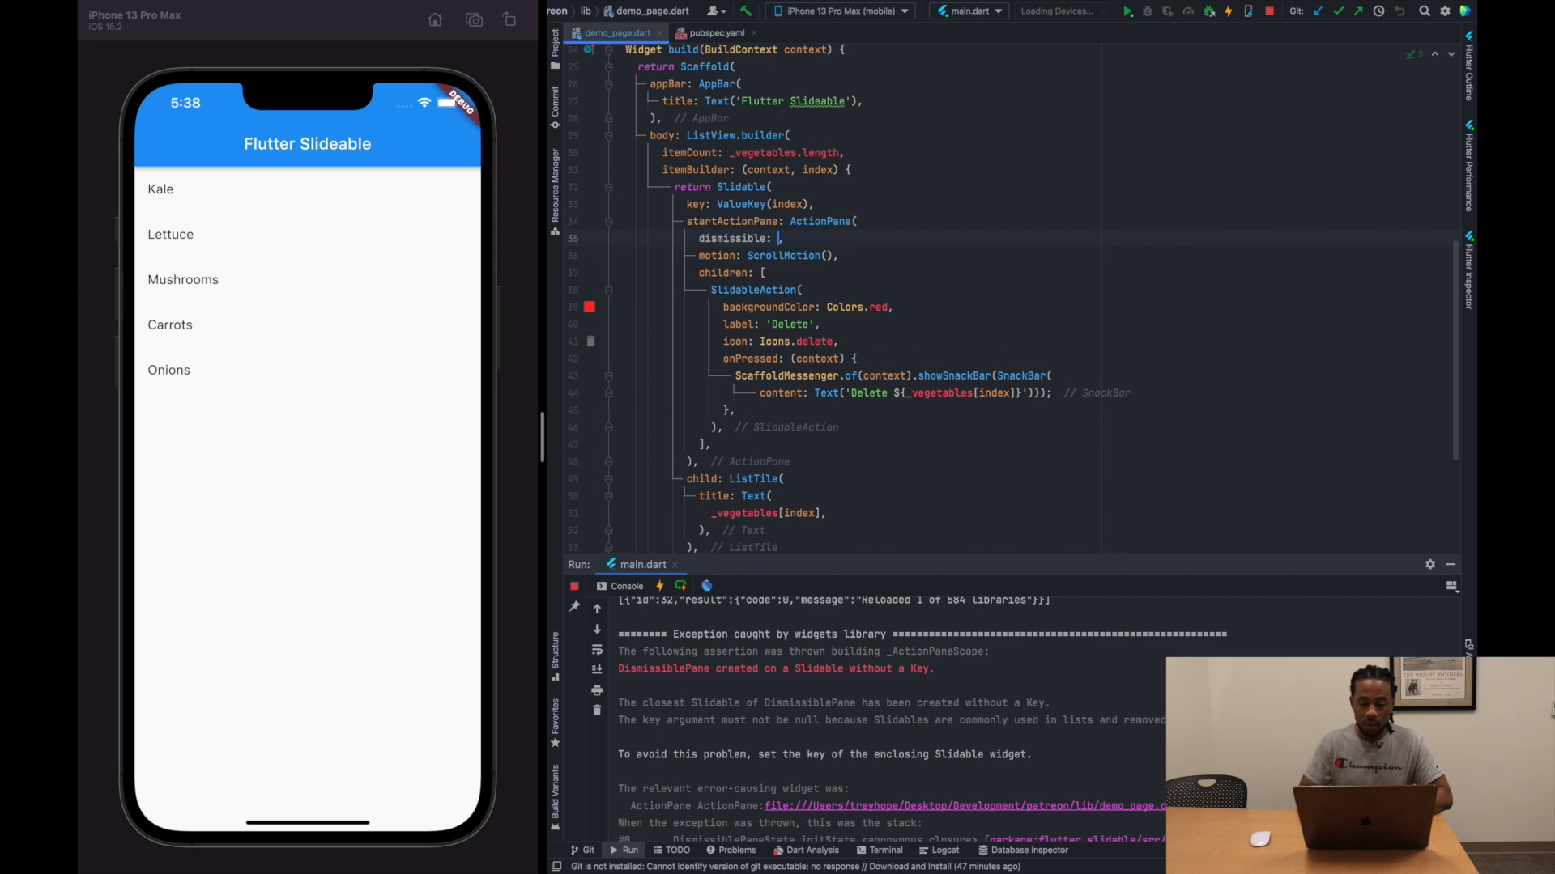
Add dismissible: DismissiblePane(onDismissed: () {}) to the start pane
{"action": "type", "text": "Disi"}
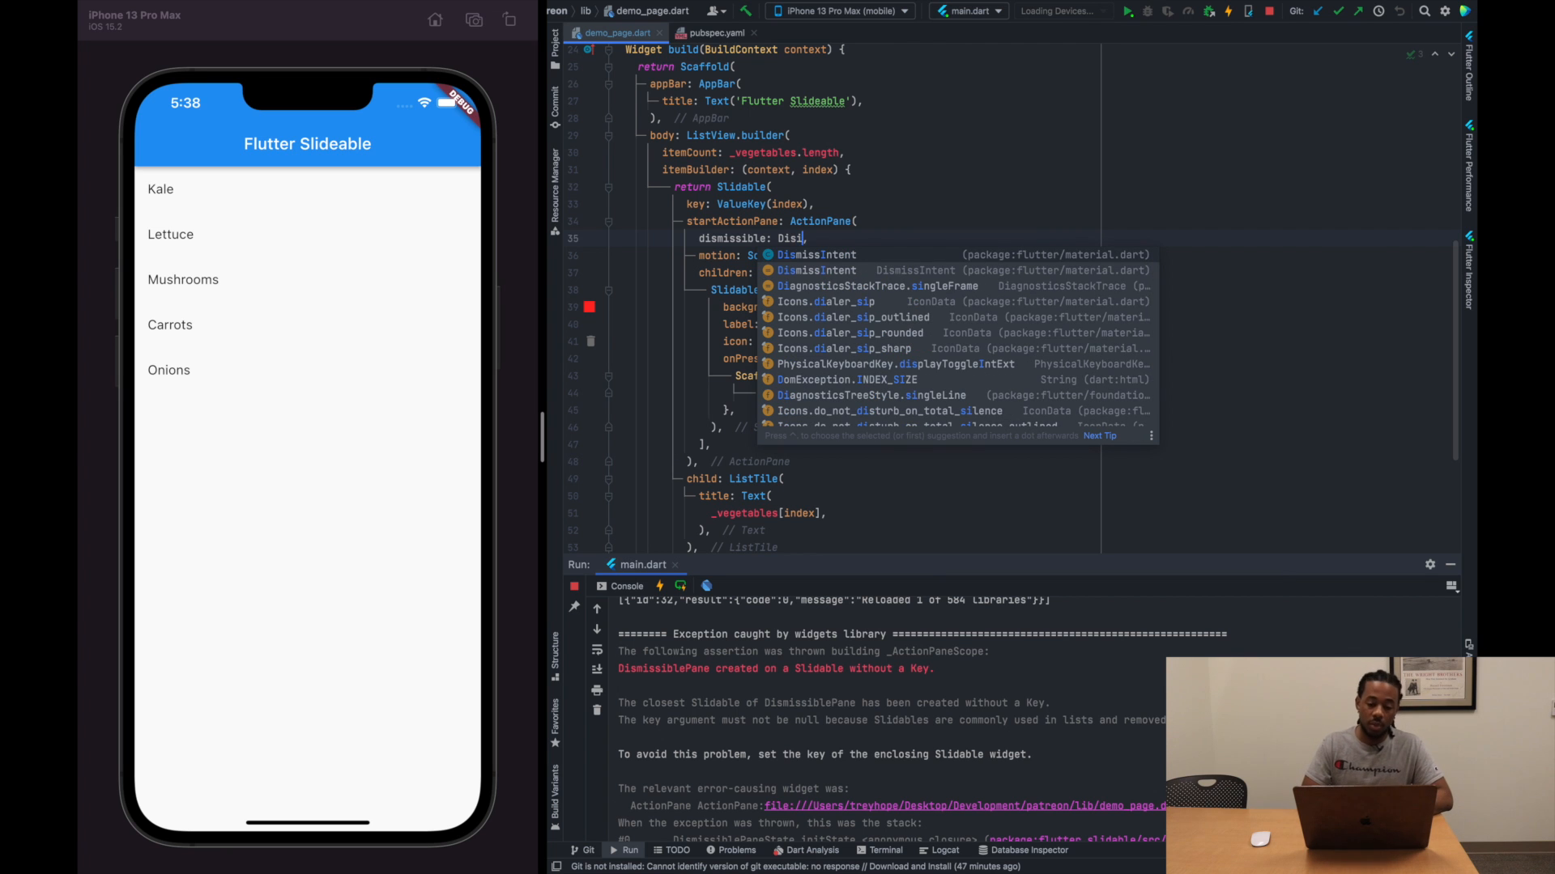
{"action": "type", "text": "missiblePane(onDismissed: ("}
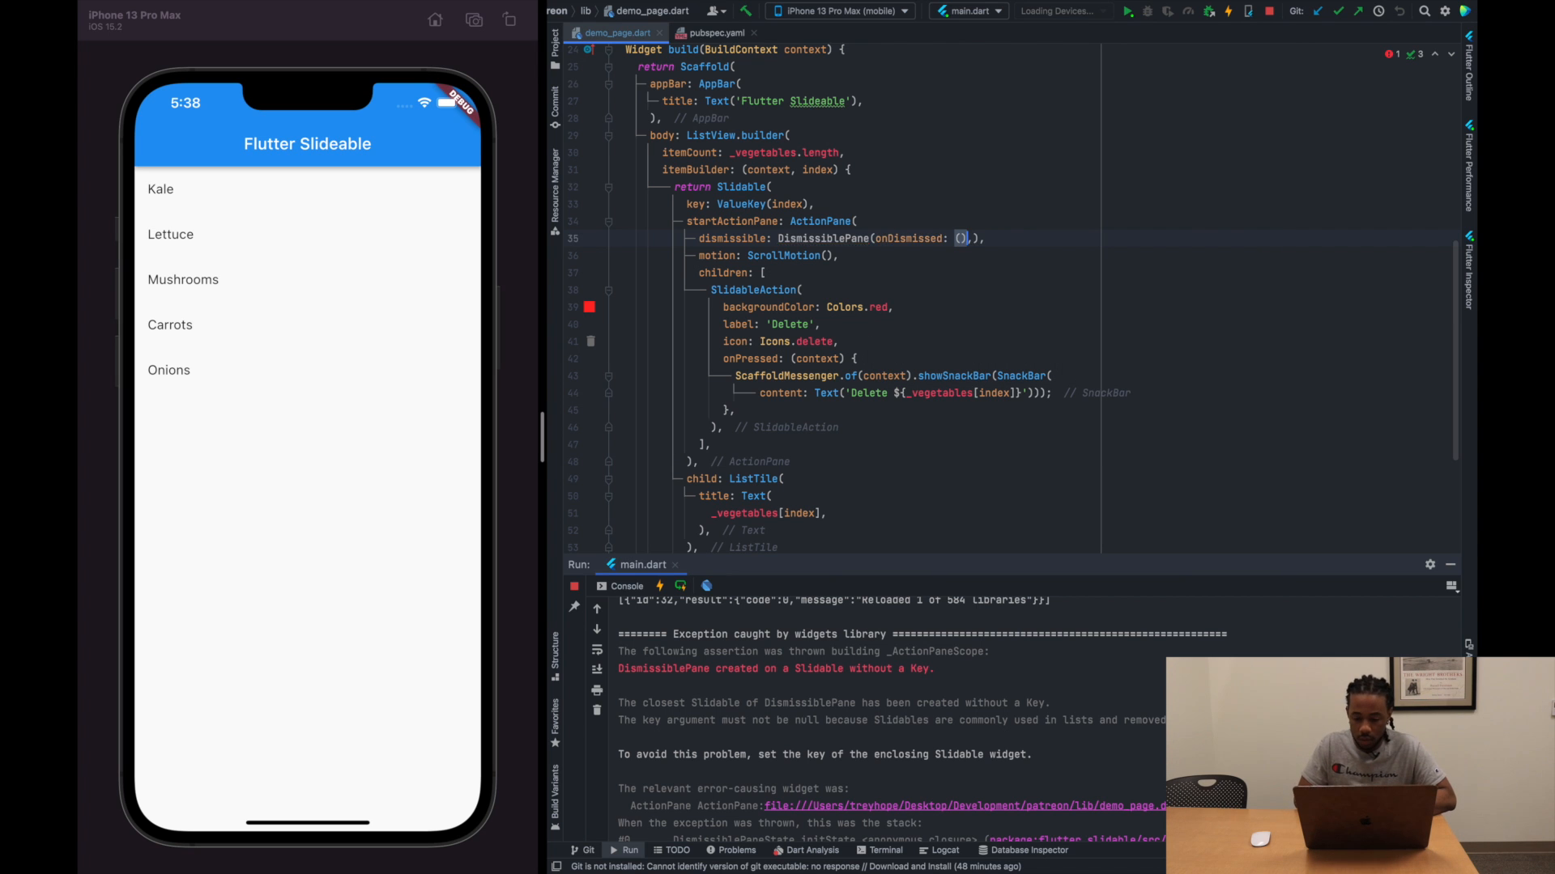
{"action": "type", "text": "{},"}
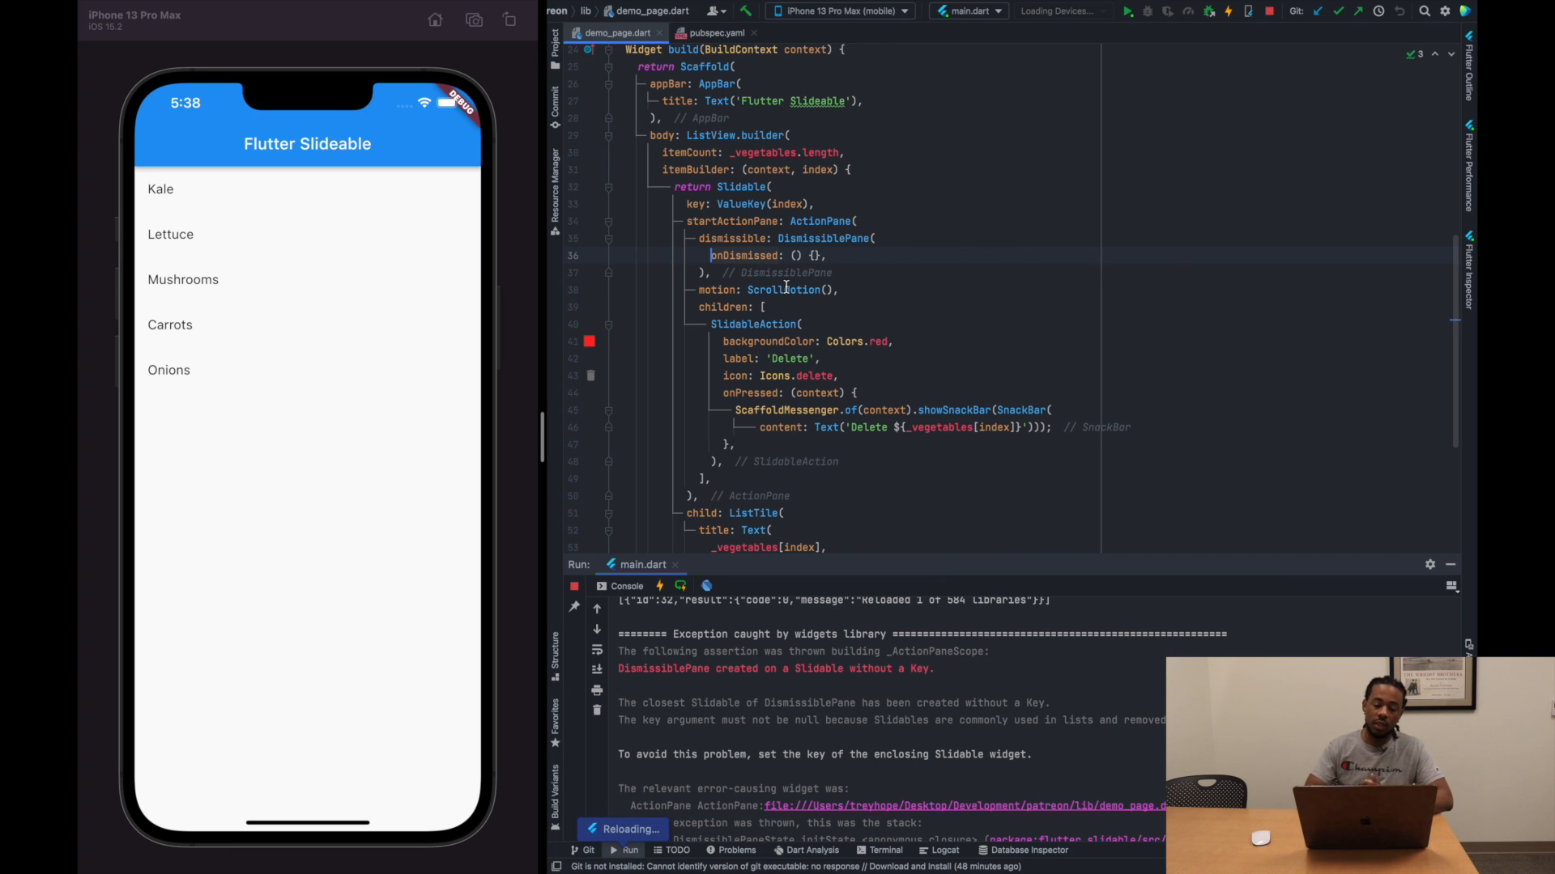
{"action": "mouse_move", "coordinate": [783, 289]}
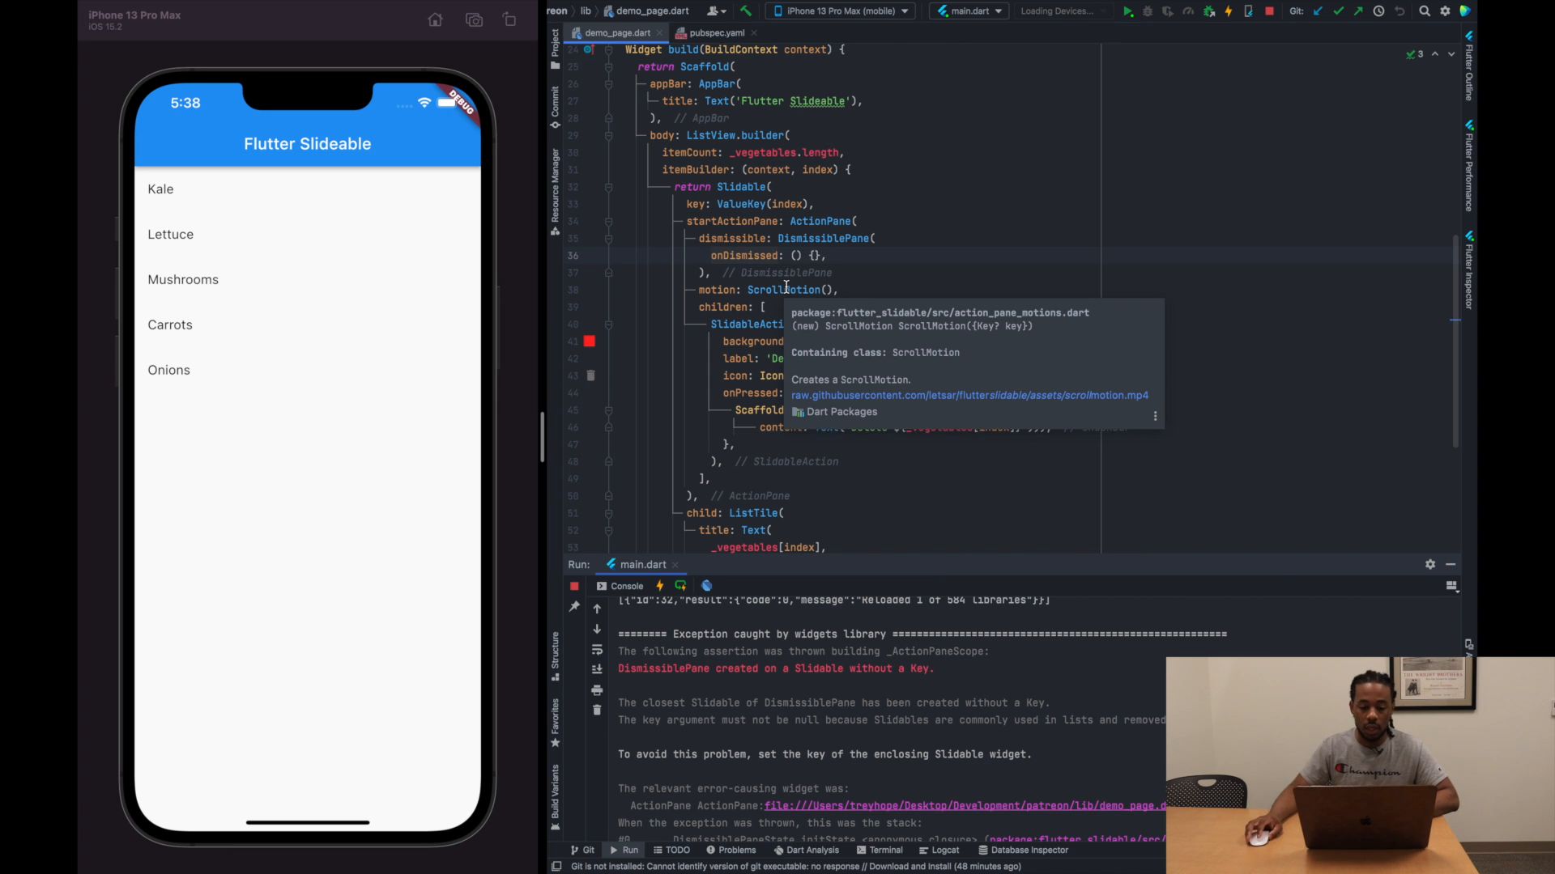
{"action": "mouse_move", "coordinate": [940, 235]}
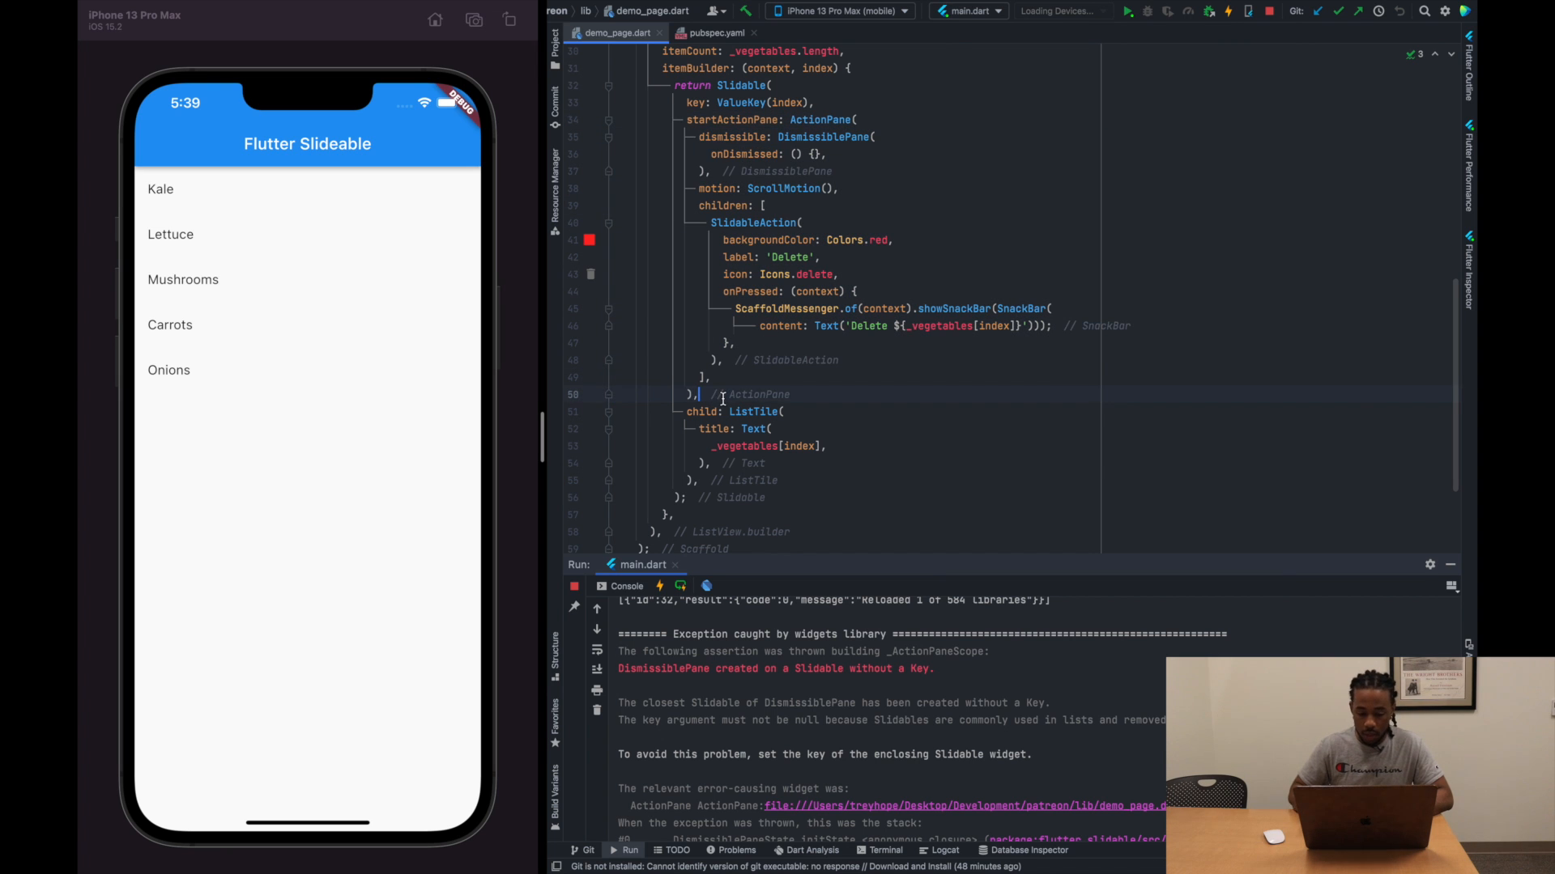
Add an endActionPane with a green Share action using Icons.share and a Share snackbar
{"action": "type", "text": "endActionPane: ActionPane("}
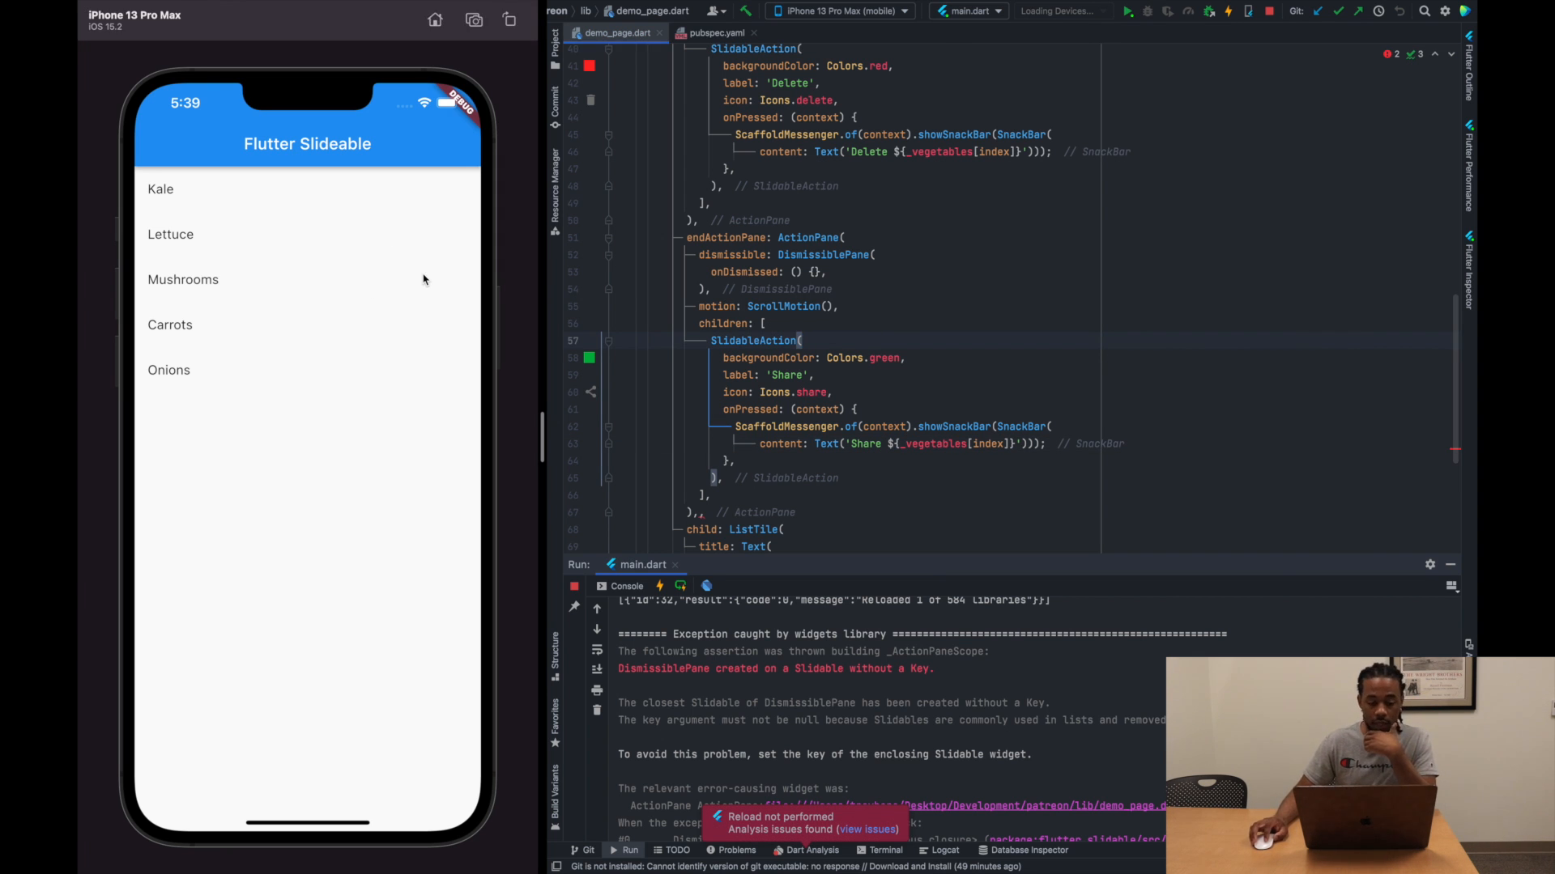
{"action": "mouse_move", "coordinate": [313, 288]}
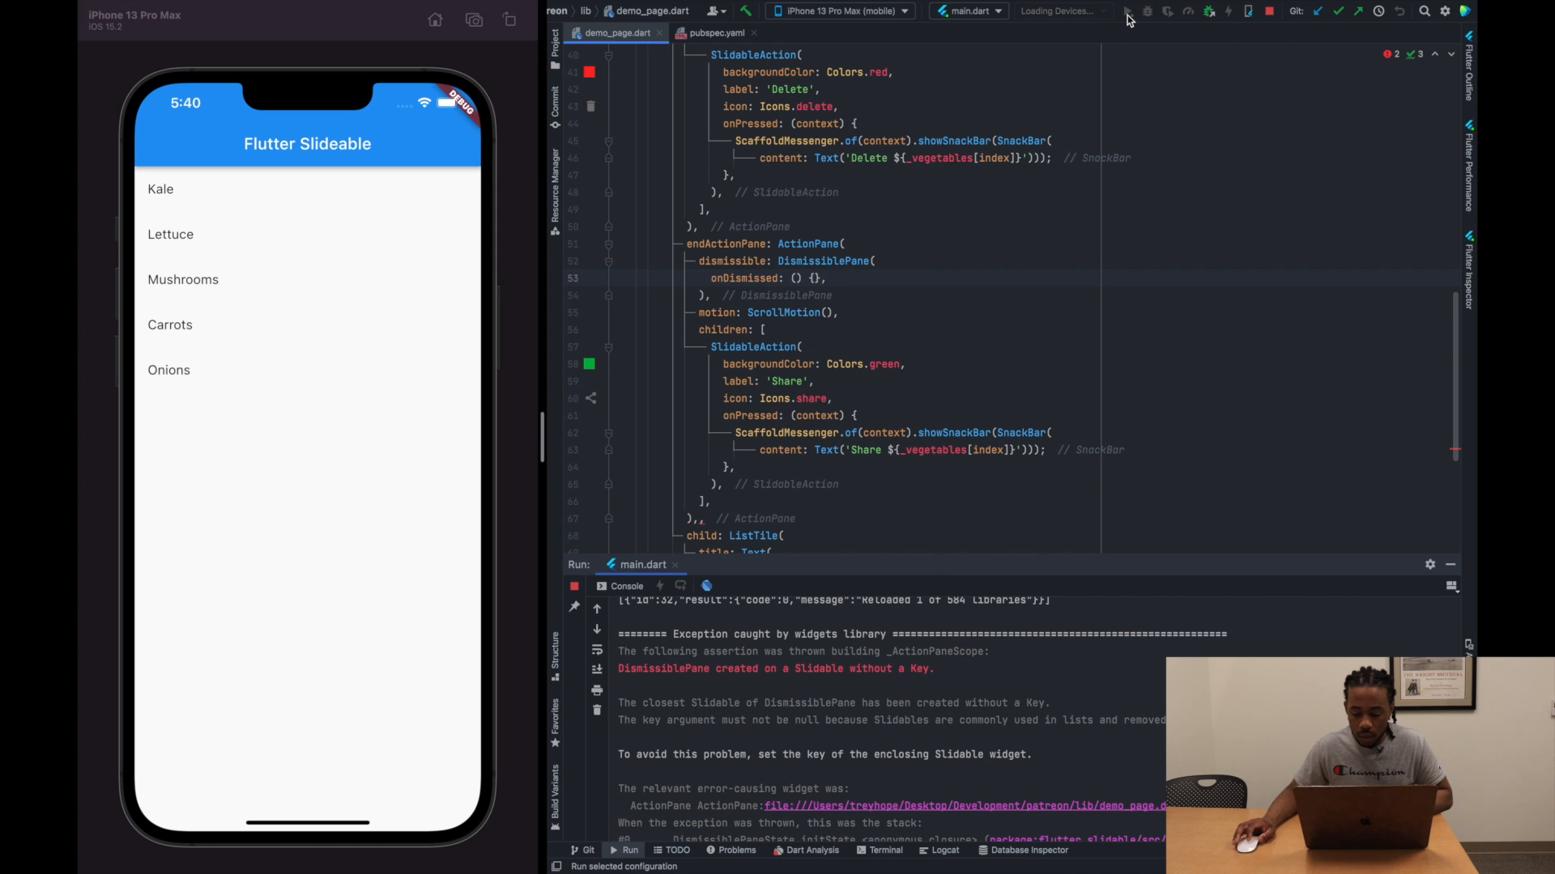
Relaunch the app, fix the Share snackbar bracket errors, and select the Share action block
{"action": "left_click", "coordinate": [1128, 11]}
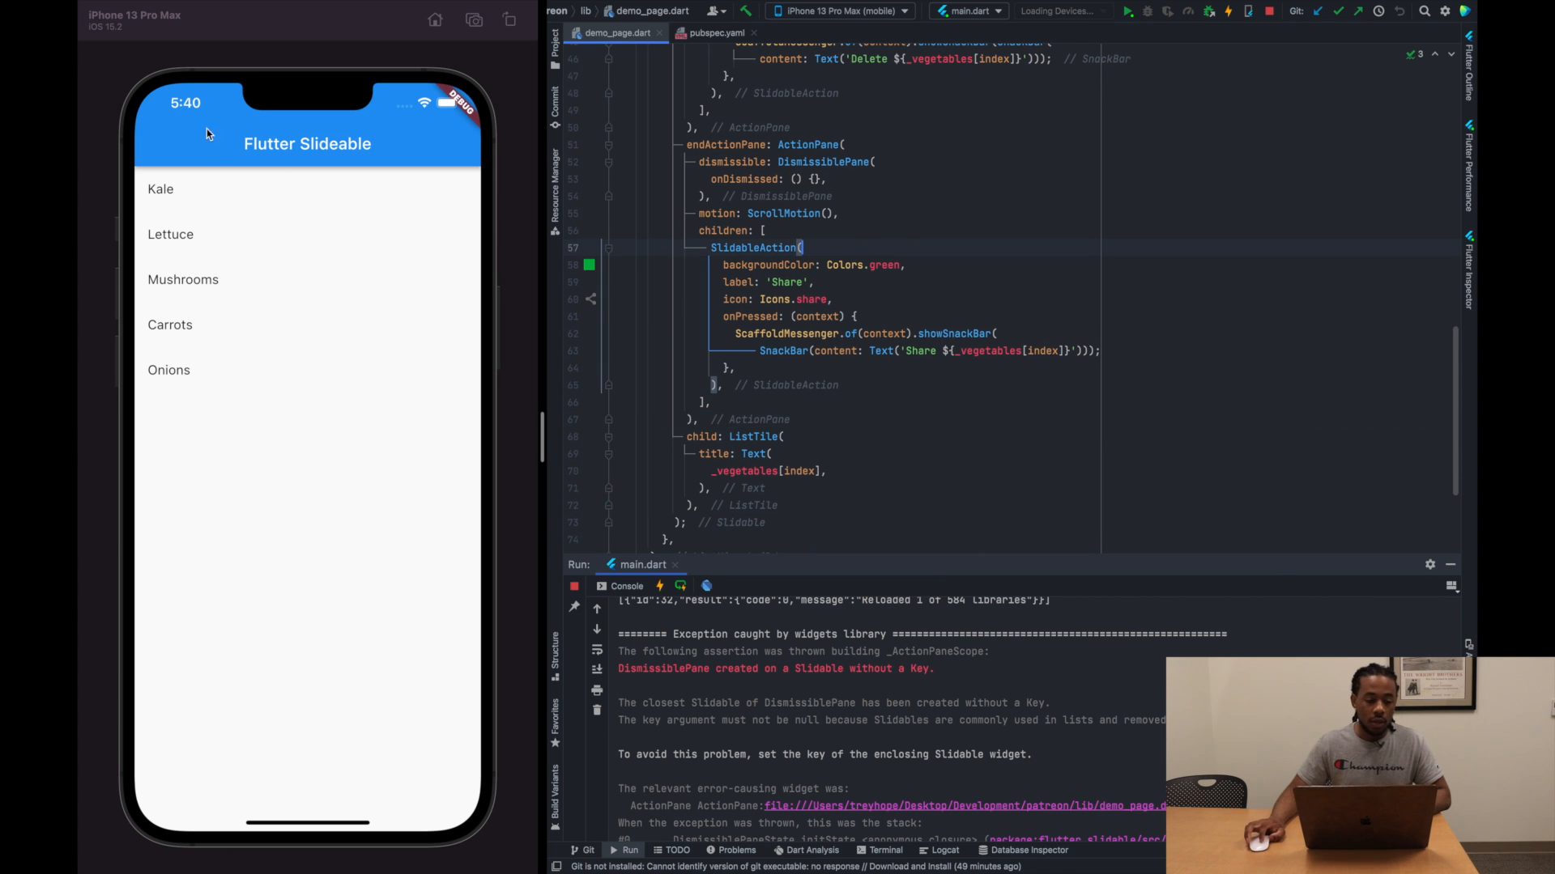
{"action": "mouse_move", "coordinate": [268, 239]}
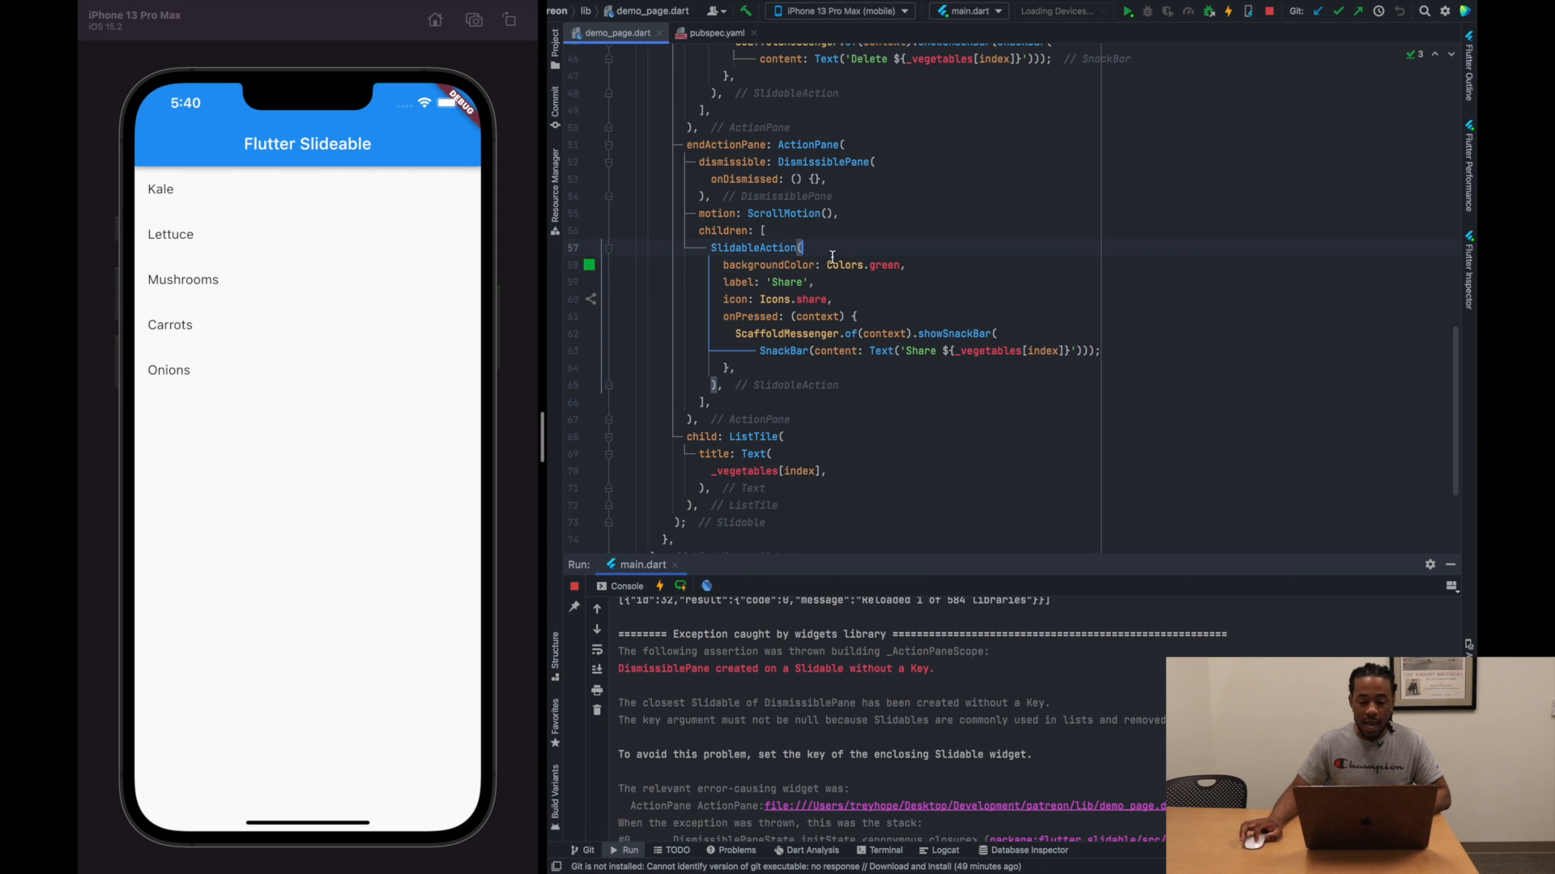
{"action": "left_click_drag", "start_coordinate": [804, 248], "coordinate": [720, 385]}
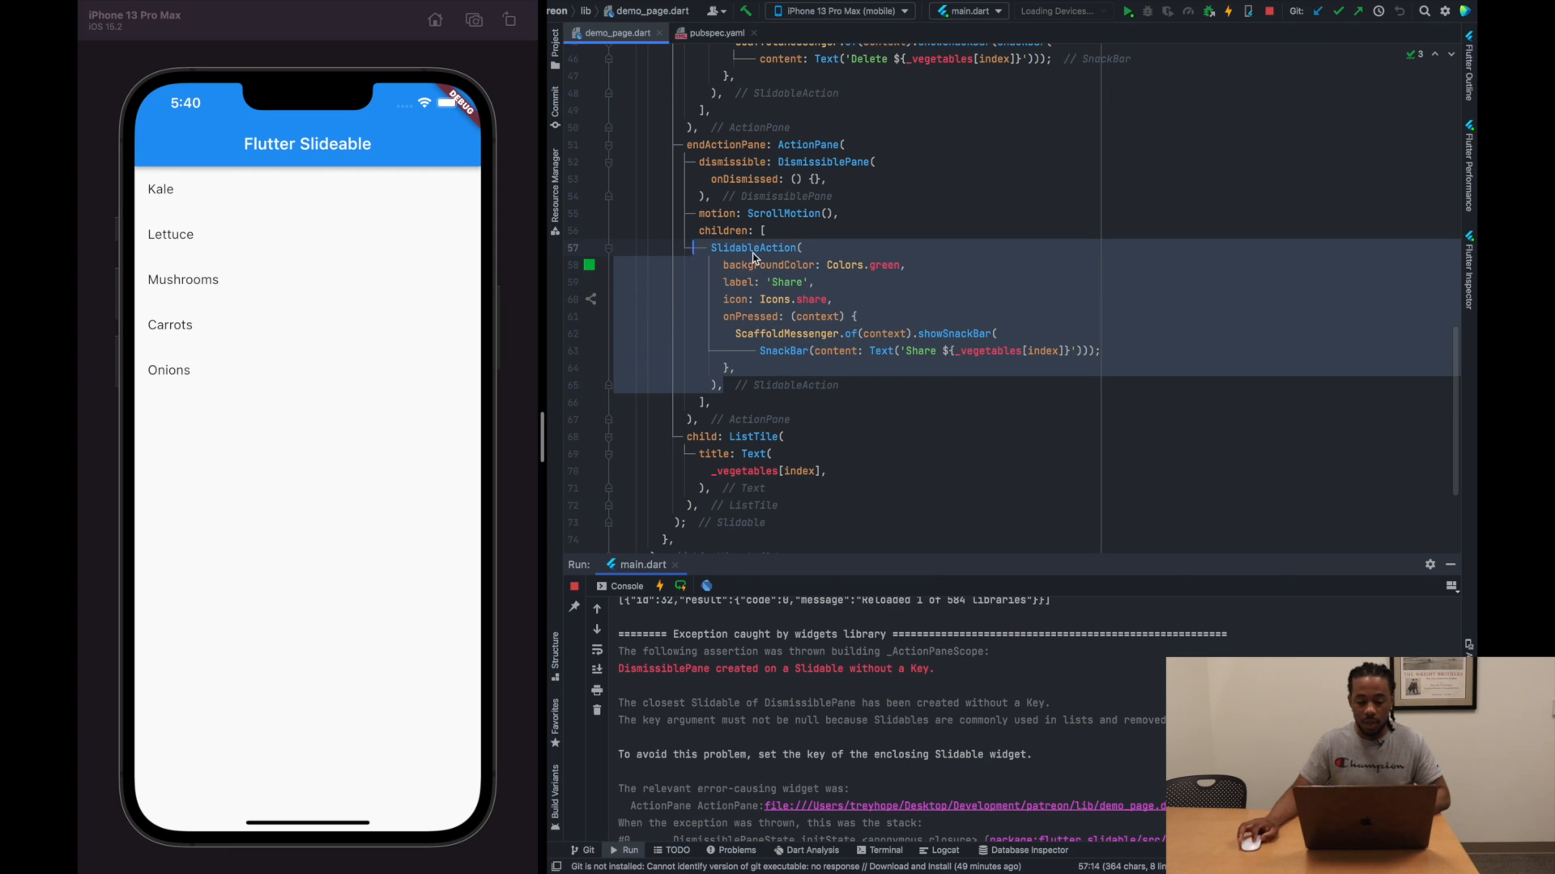